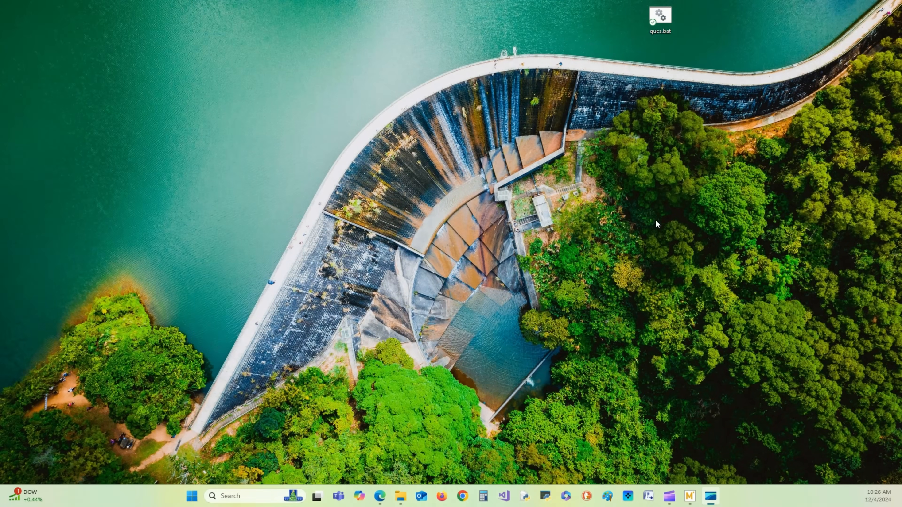
mouse_move(582, 34)
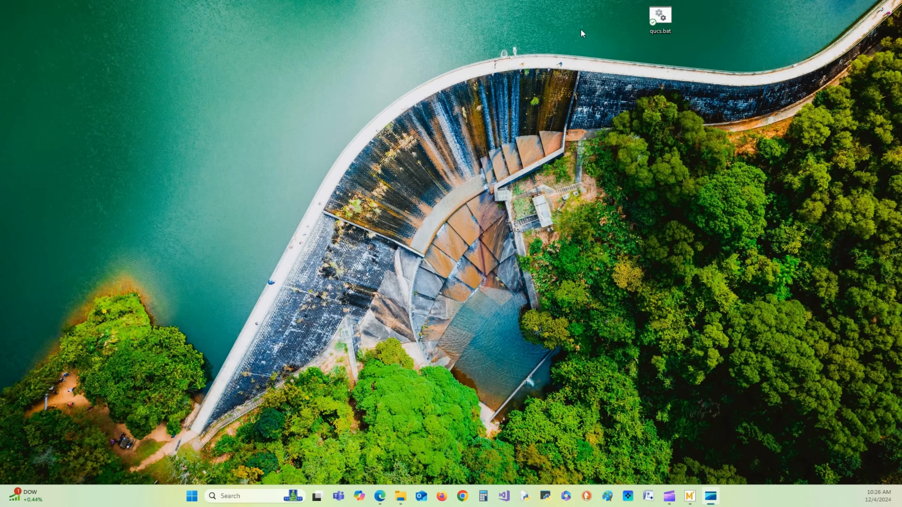
mouse_move(751, 41)
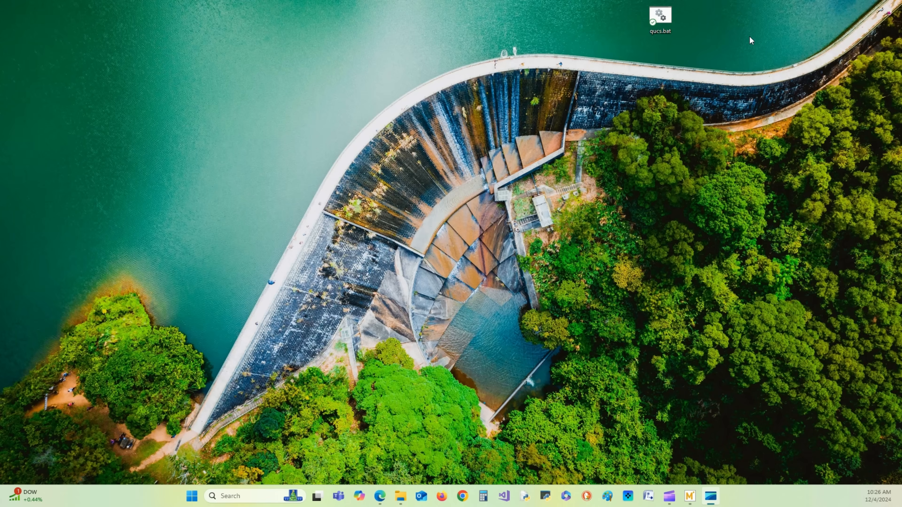
Step: Launch Qucs from qucs.bat, start Project > New Project and cancel it unnamed
double_click(659, 18)
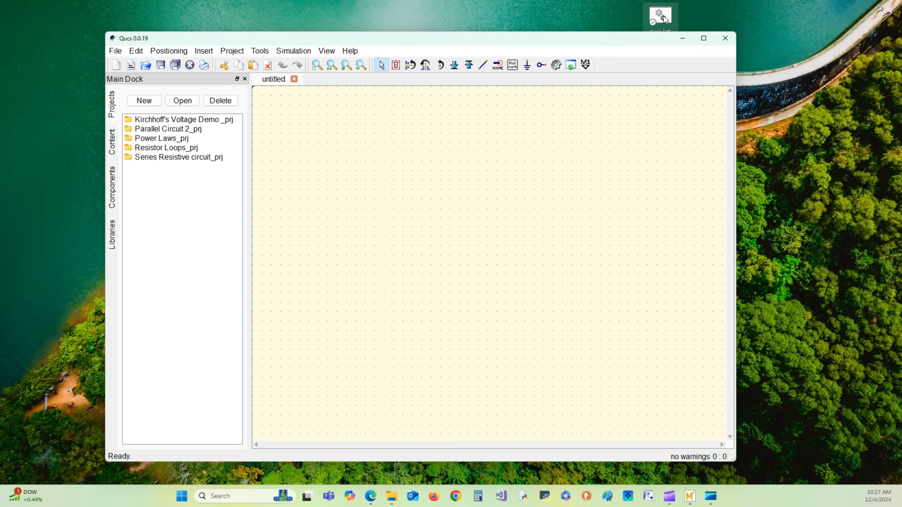
left_click(166, 148)
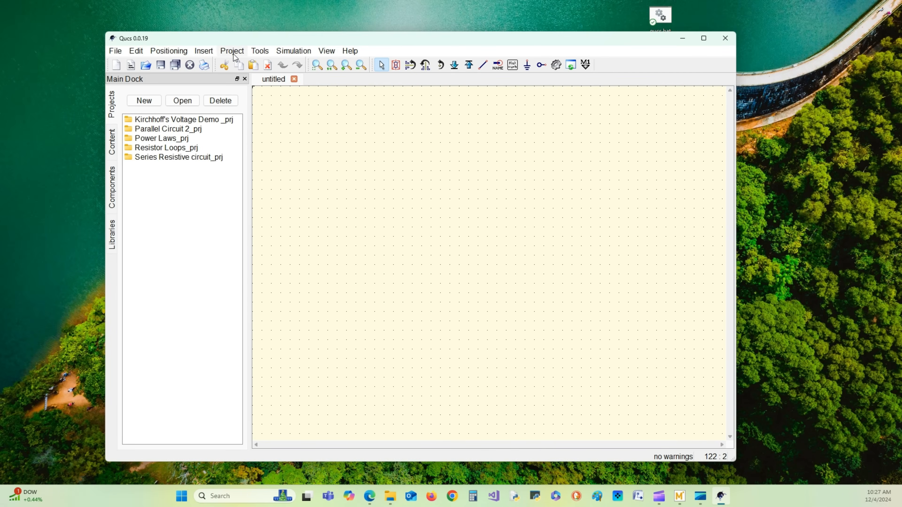
left_click(232, 51)
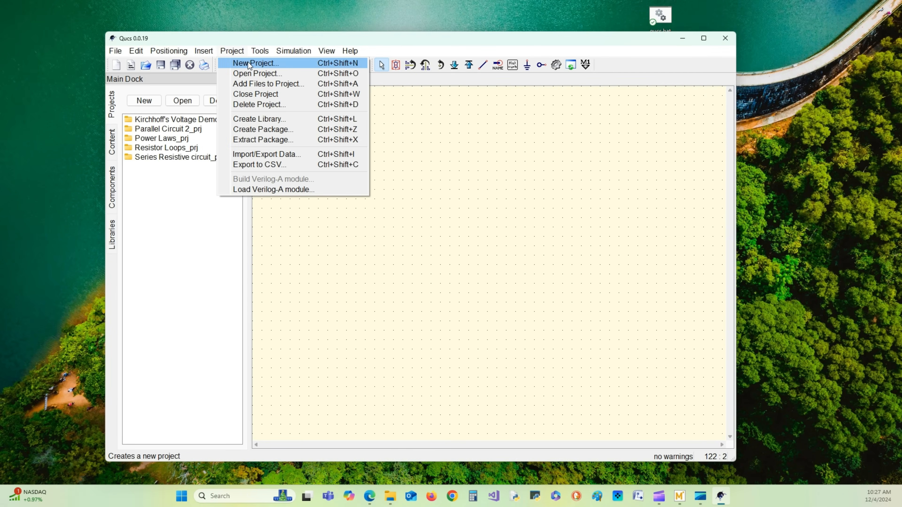
left_click(254, 63)
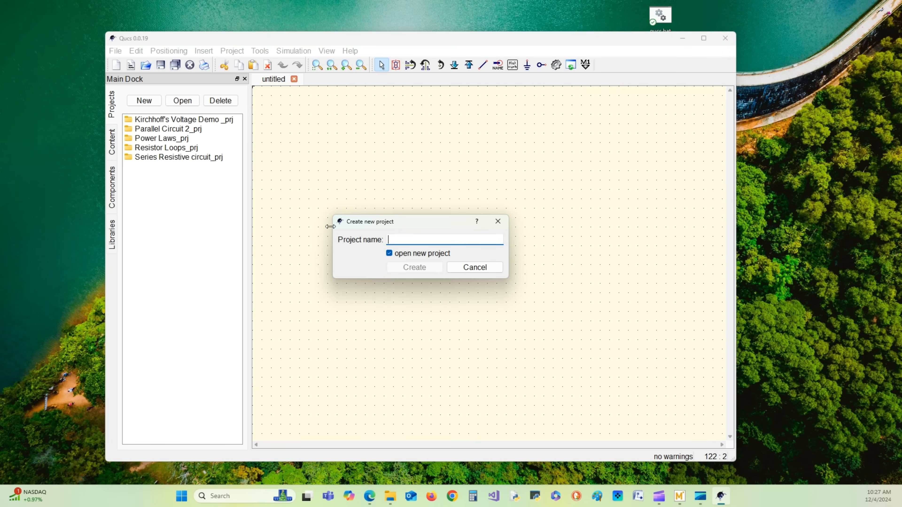
mouse_move(194, 141)
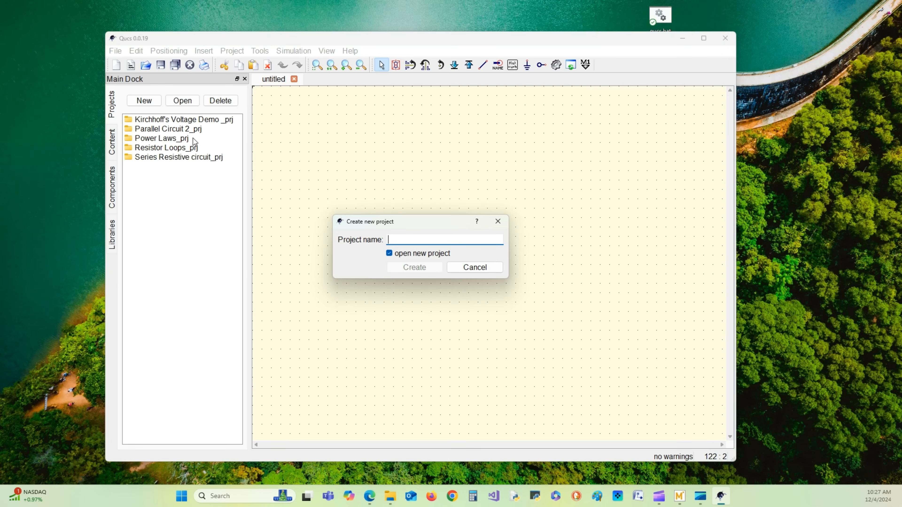
mouse_move(397, 239)
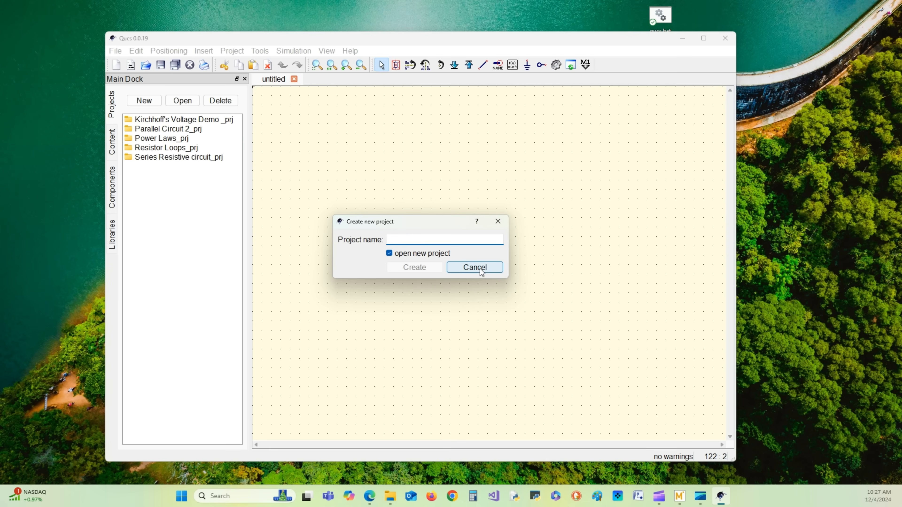
left_click(474, 267)
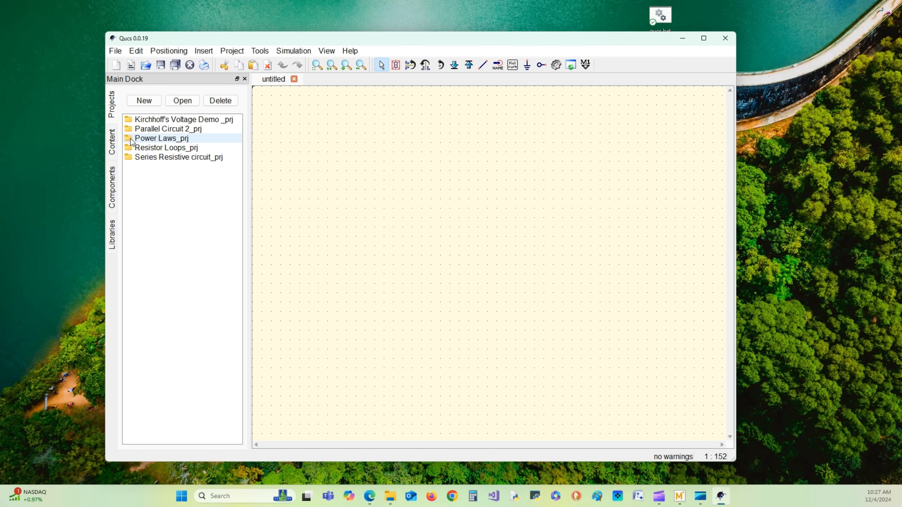
Step: Open the Power Laws_prj project and select its Schematics category
double_click(162, 138)
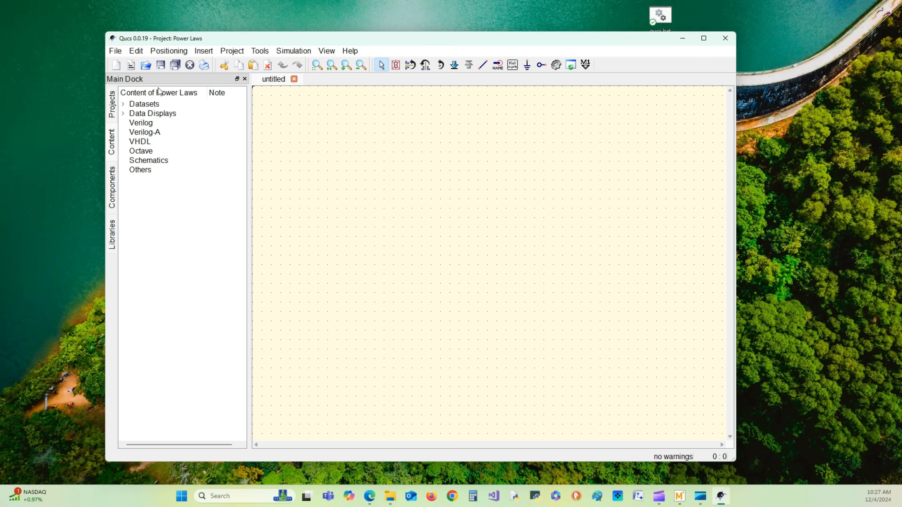
left_click(148, 159)
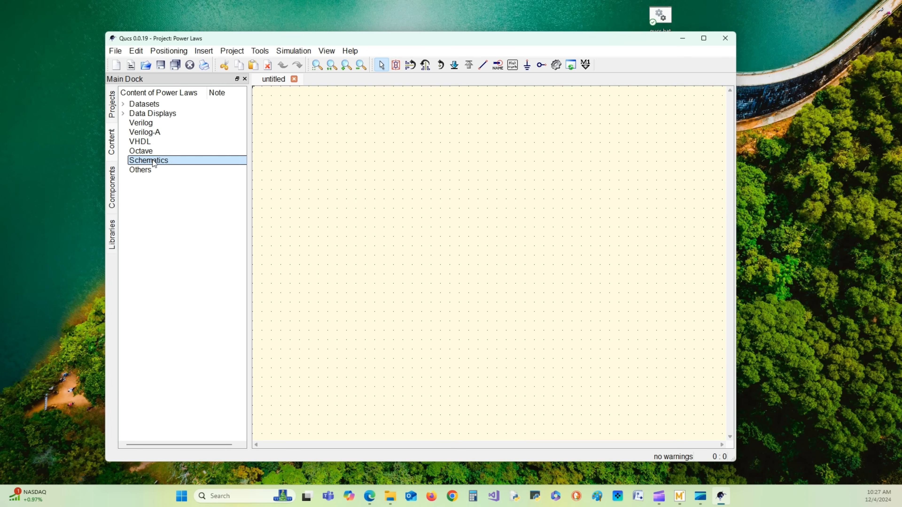
mouse_move(338, 154)
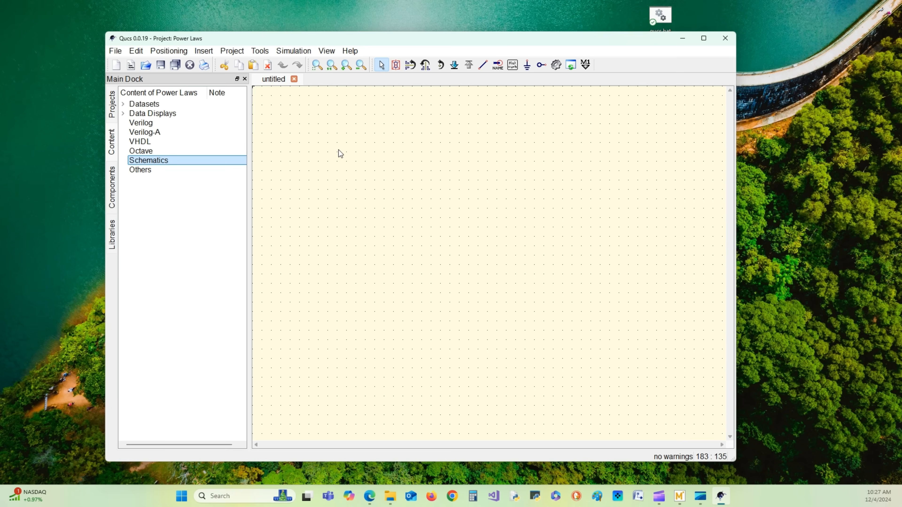
Step: In Document Settings, set horizontal and vertical grid spacing to 5 and apply
right_click(338, 154)
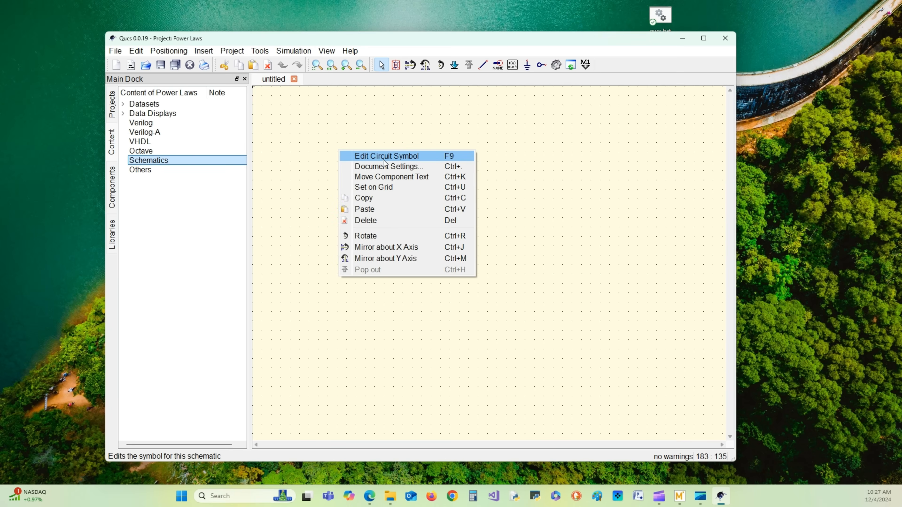
mouse_move(388, 166)
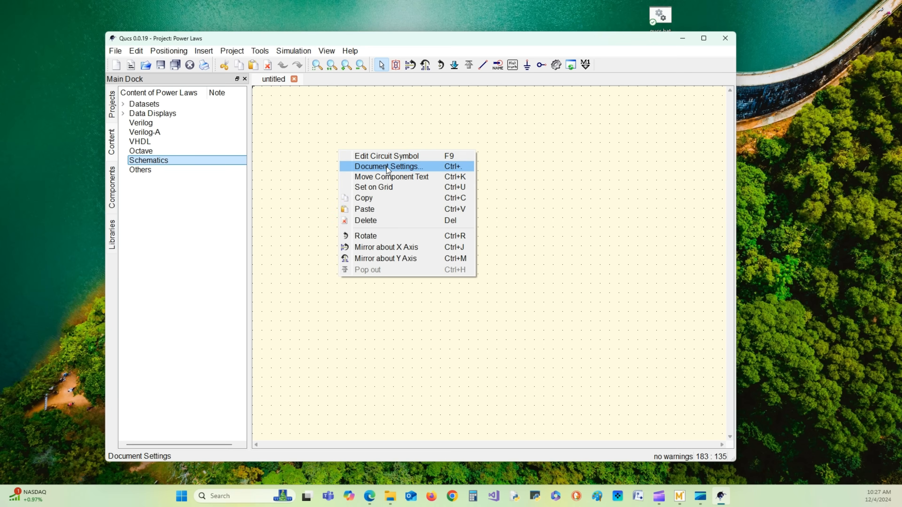
left_click(387, 167)
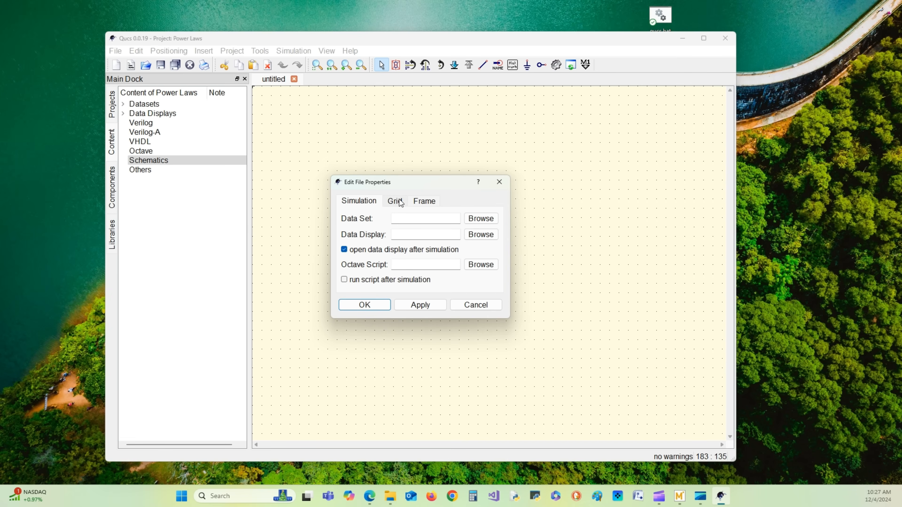
left_click(394, 200)
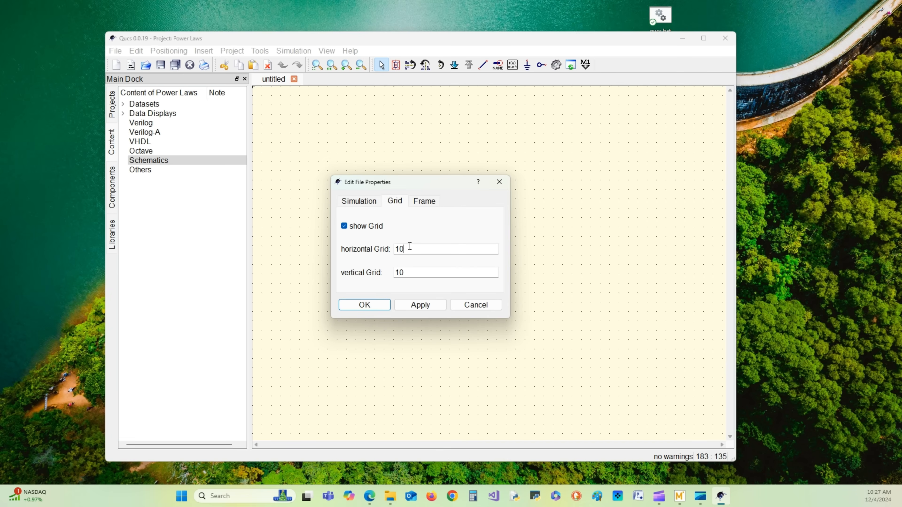
type("5")
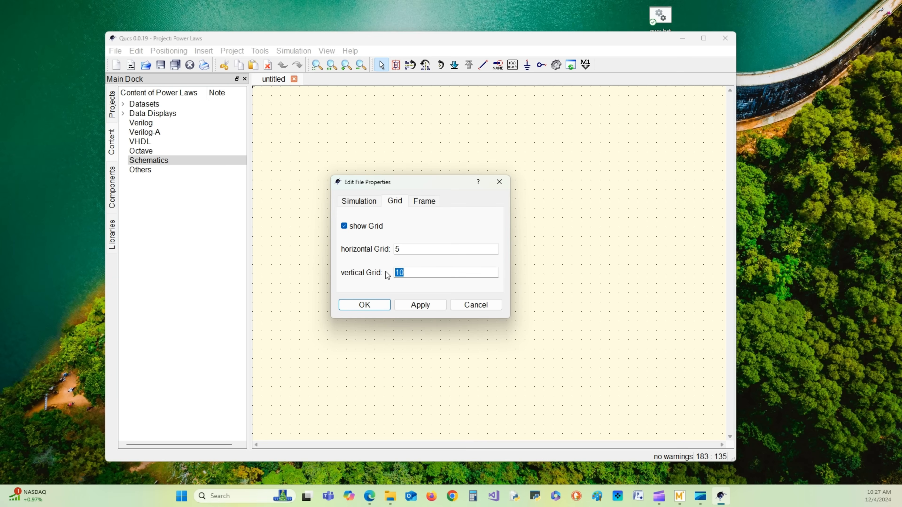
type("5")
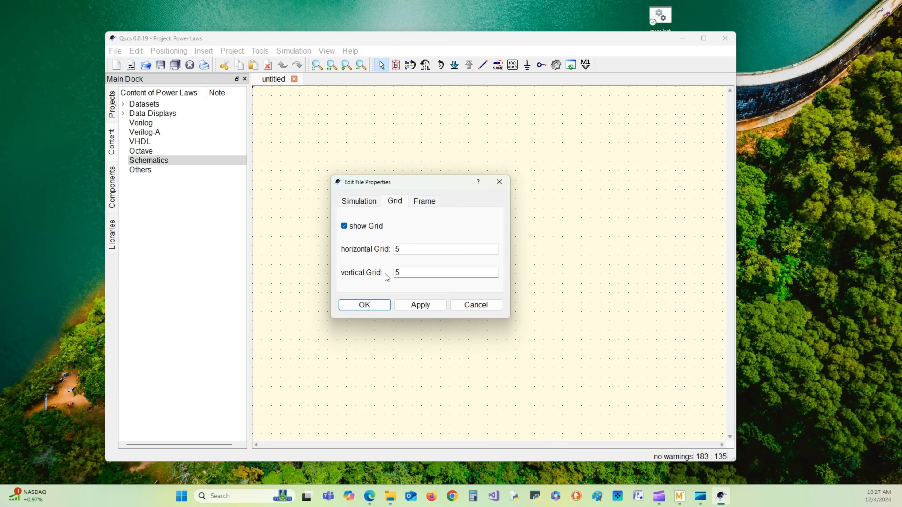
left_click(419, 305)
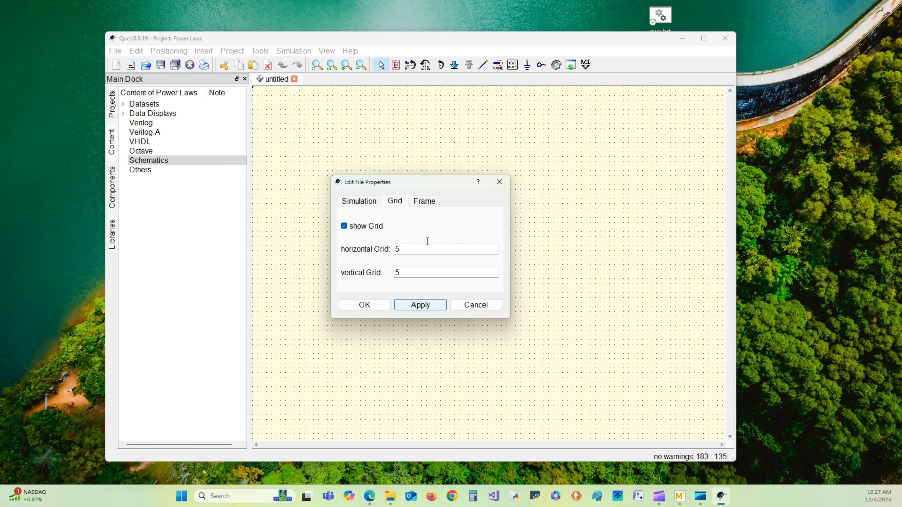
Step: Choose a DIN A5 landscape frame and title it Power Eq Simulation
left_click(423, 200)
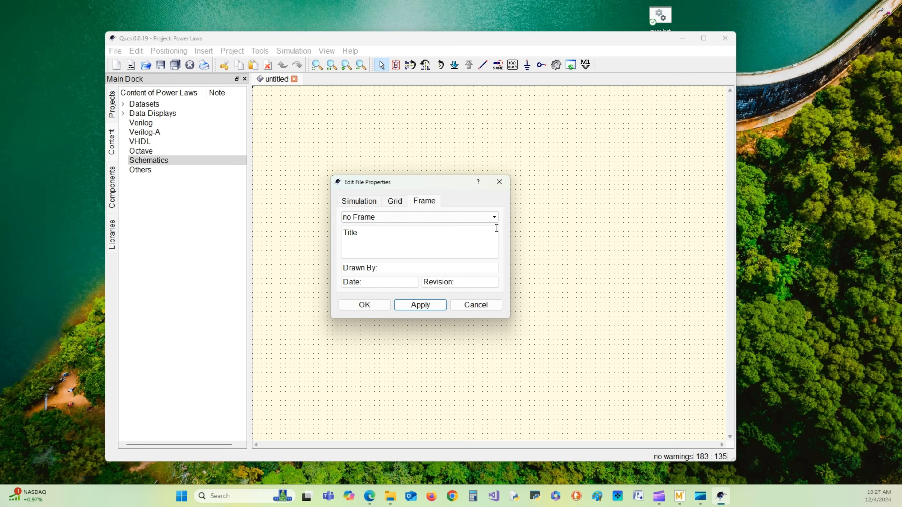
left_click(419, 217)
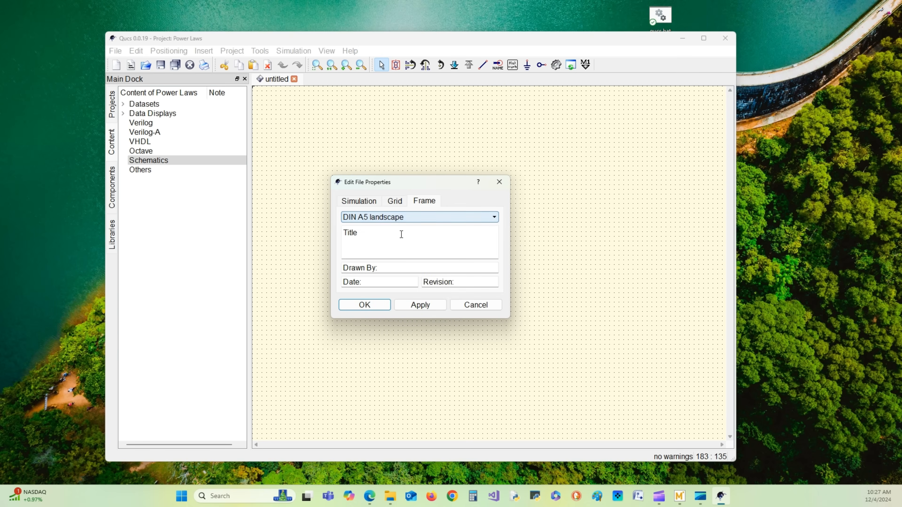
left_click(403, 233)
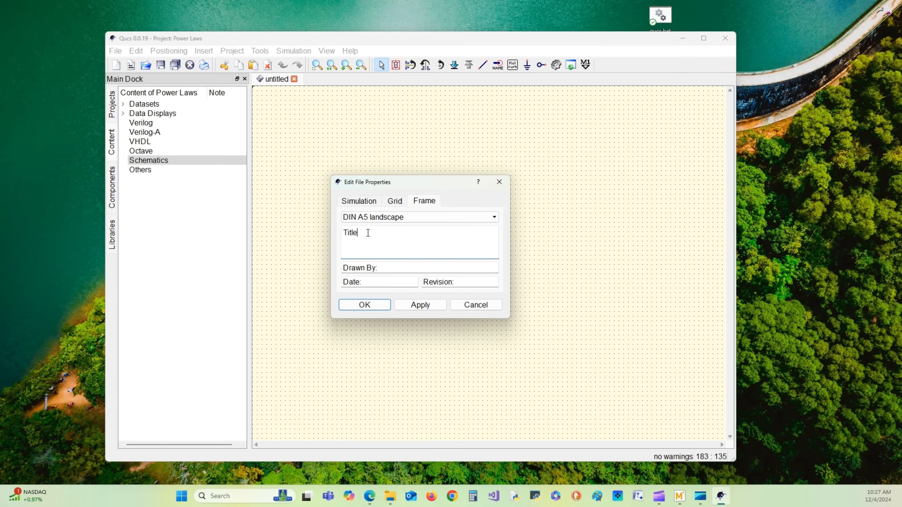
type("Power")
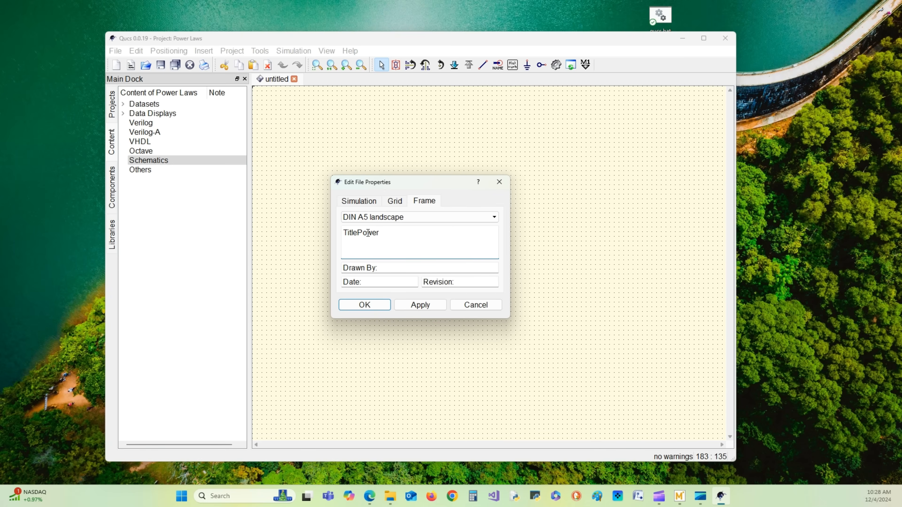
type("Eq")
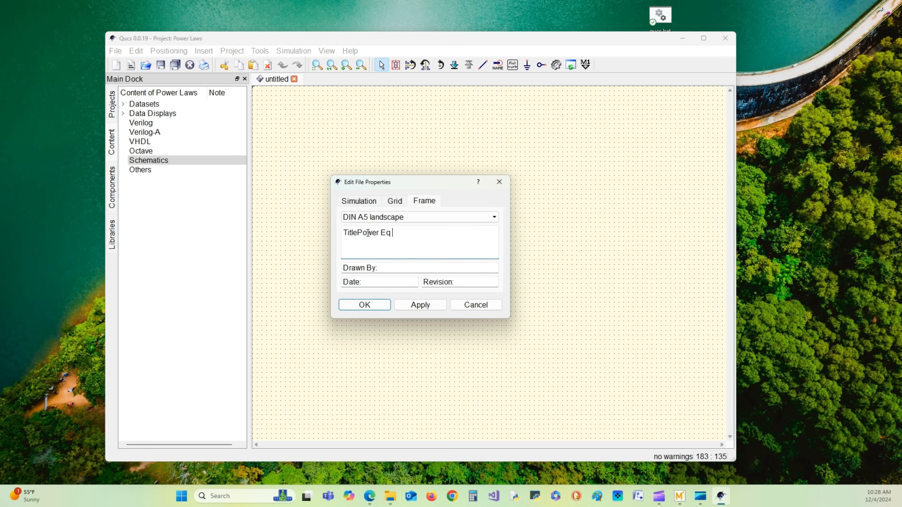
type("Simula")
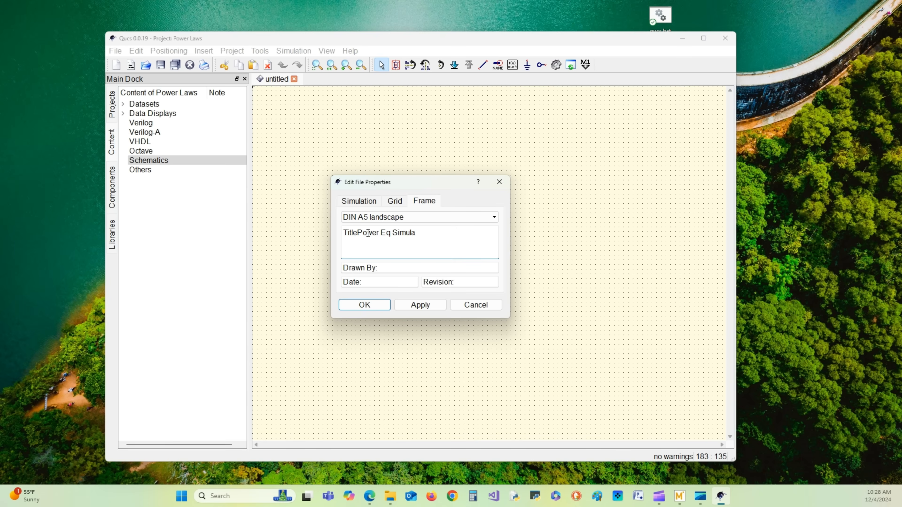
type("tion")
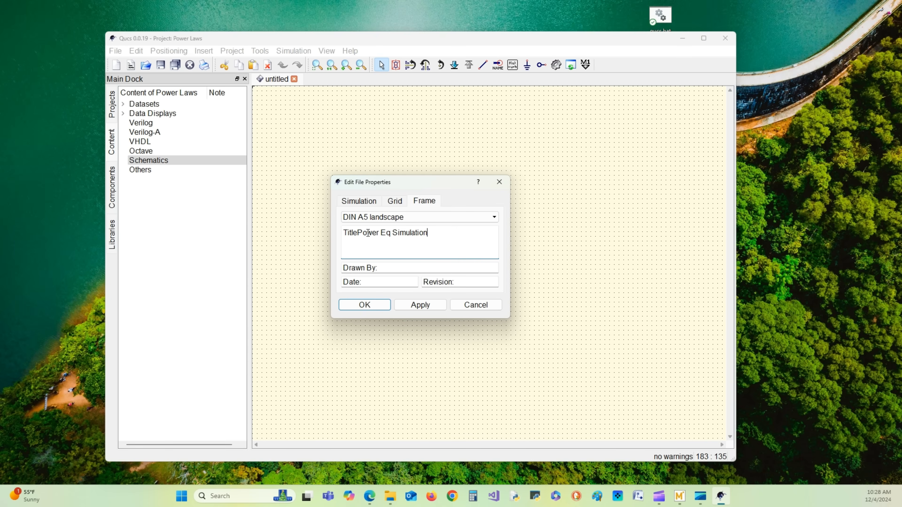
Step: Fill drawn by Lab RATS Engineering LLC, date 12/420, revision 1, apply and confirm
left_click(391, 267)
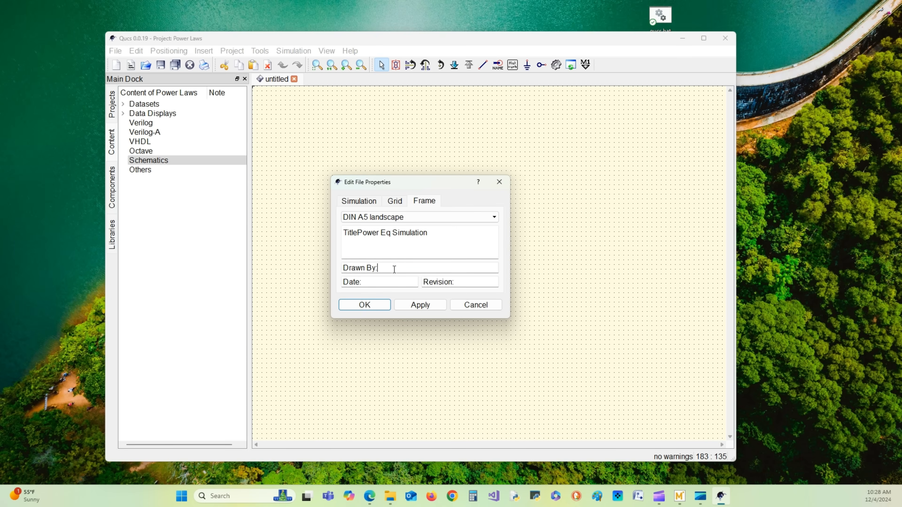
type("Lab")
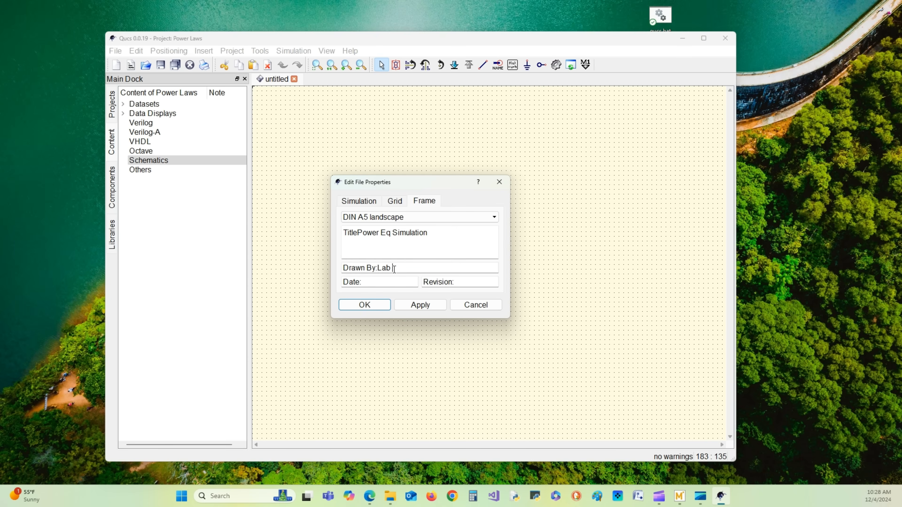
type("RATS Eng")
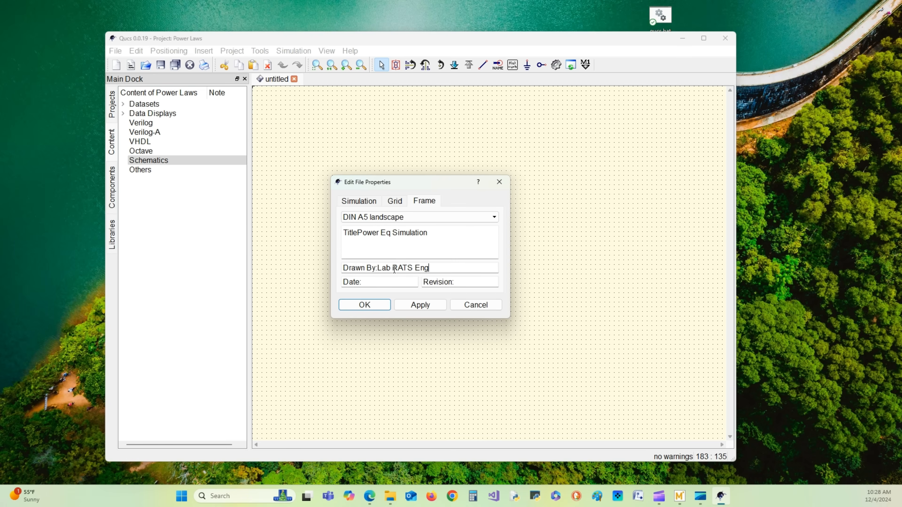
type("ineering")
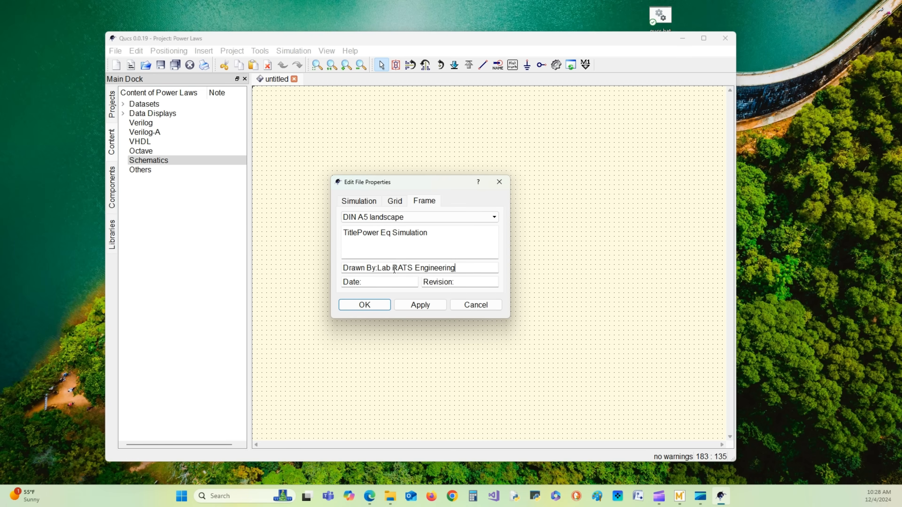
type("LLC")
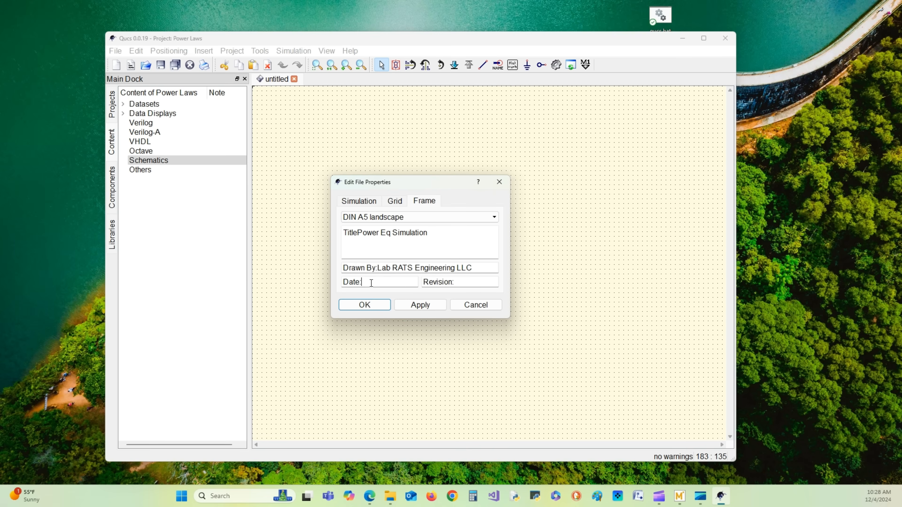
type("12")
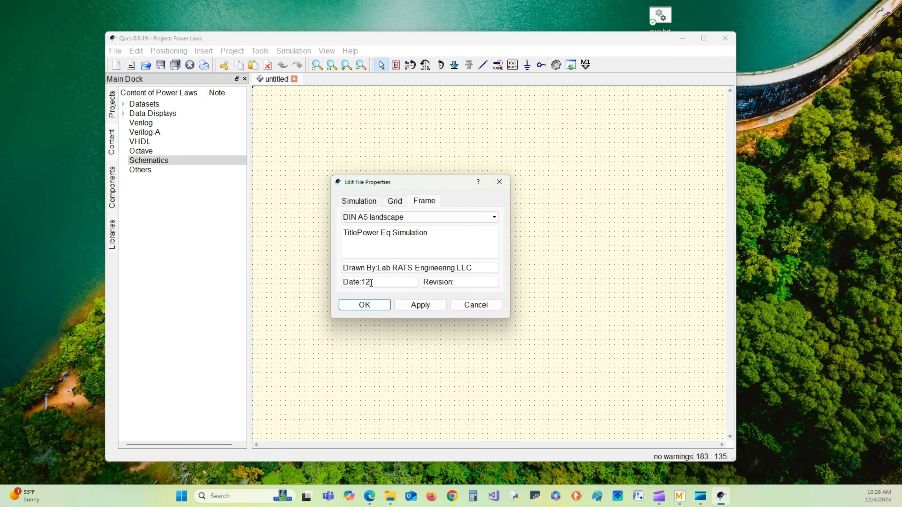
type("/420")
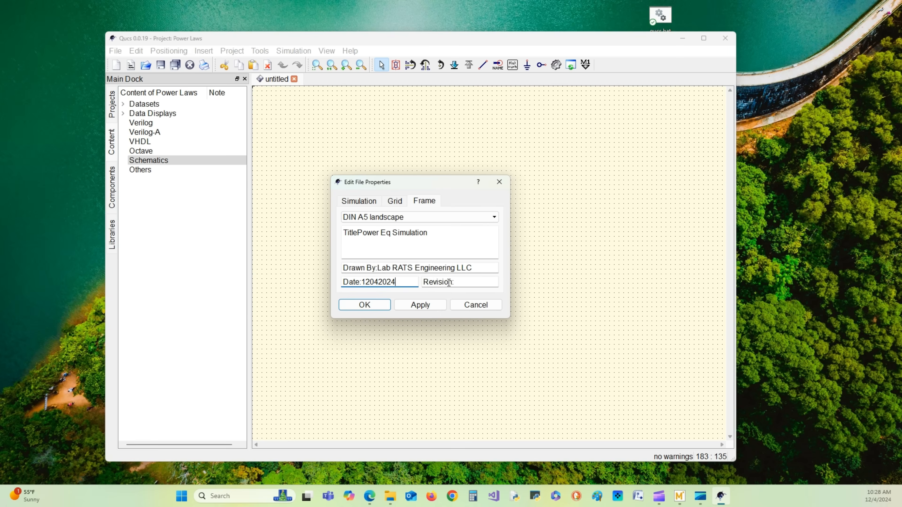
type("1")
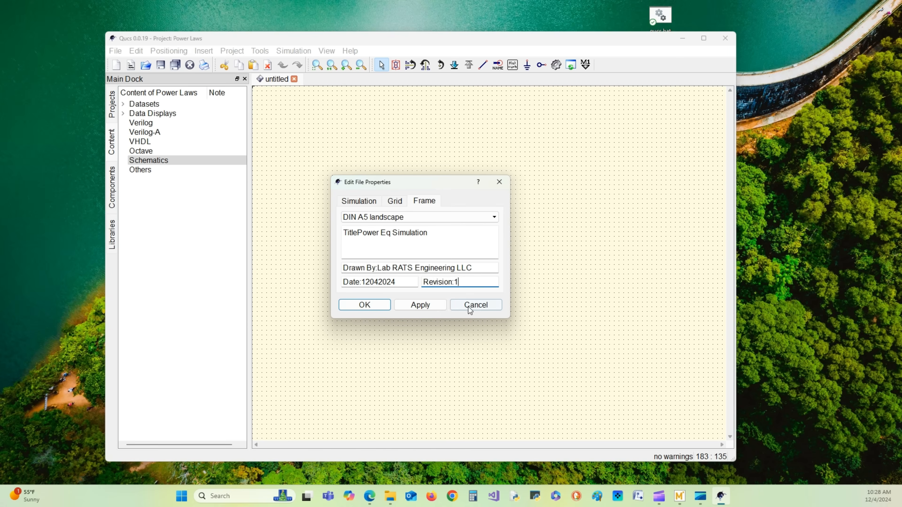
left_click(420, 305)
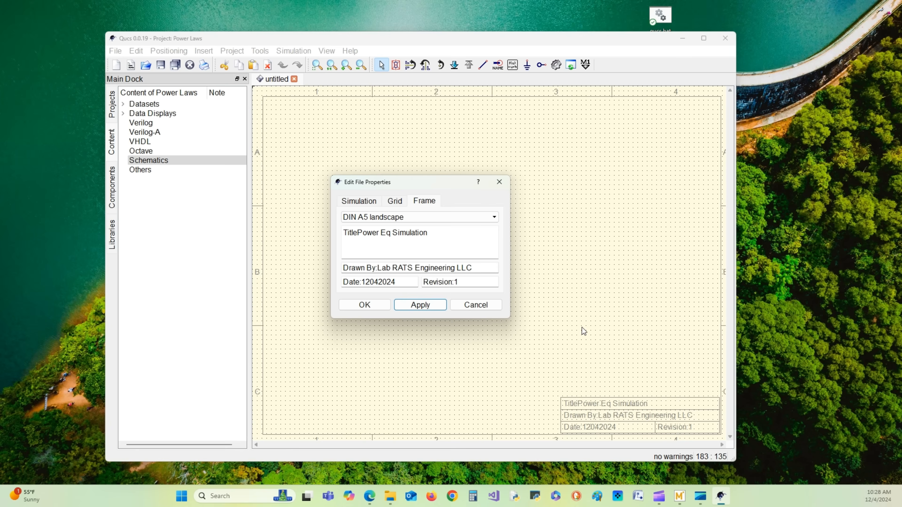
mouse_move(364, 205)
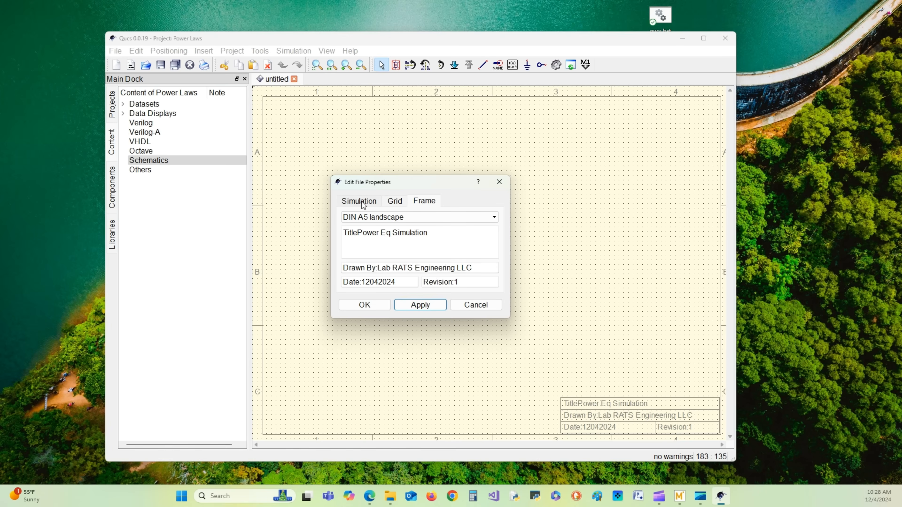
left_click(358, 200)
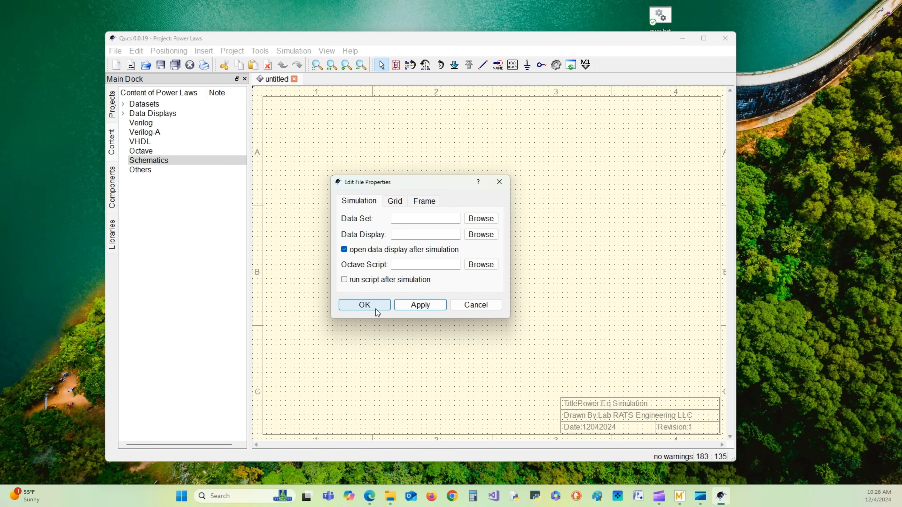
left_click(363, 305)
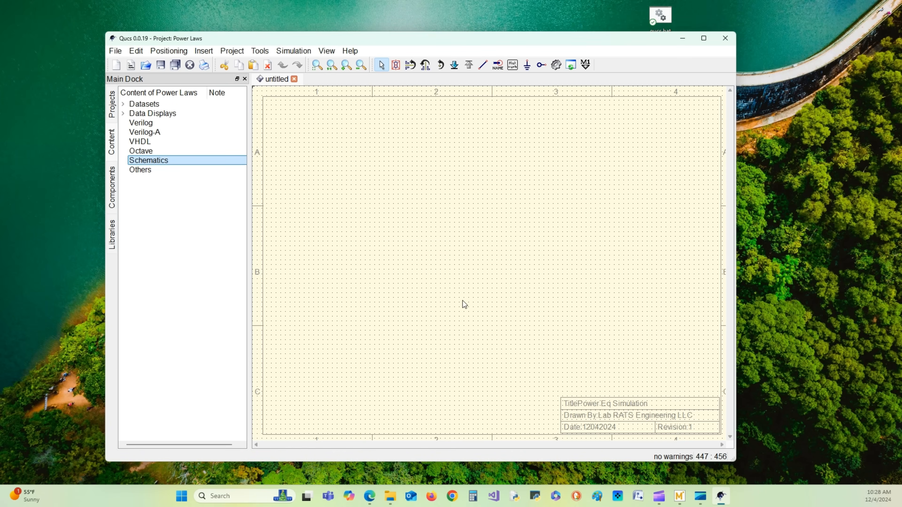
mouse_move(484, 280)
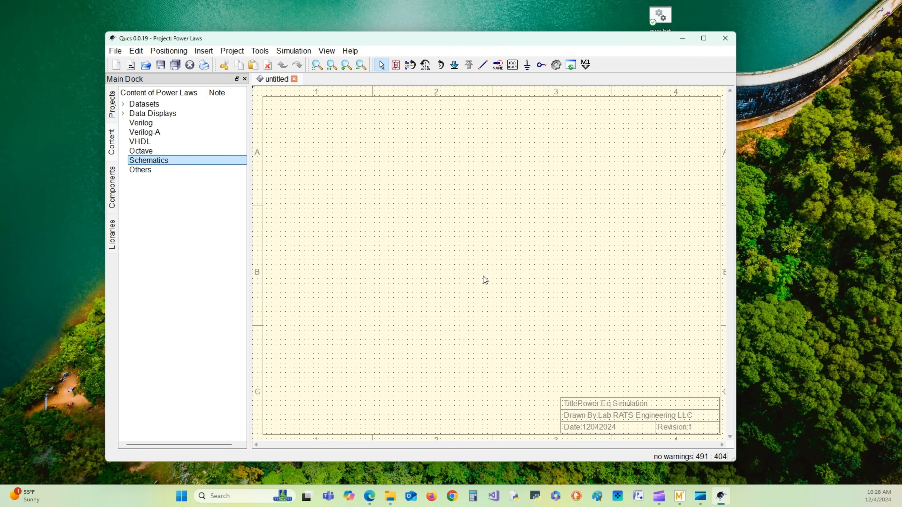
mouse_move(498, 276)
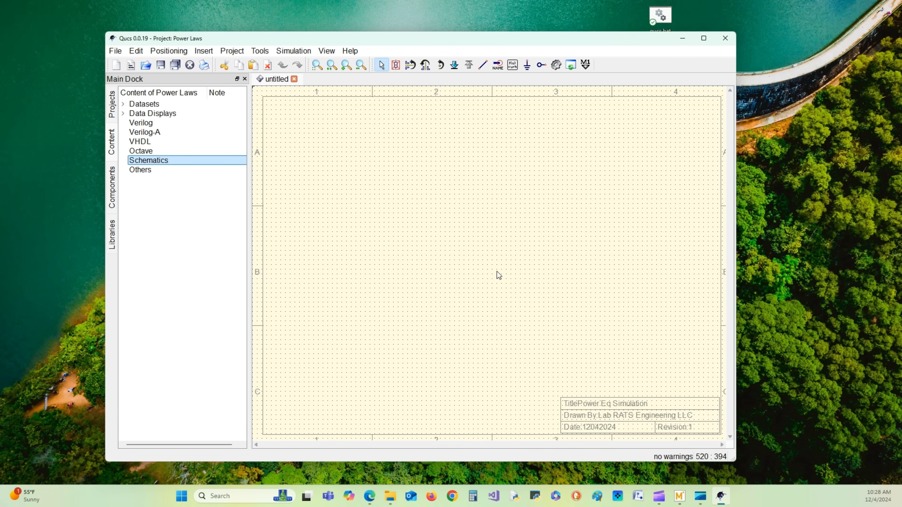
mouse_move(356, 260)
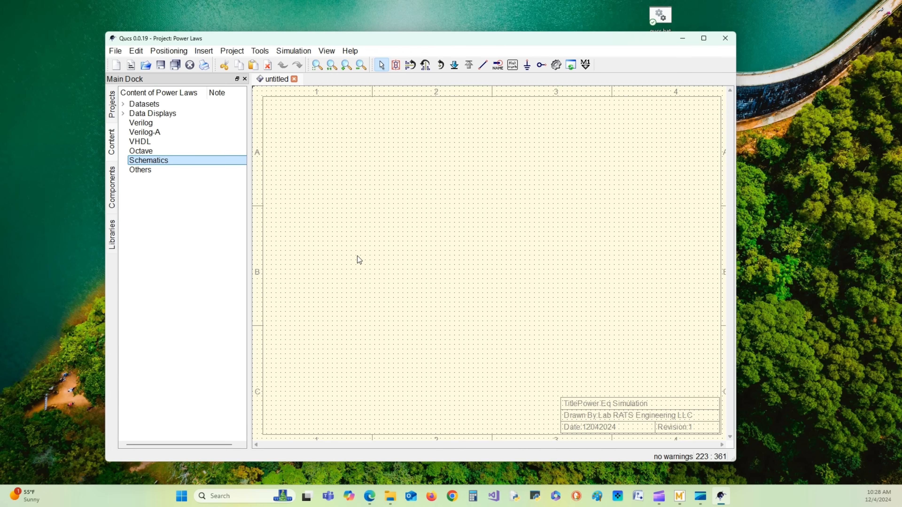
mouse_move(112, 198)
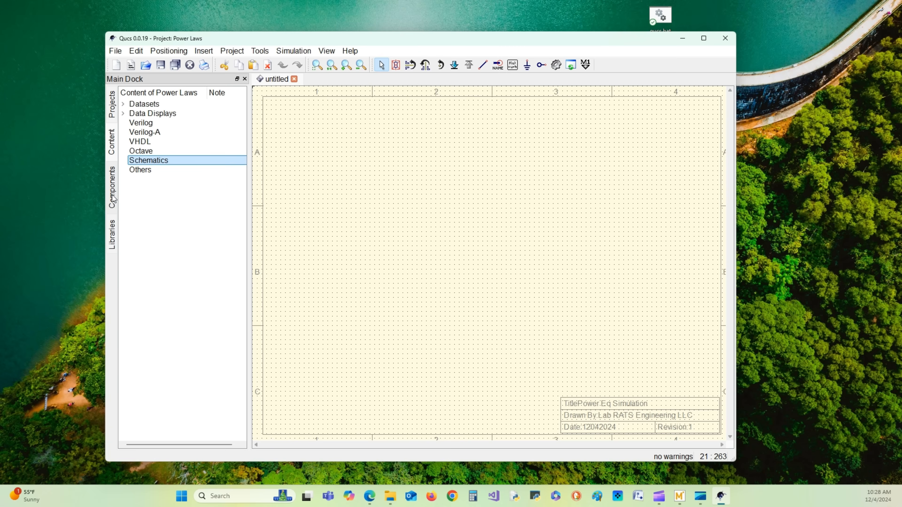
Step: From the Components library place resistor R1 and pick a voltage probe from probes
left_click(112, 187)
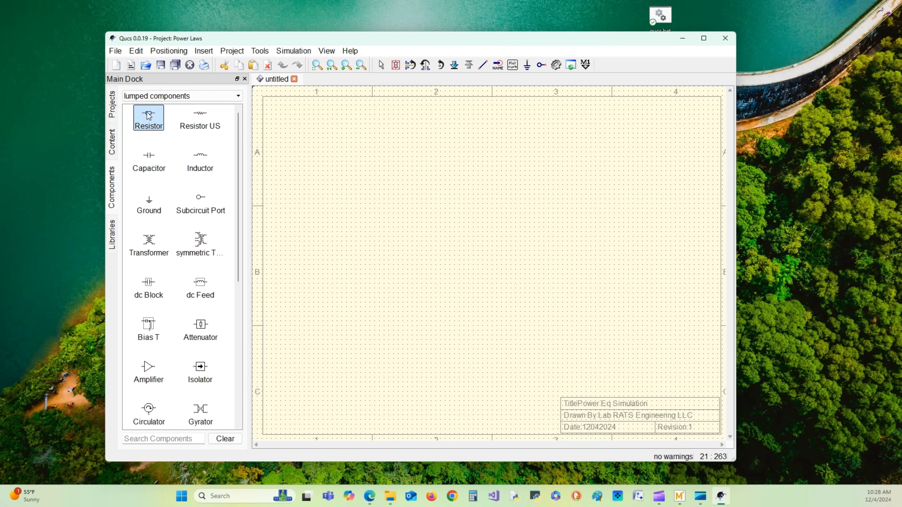
left_click(492, 189)
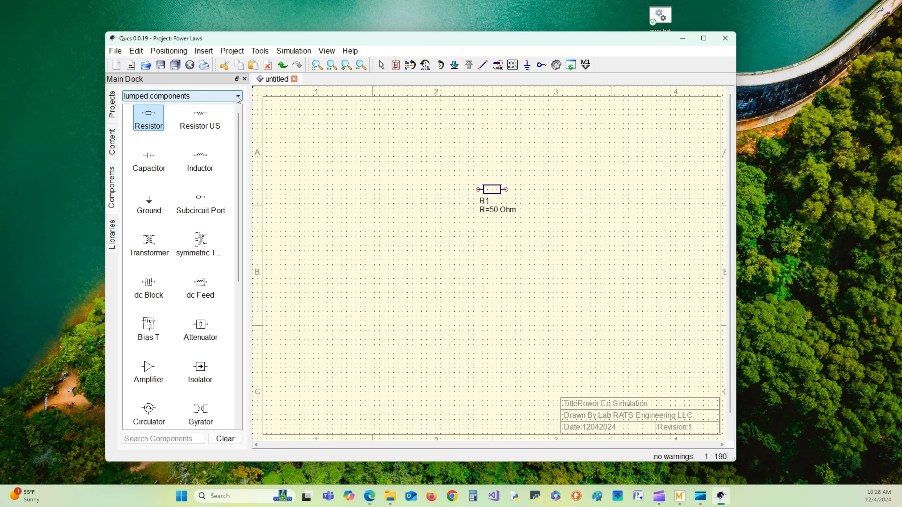
left_click(235, 96)
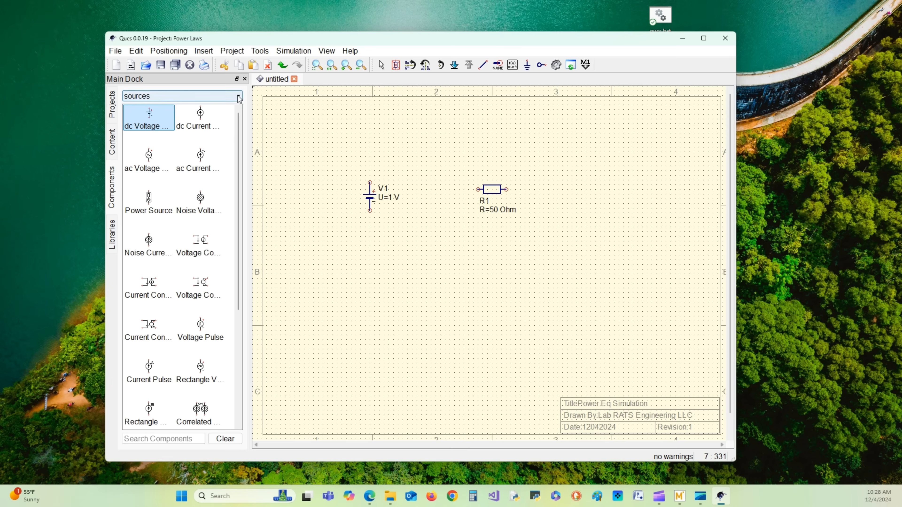
left_click(236, 96)
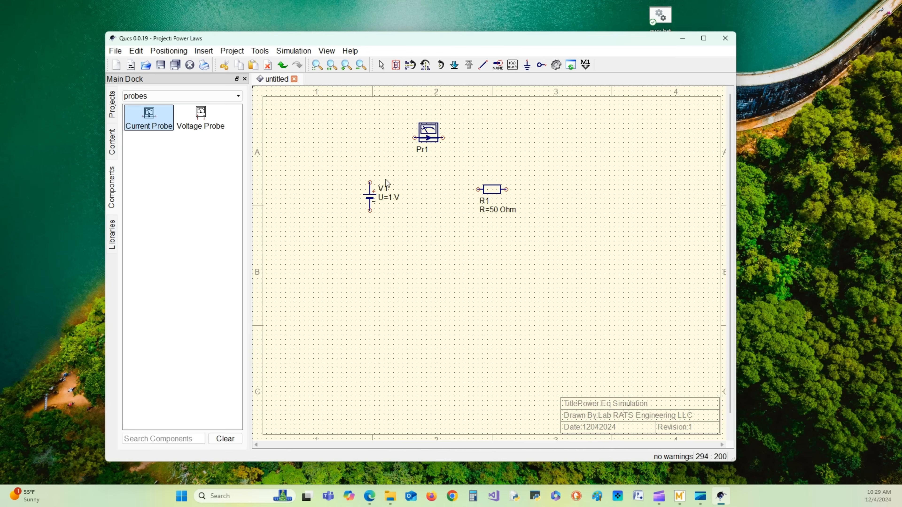
left_click(200, 115)
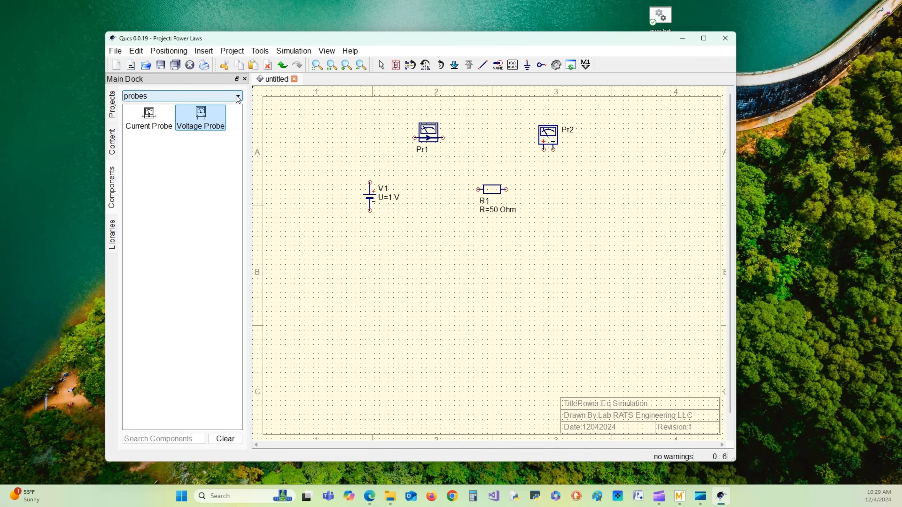
Step: Switch to lumped components and place a Ground below source V1
left_click(236, 95)
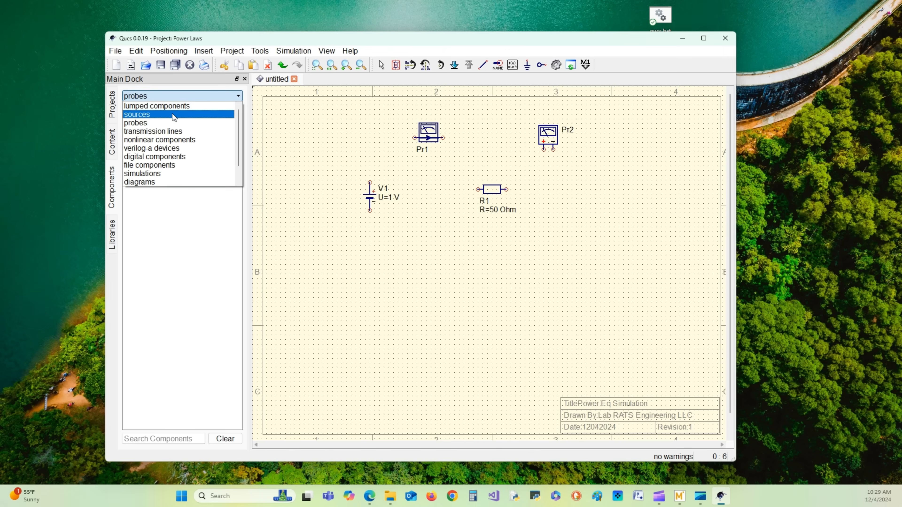
left_click(156, 106)
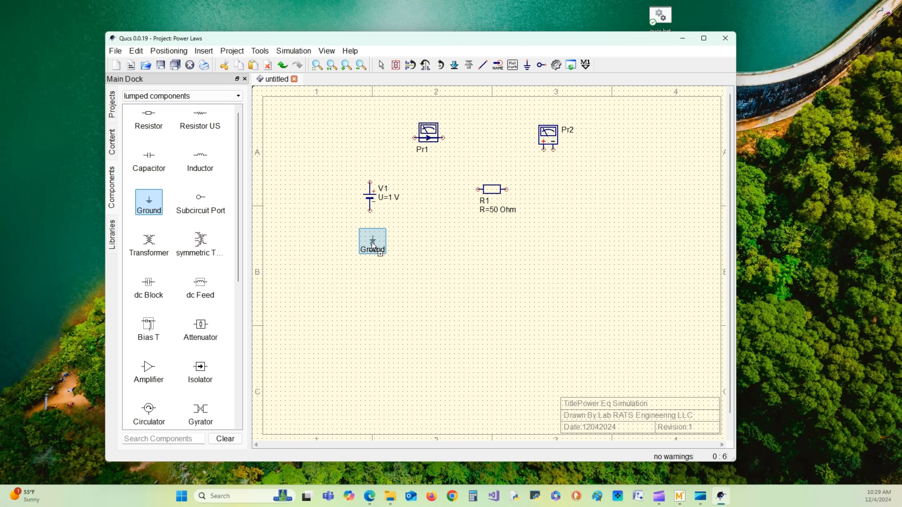
left_click(372, 242)
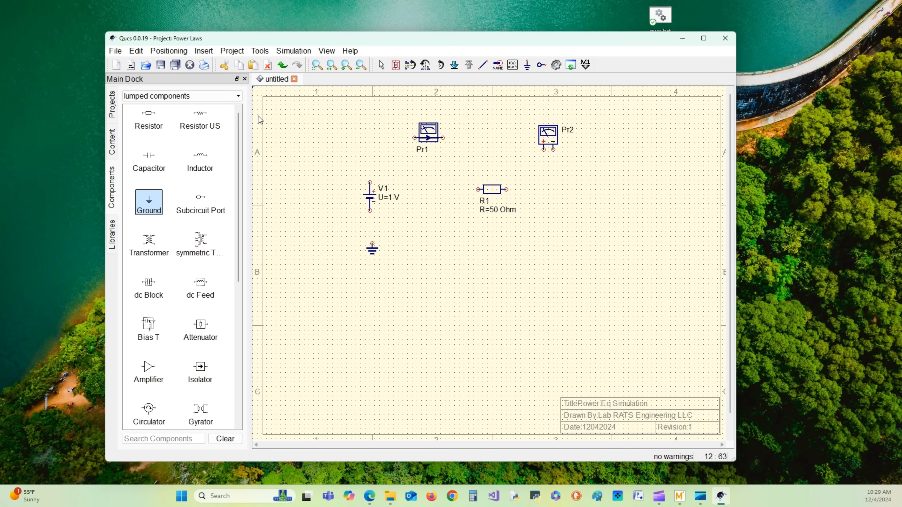
left_click(237, 96)
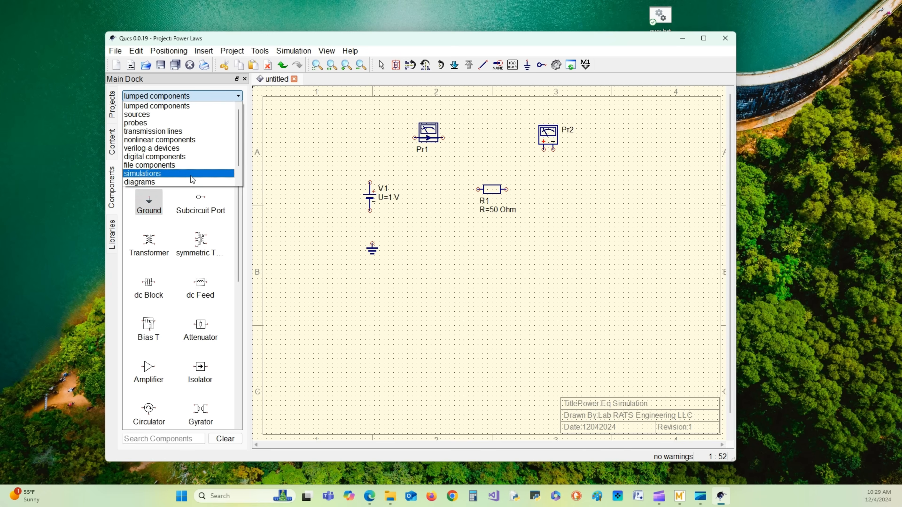
Step: From simulations, place a dc simulation block DC1 below the circuit
left_click(142, 173)
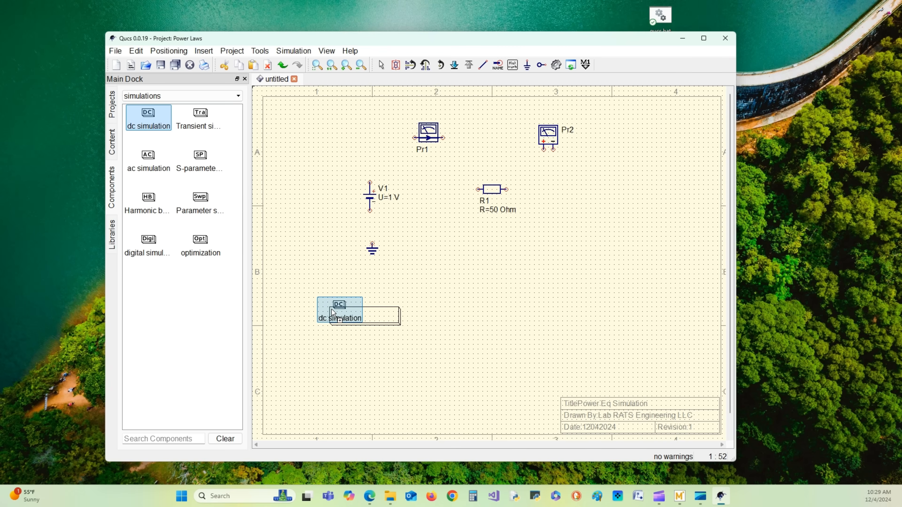
left_click(357, 316)
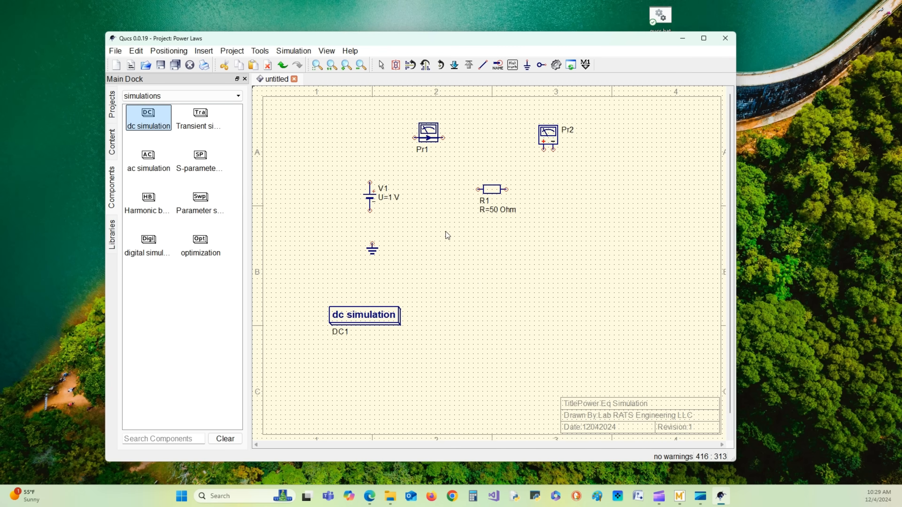
mouse_move(436, 202)
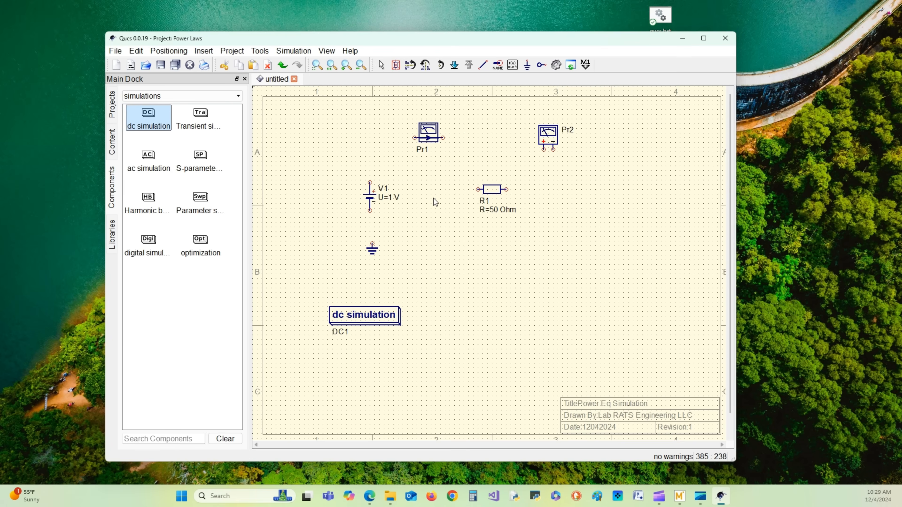
mouse_move(436, 201)
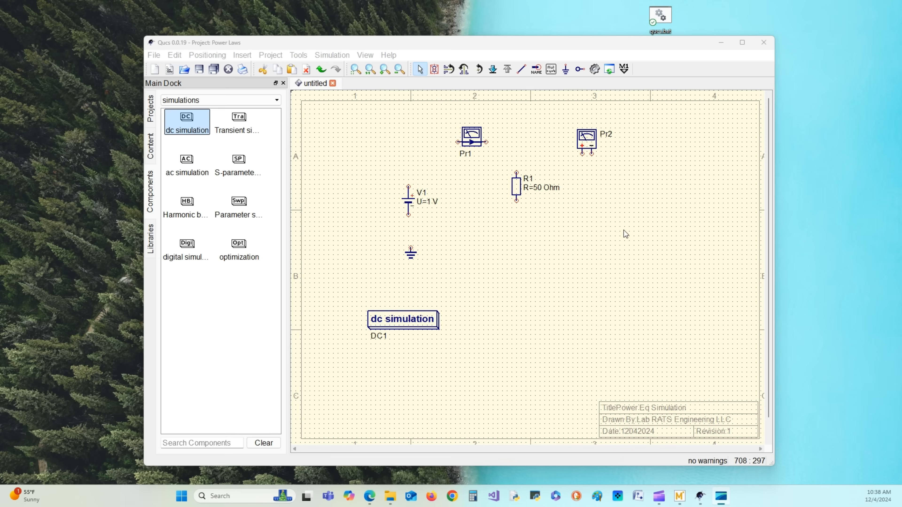
mouse_move(631, 247)
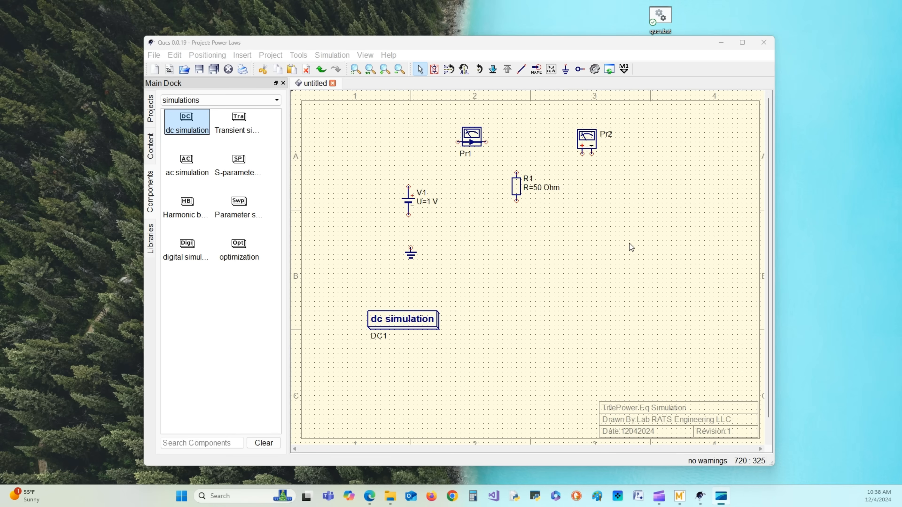
mouse_move(631, 247)
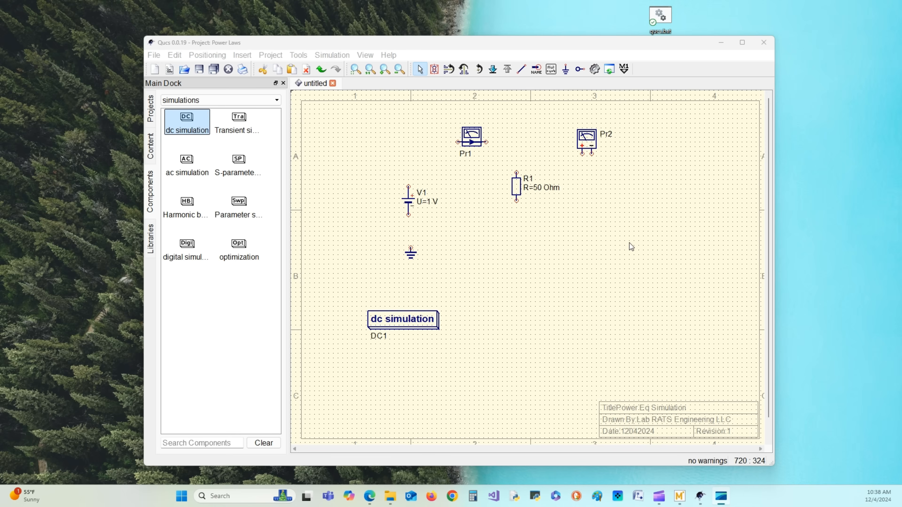
mouse_move(530, 98)
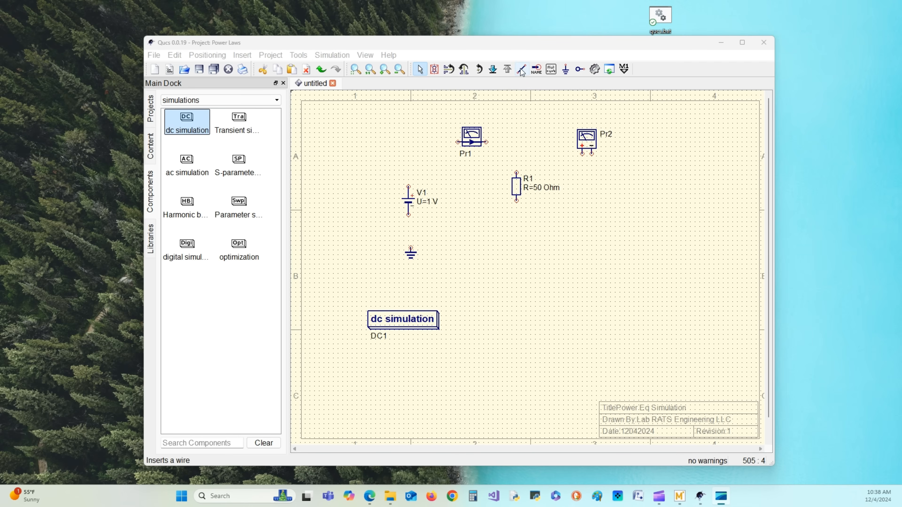
Step: Activate the wire tool to start connecting the components
left_click(521, 69)
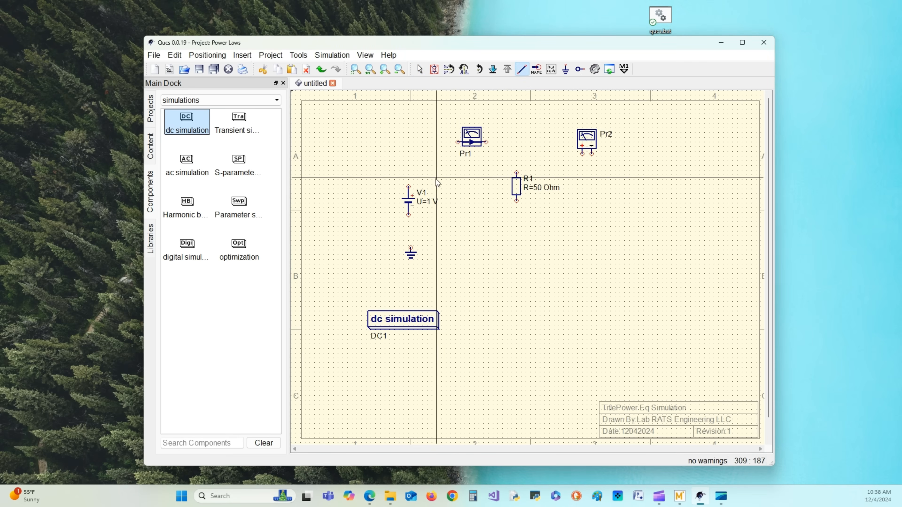
mouse_move(409, 190)
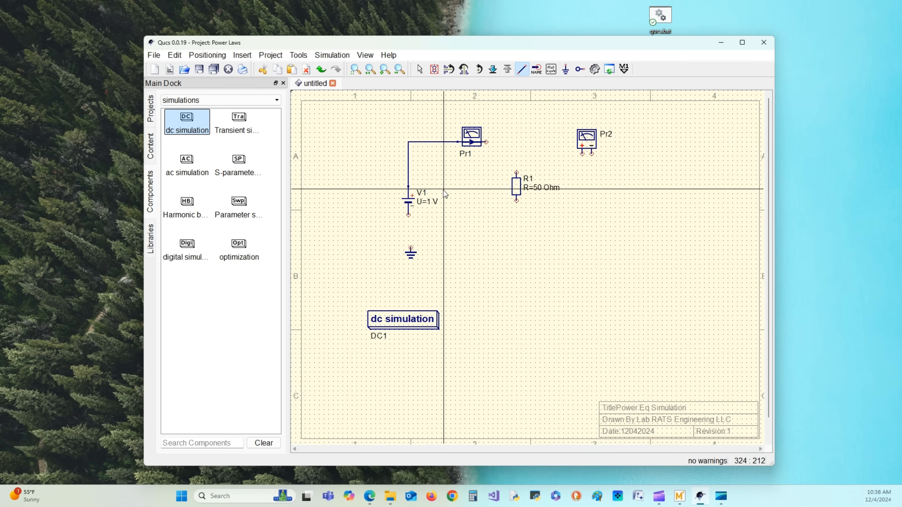
mouse_move(479, 199)
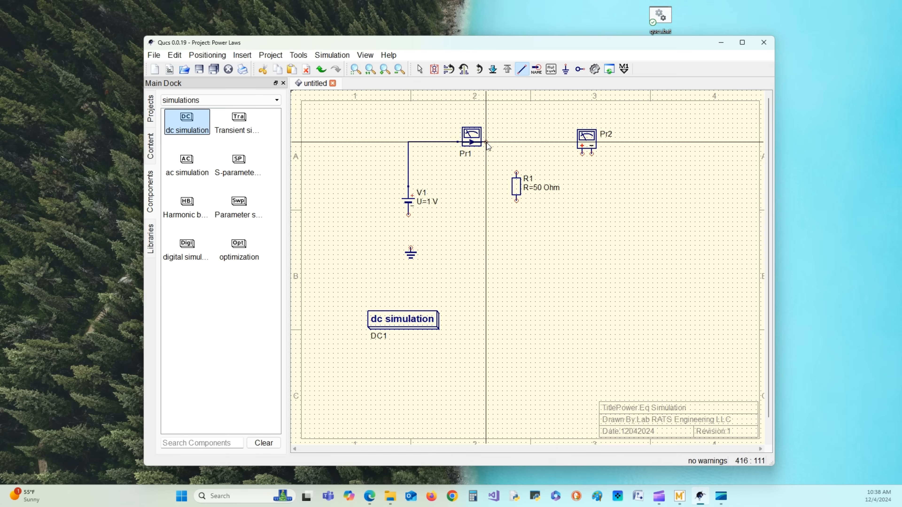
mouse_move(487, 145)
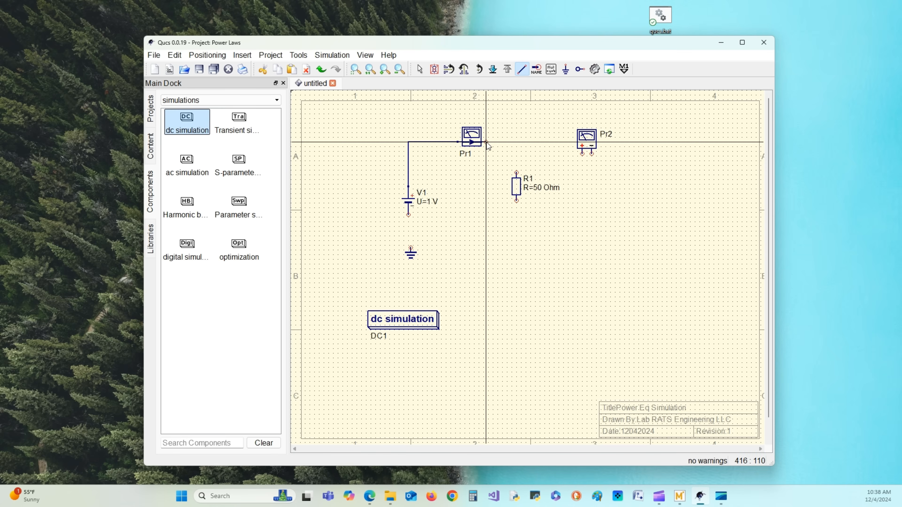
mouse_move(487, 145)
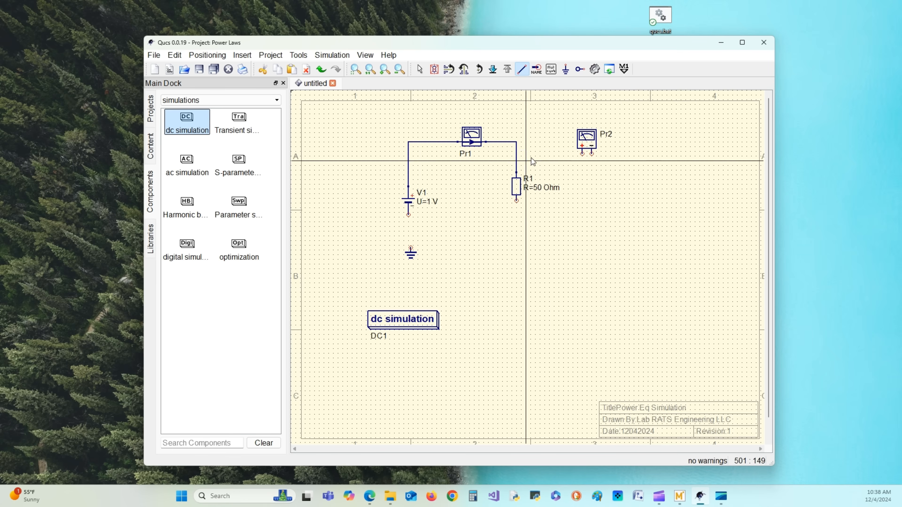
mouse_move(607, 292)
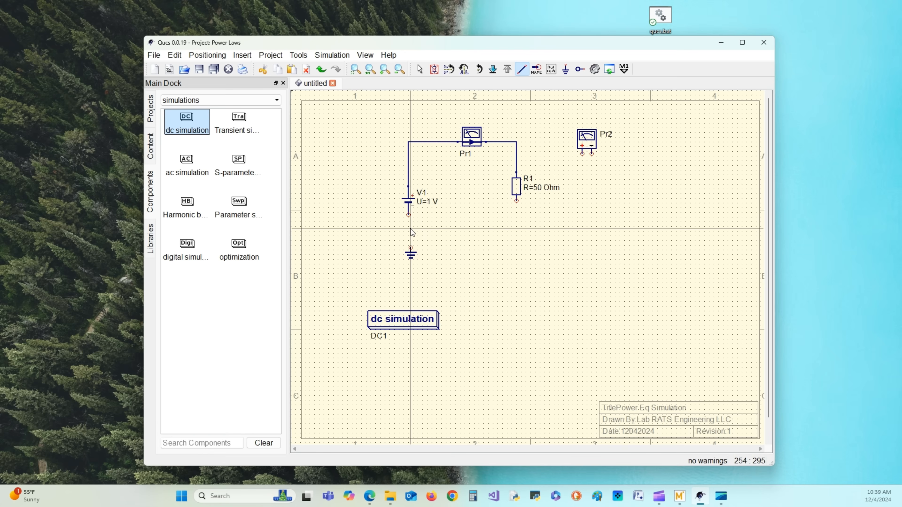
mouse_move(410, 222)
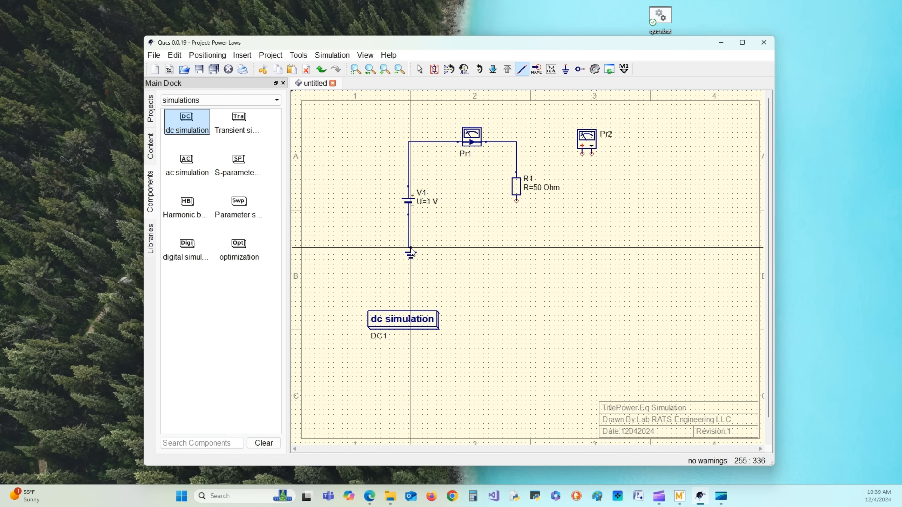
mouse_move(535, 254)
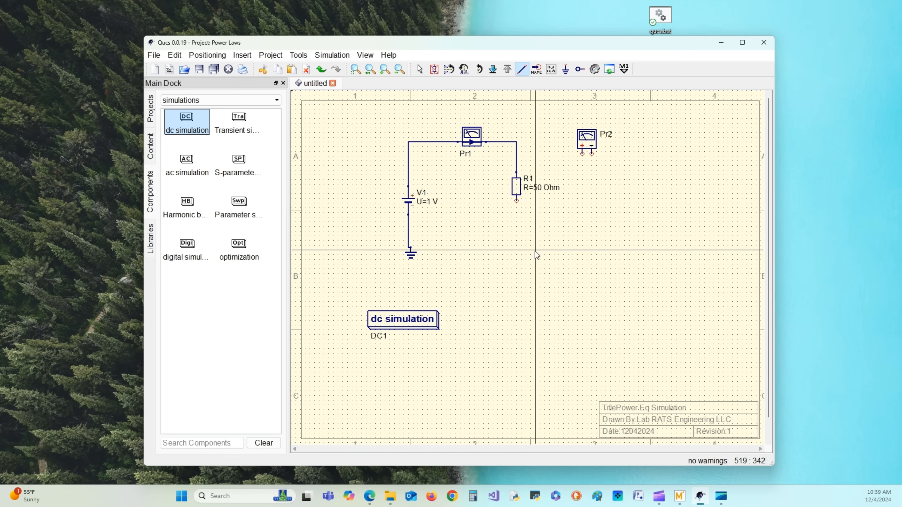
mouse_move(518, 205)
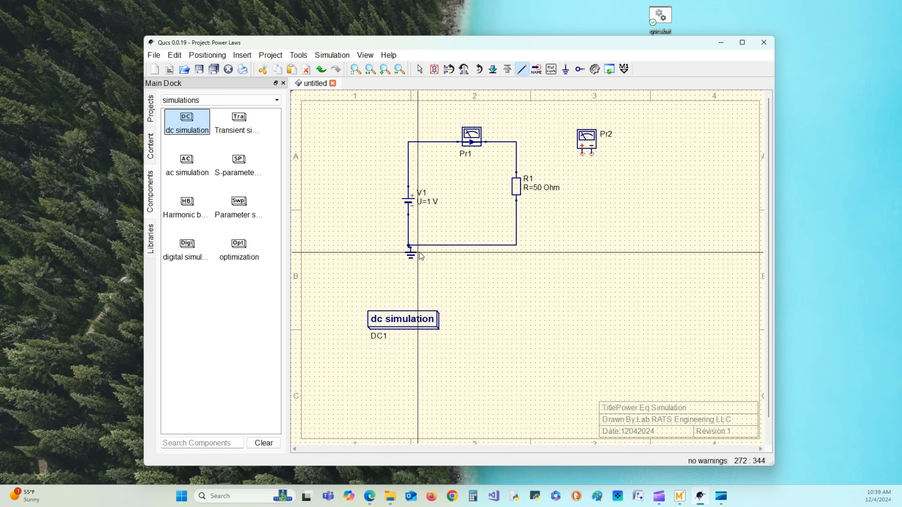
mouse_move(638, 221)
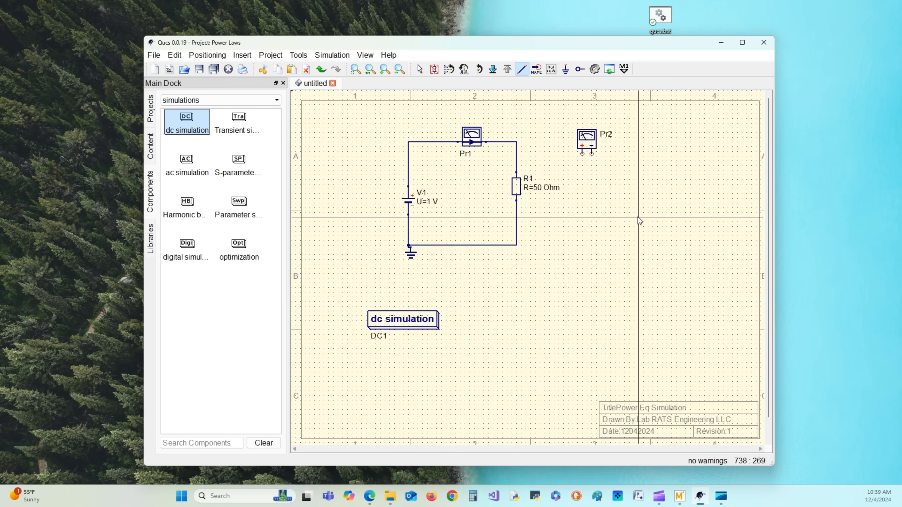
mouse_move(582, 217)
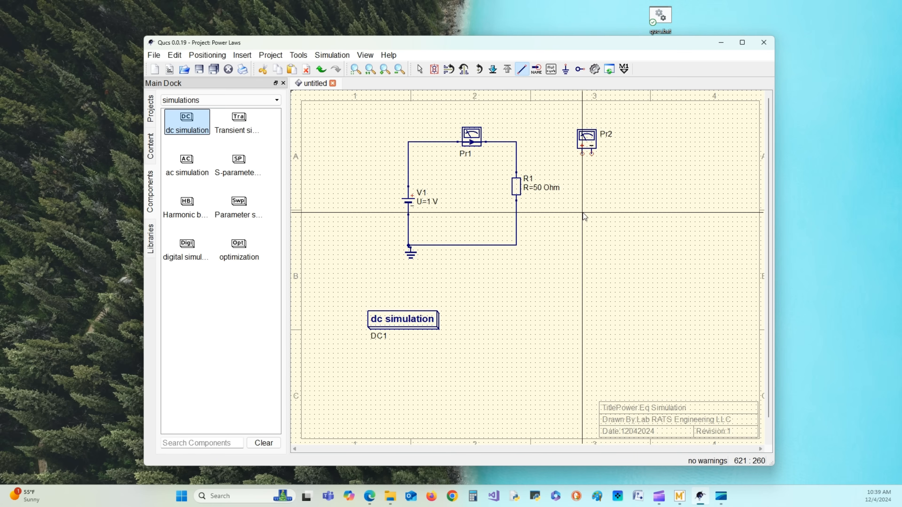
mouse_move(584, 159)
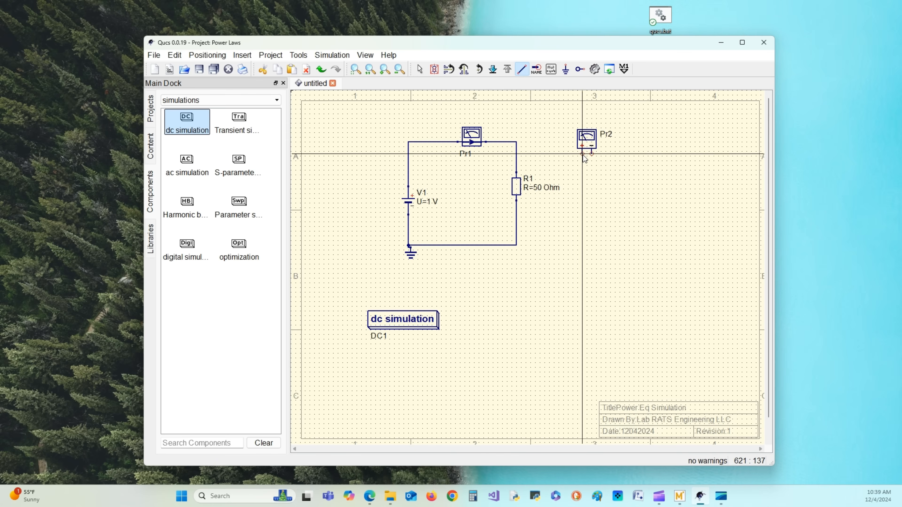
mouse_move(584, 156)
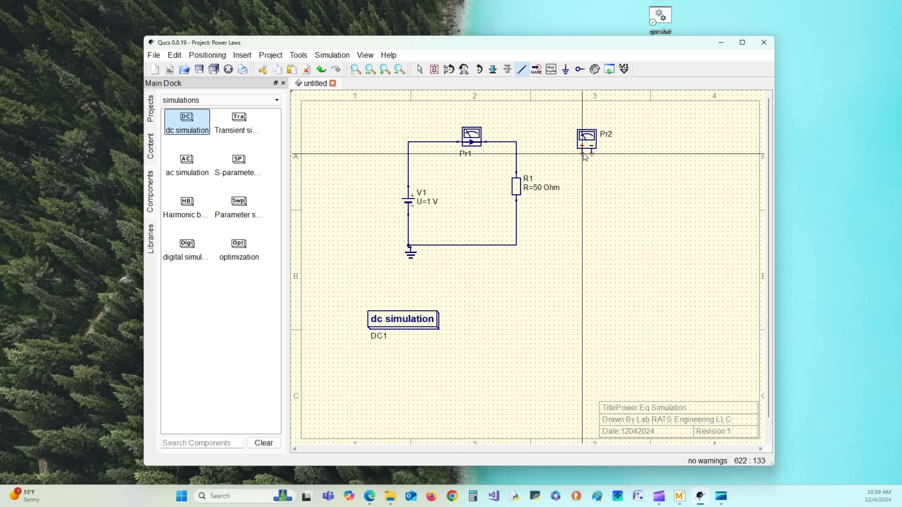
mouse_move(584, 157)
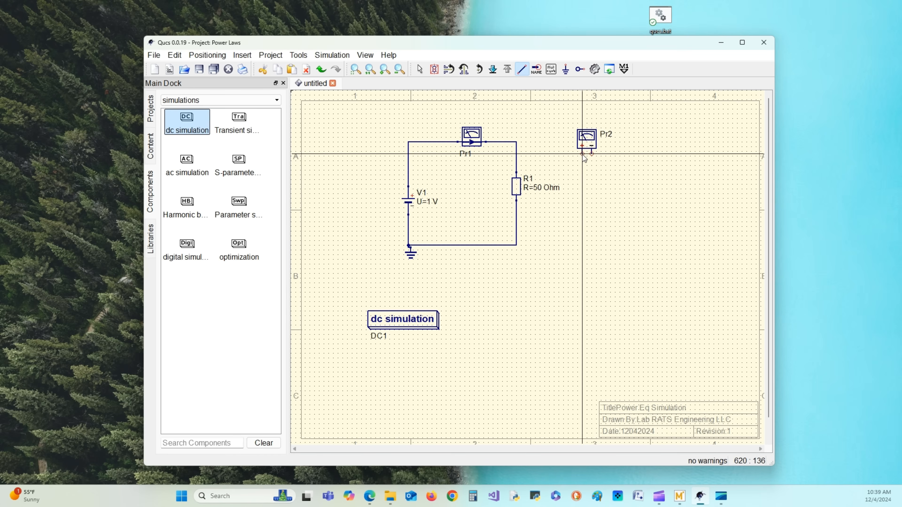
mouse_move(563, 171)
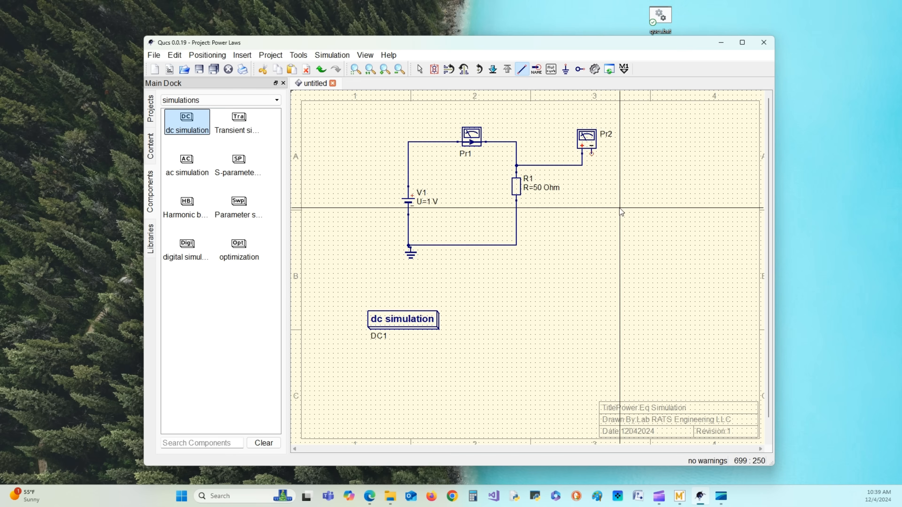
mouse_move(596, 182)
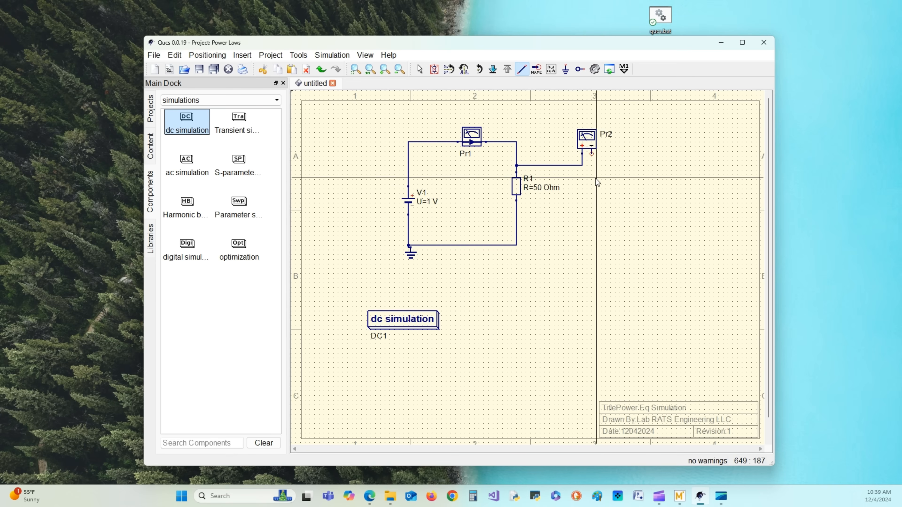
mouse_move(592, 161)
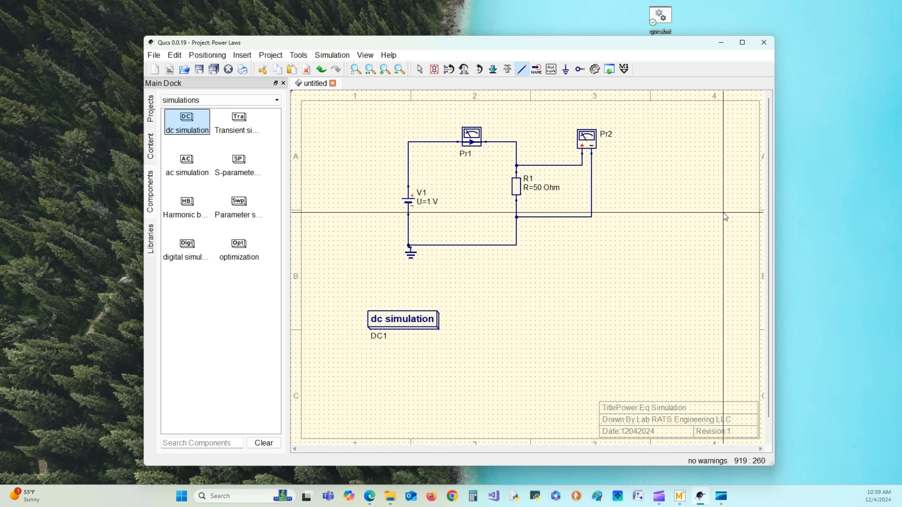
Step: Return to the Select tool to leave wire drawing mode
left_click(420, 69)
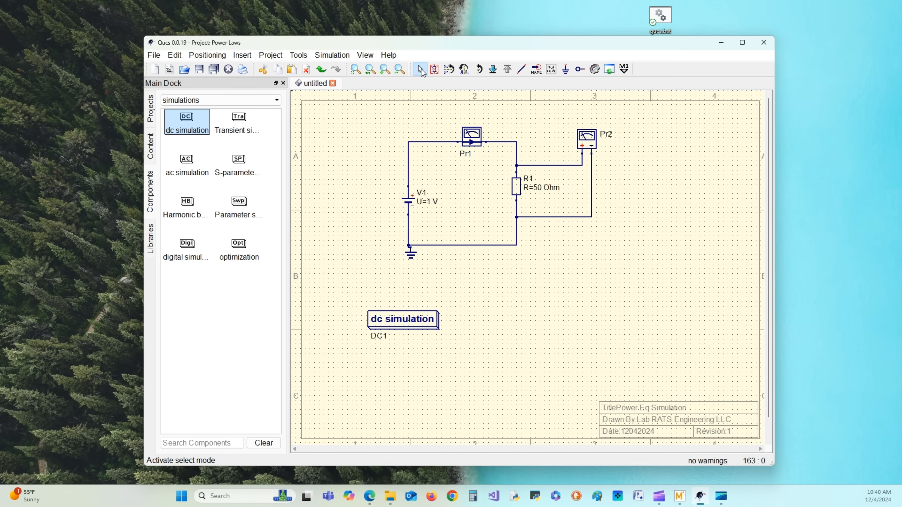
mouse_move(419, 155)
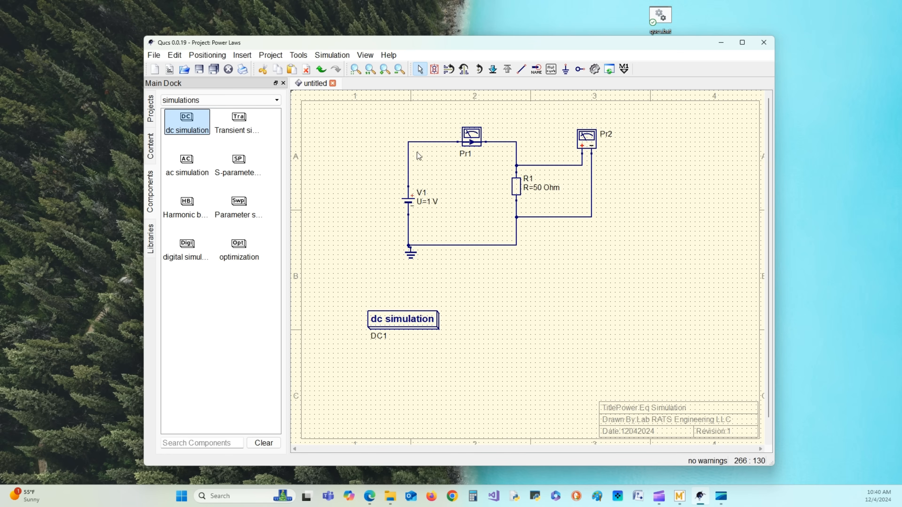
mouse_move(379, 185)
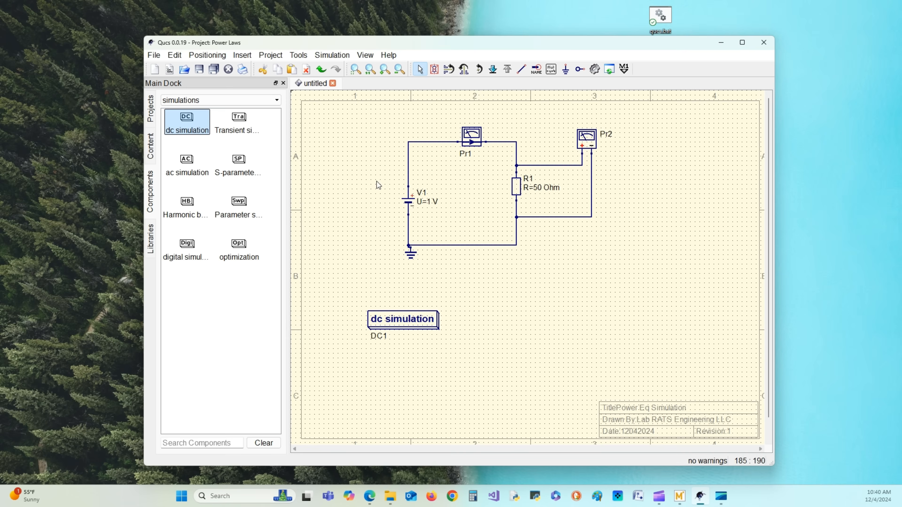
mouse_move(557, 206)
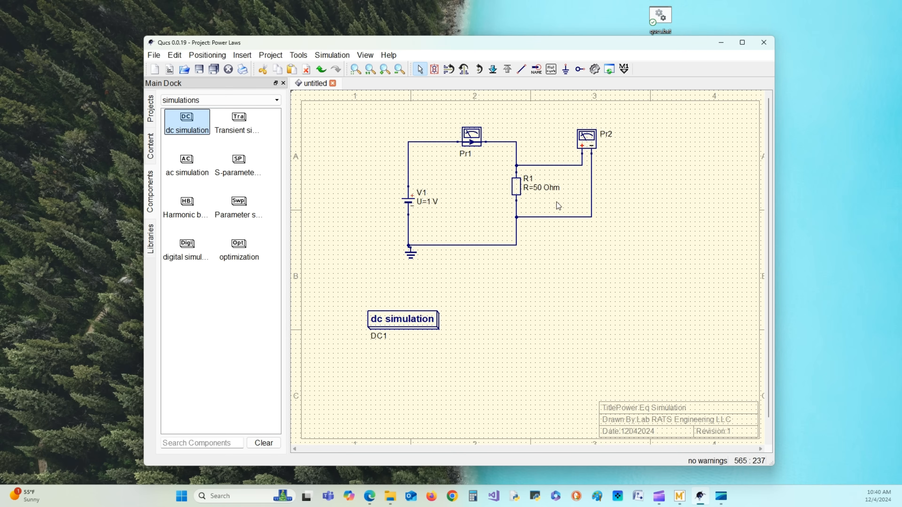
mouse_move(556, 208)
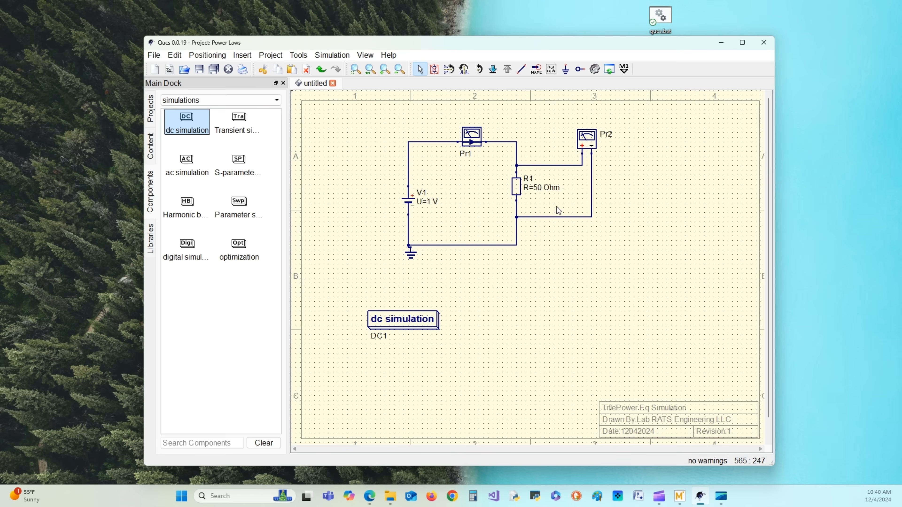
mouse_move(546, 256)
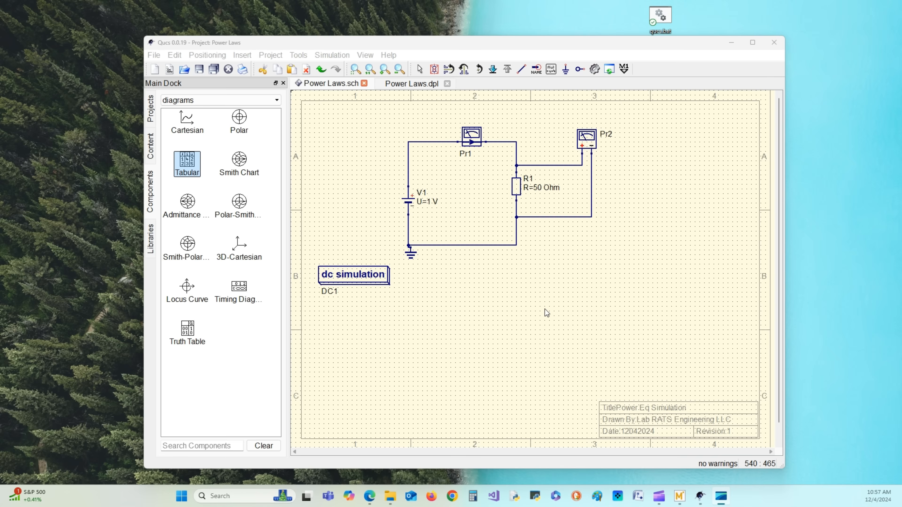
mouse_move(536, 303)
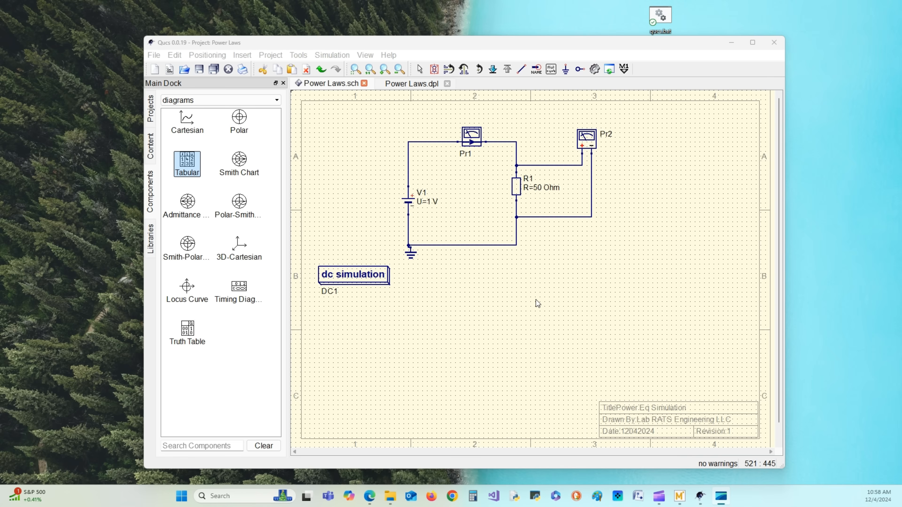
mouse_move(204, 184)
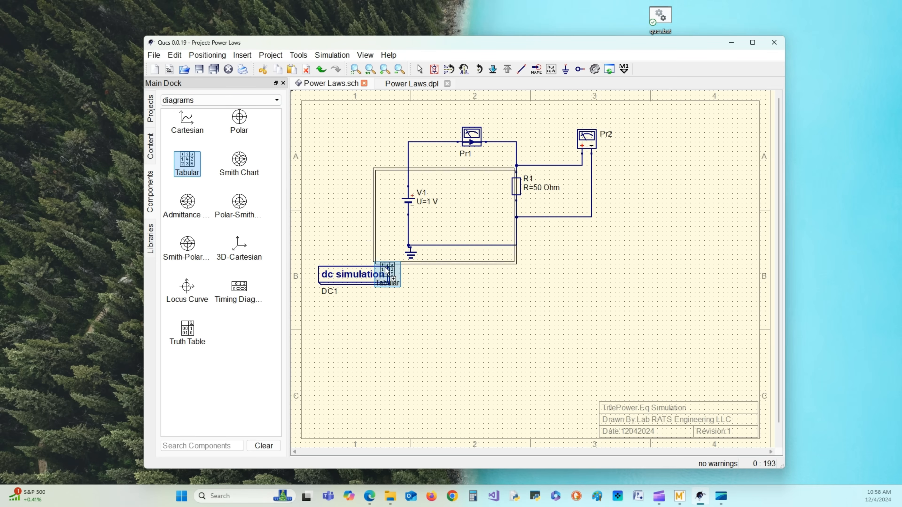
Step: Place a Tabular diagram named Results and add Pr1.I, Pr2.V and V1.I to it
double_click(384, 276)
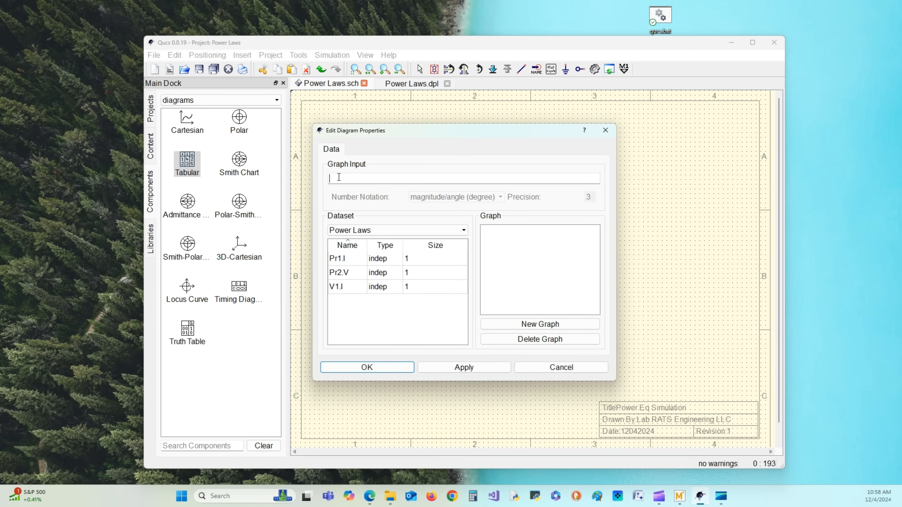
type("R")
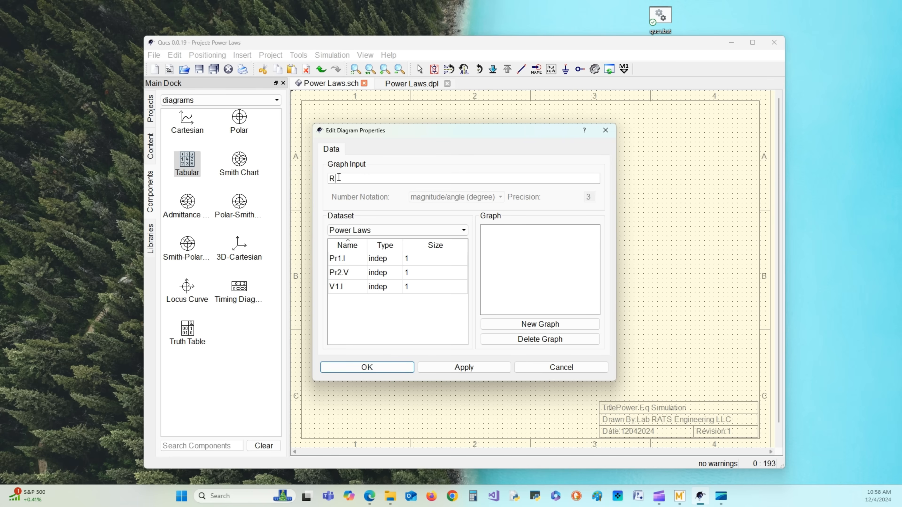
type("esult")
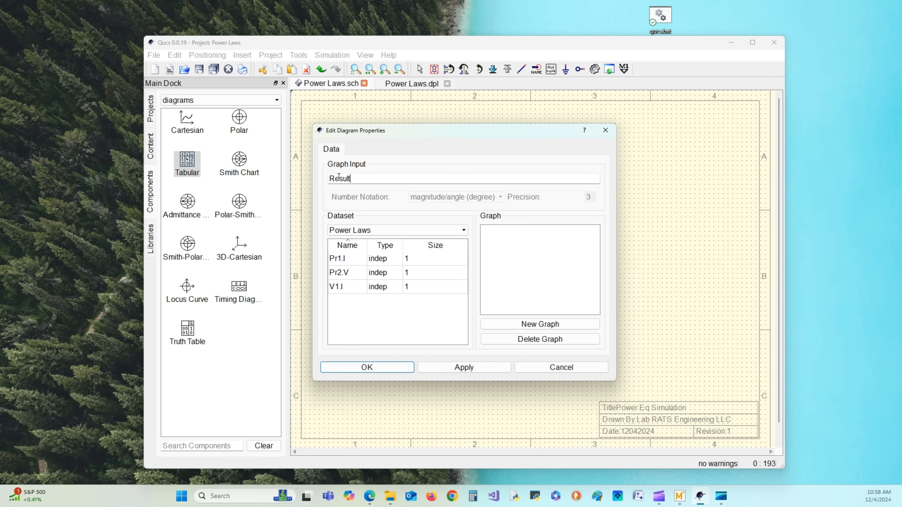
type("s")
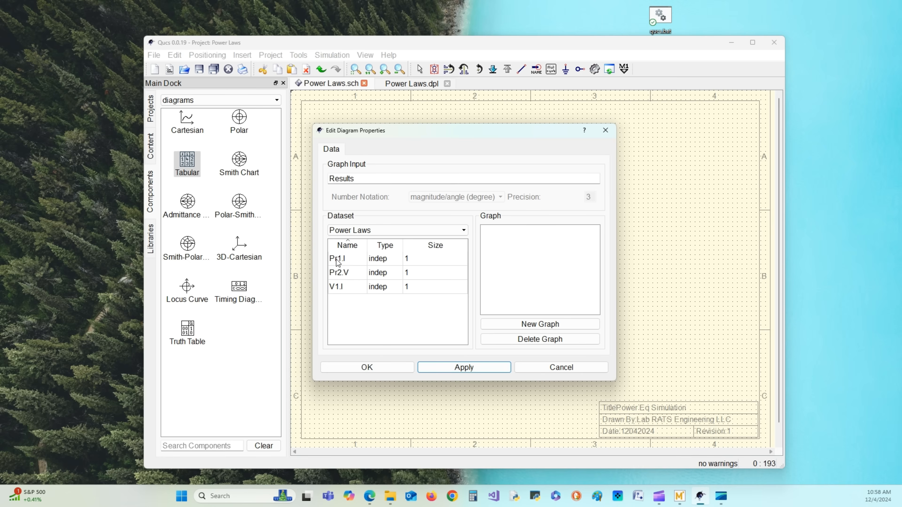
left_click(338, 258)
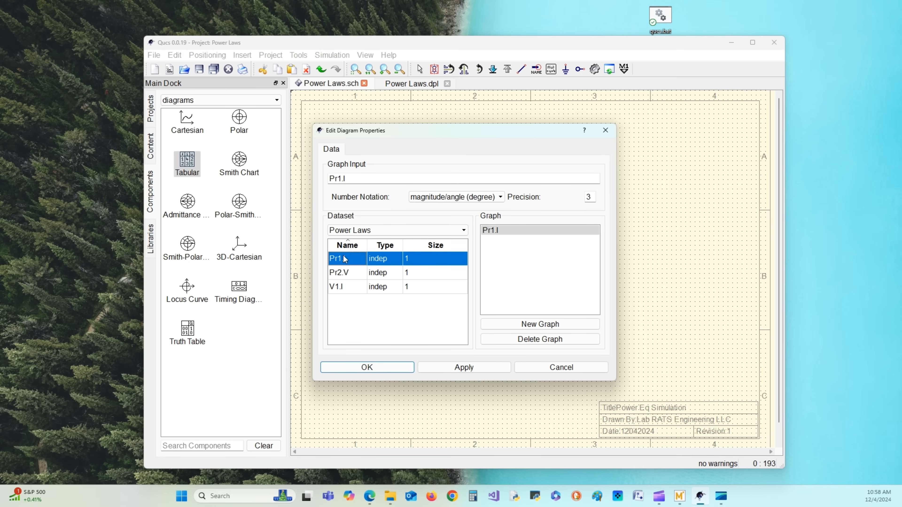
mouse_move(558, 298)
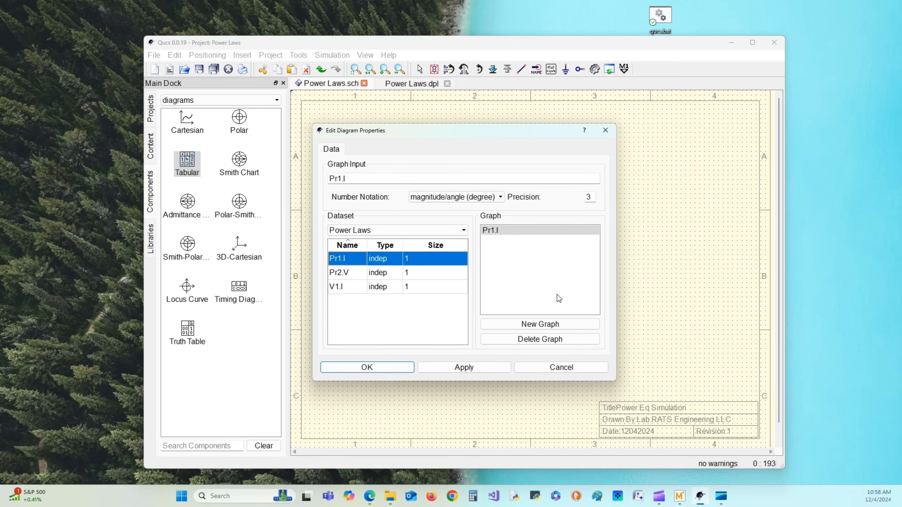
mouse_move(343, 280)
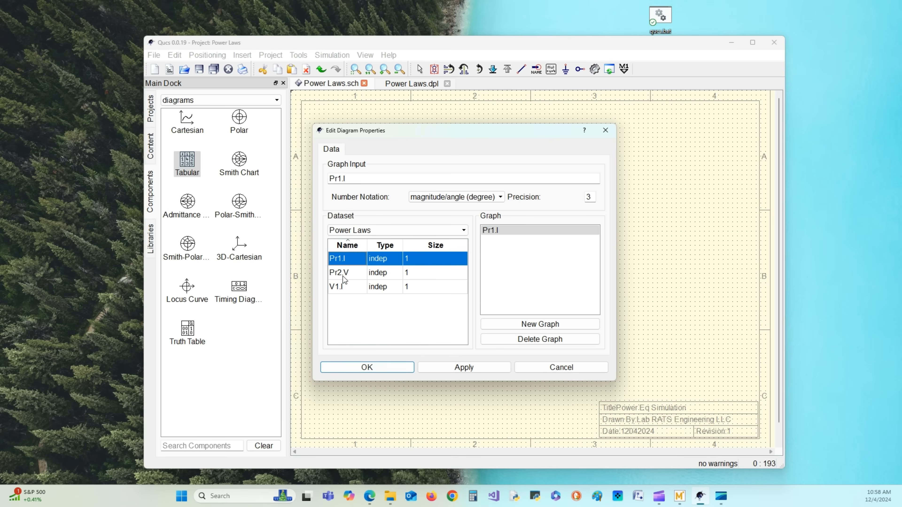
left_click(339, 272)
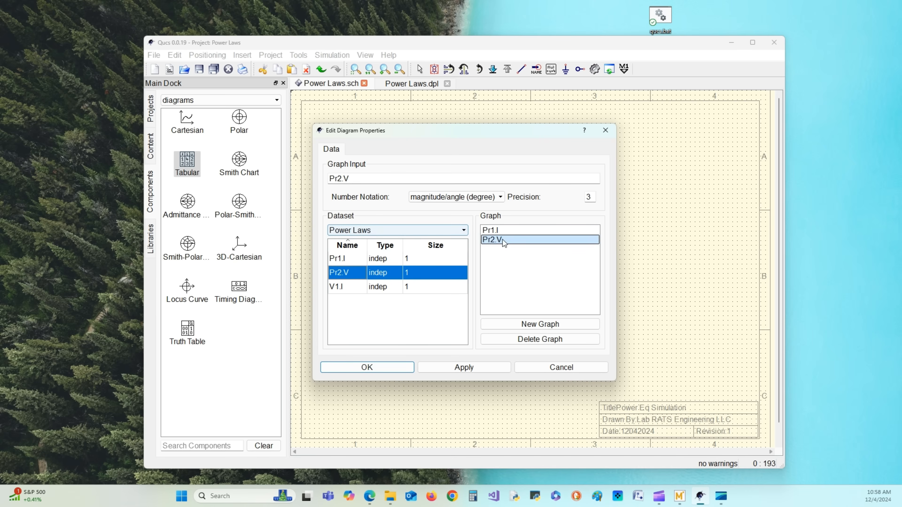
left_click(335, 286)
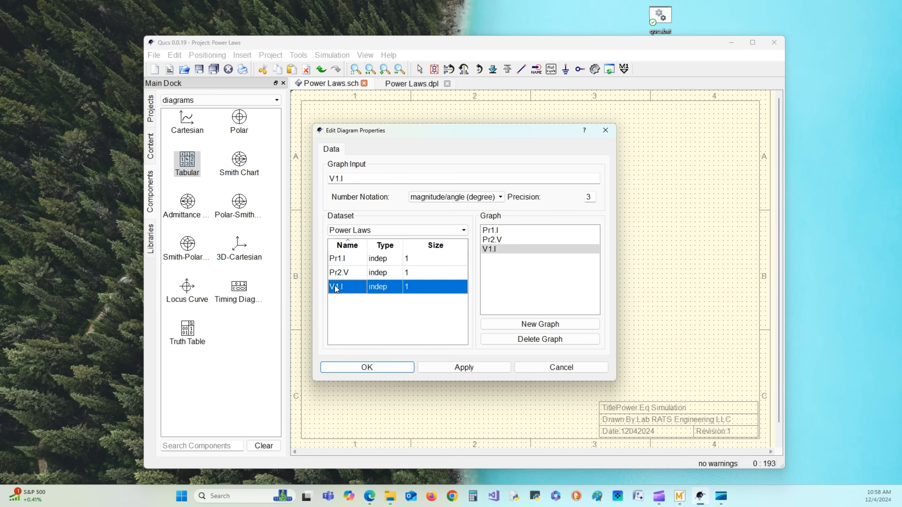
mouse_move(480, 382)
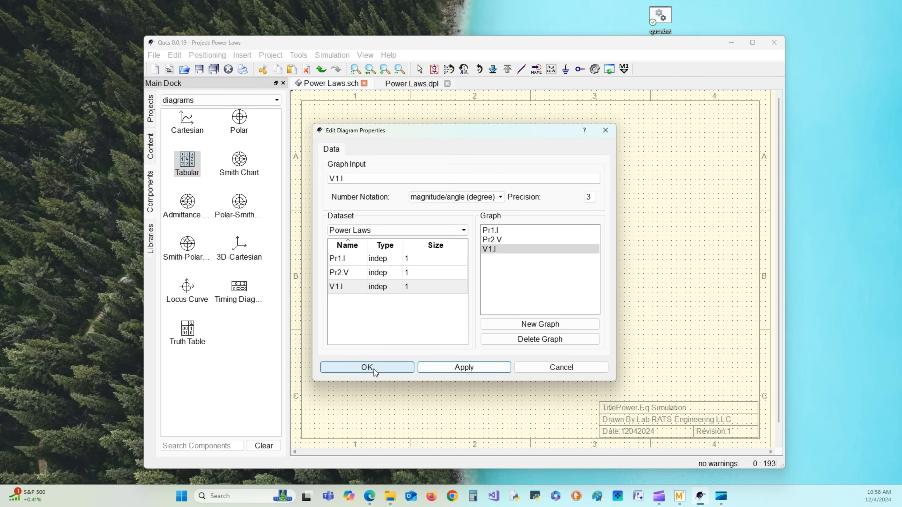
left_click(367, 367)
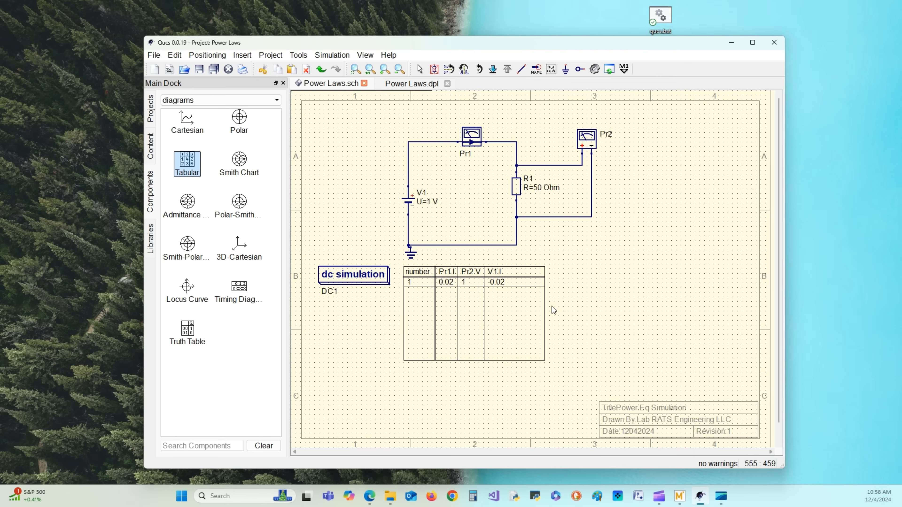
mouse_move(579, 281)
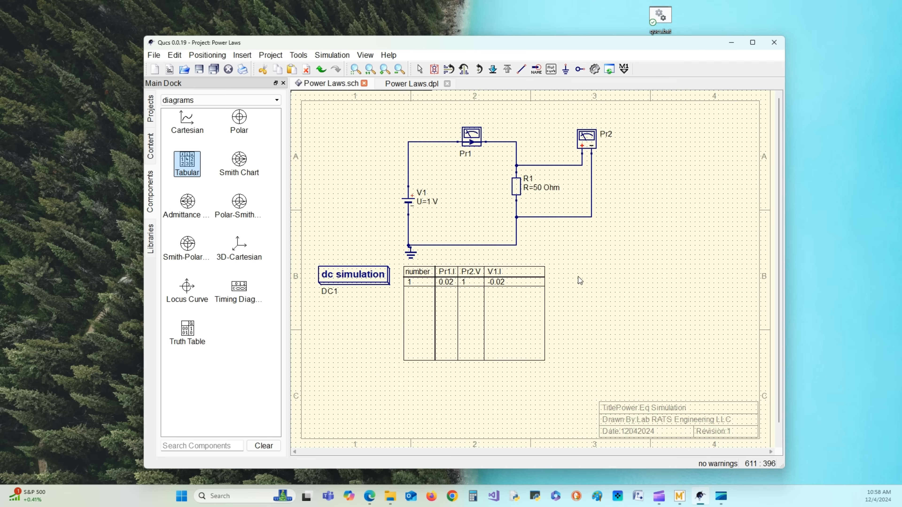
mouse_move(570, 273)
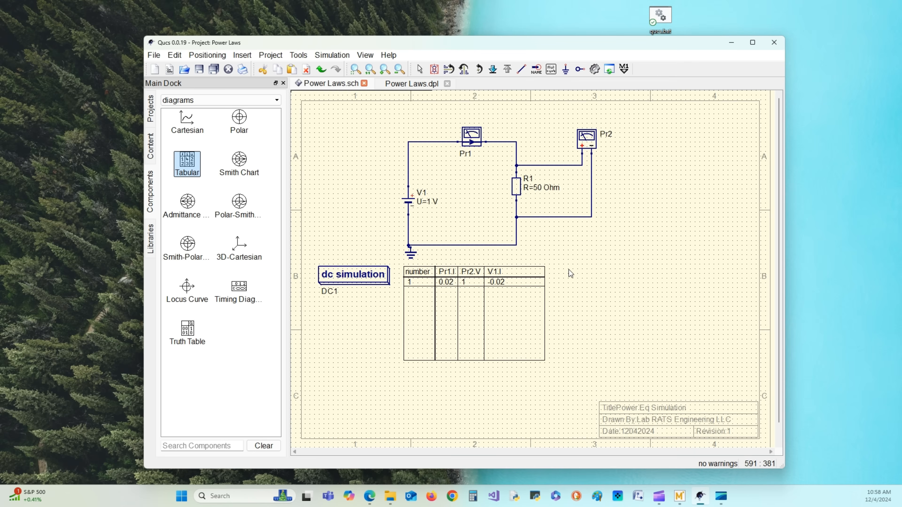
mouse_move(570, 274)
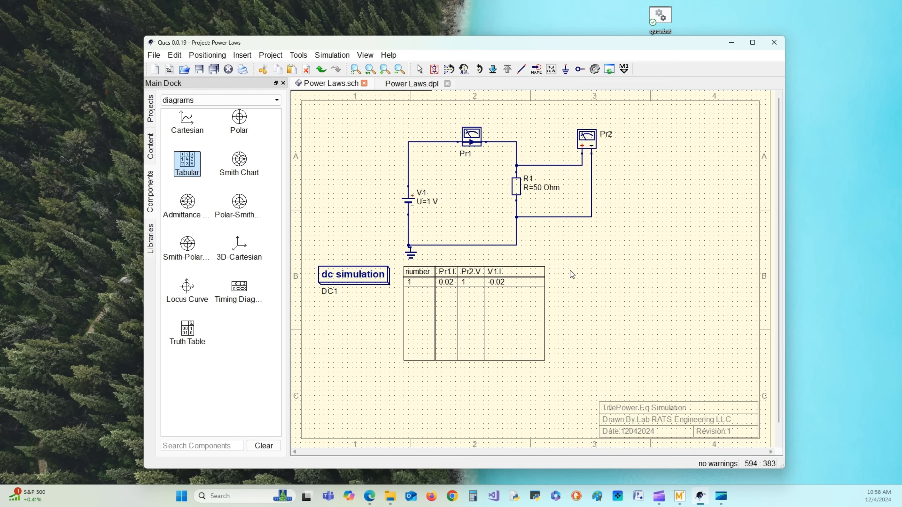
mouse_move(488, 217)
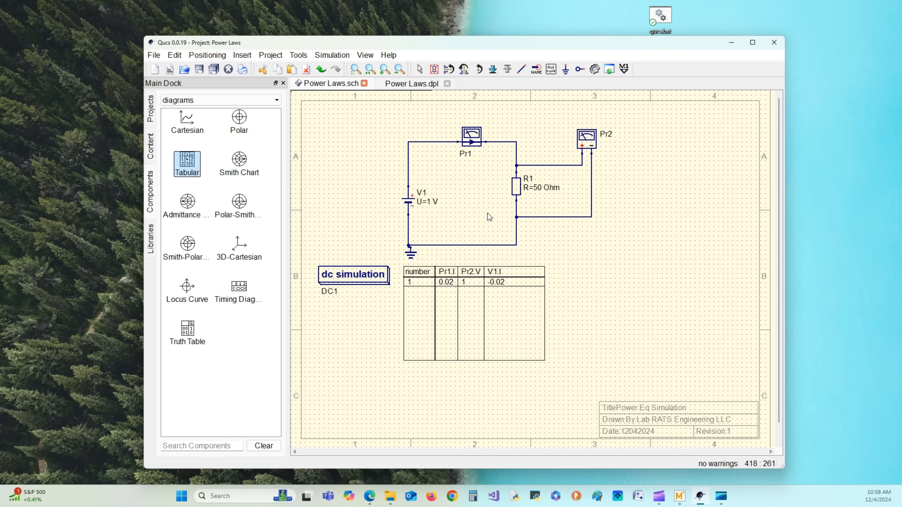
mouse_move(413, 203)
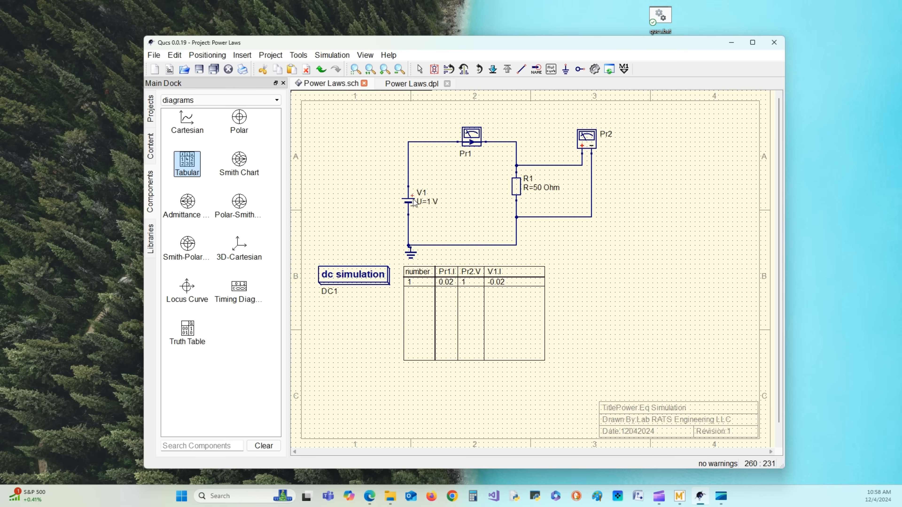
mouse_move(433, 69)
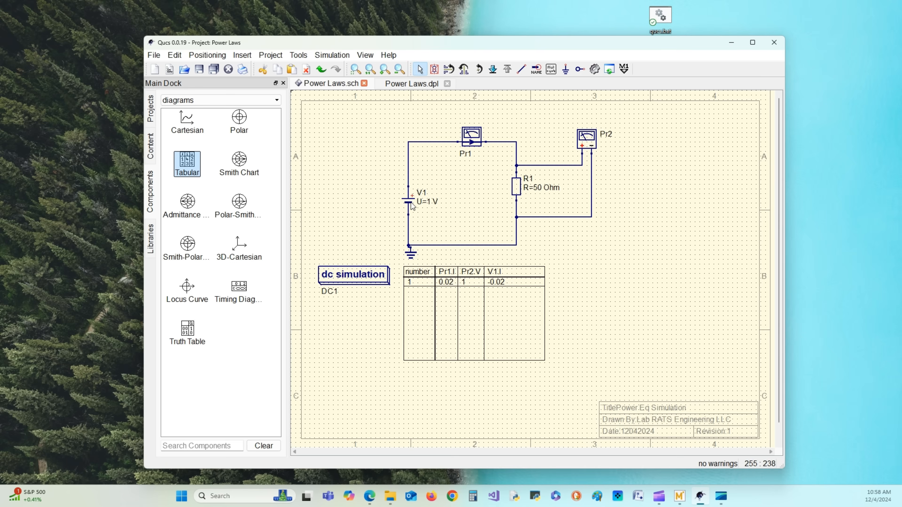
Step: Change voltage source V1 from 1 V to 10 V via Edit Properties
right_click(408, 193)
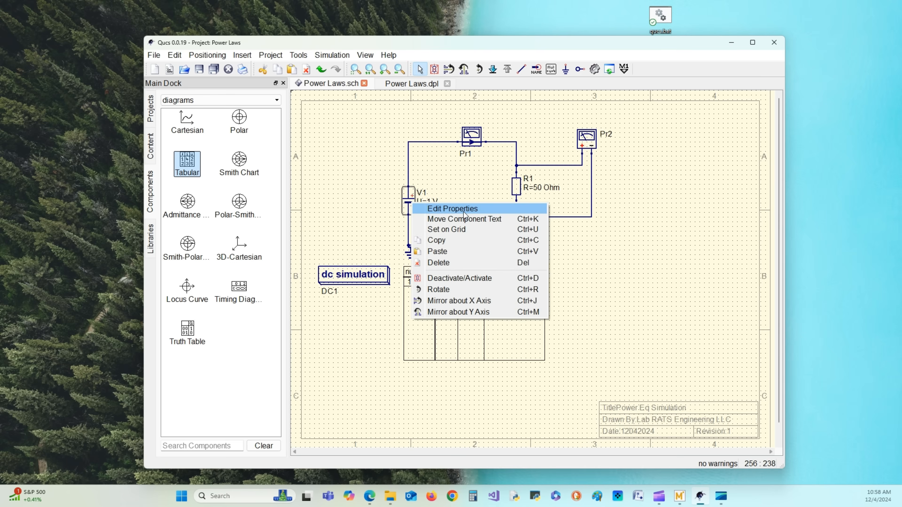
left_click(452, 208)
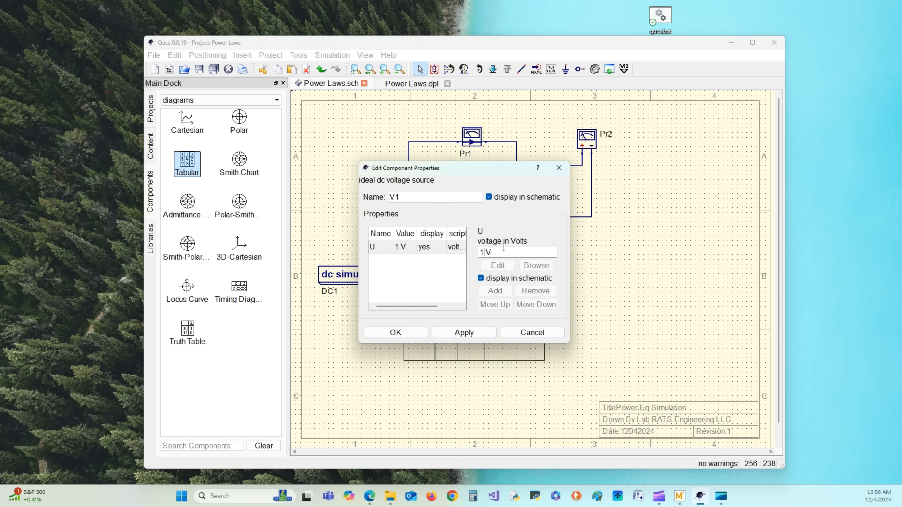
type("10 V")
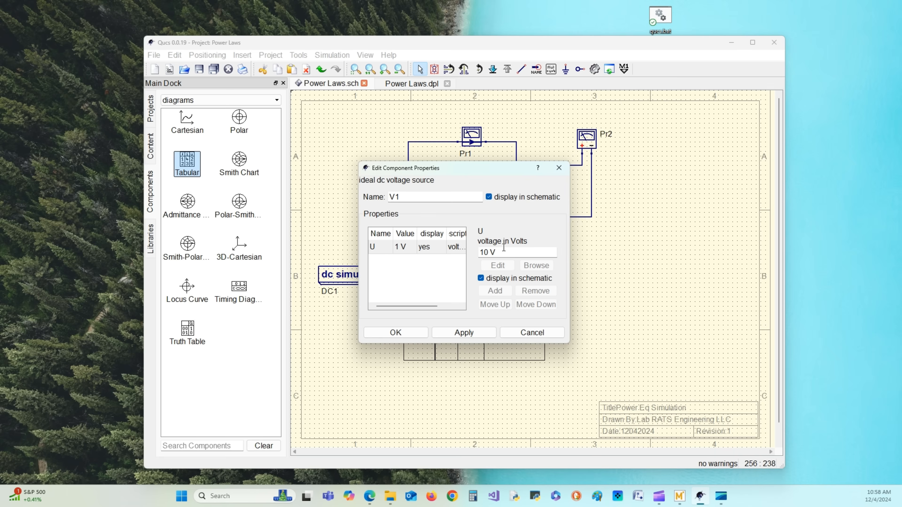
left_click(464, 332)
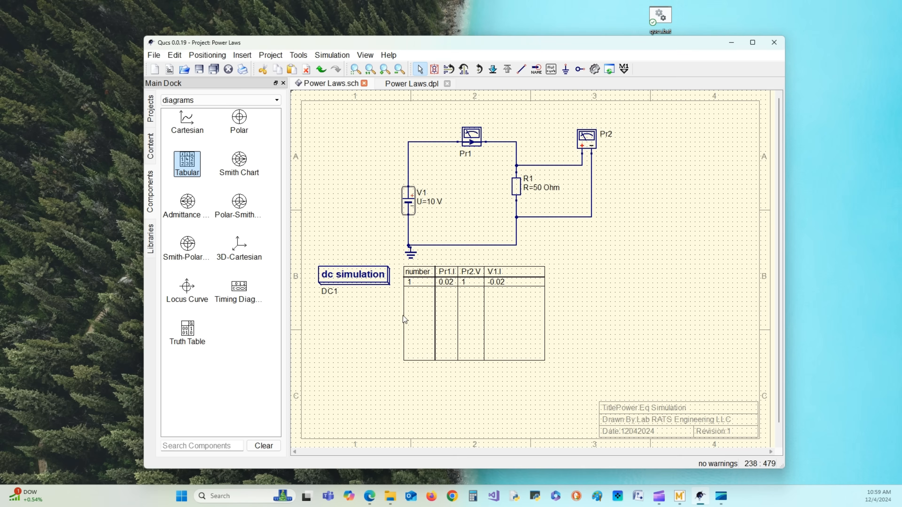
mouse_move(527, 188)
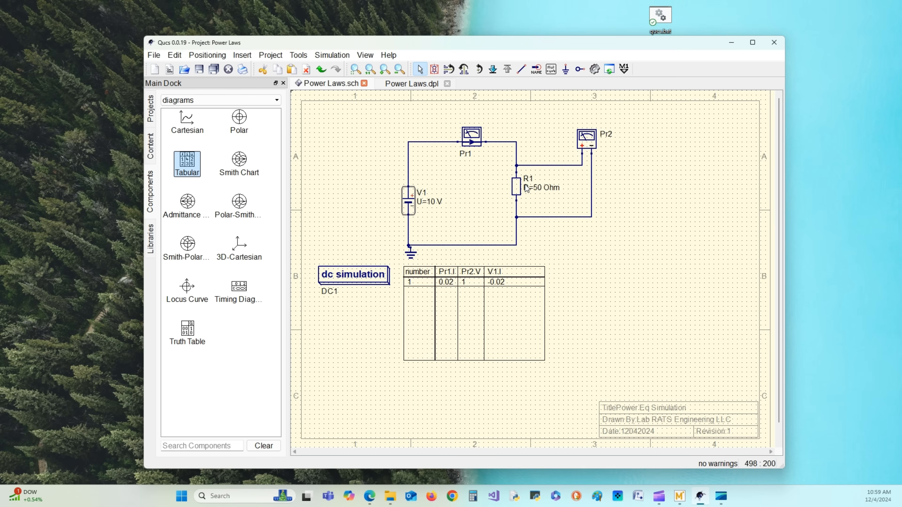
mouse_move(525, 190)
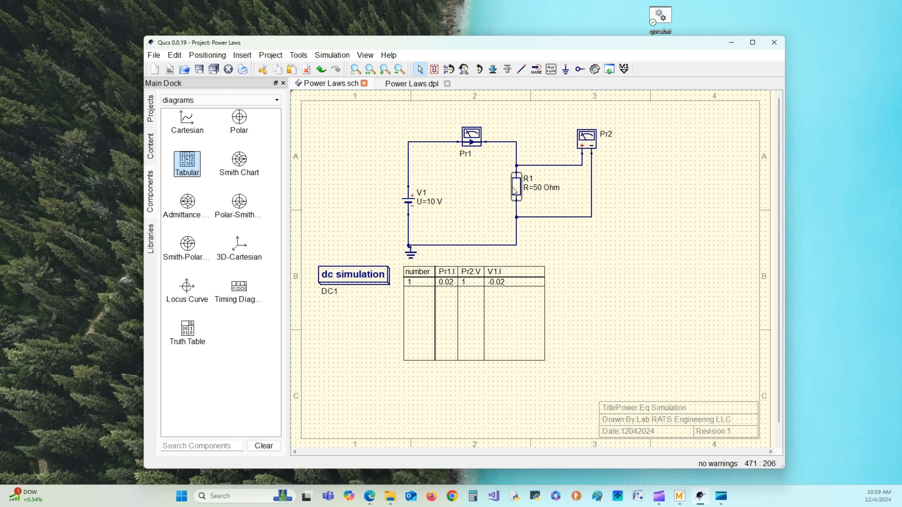
Step: Change resistor R1 from 50 Ohm to 5 Ohm in its component properties
double_click(516, 187)
type("5 Ohm")
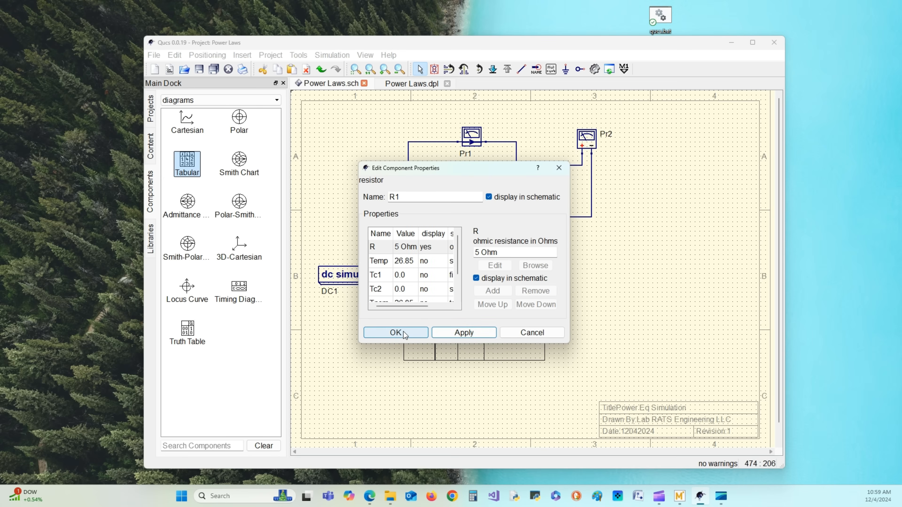
left_click(395, 333)
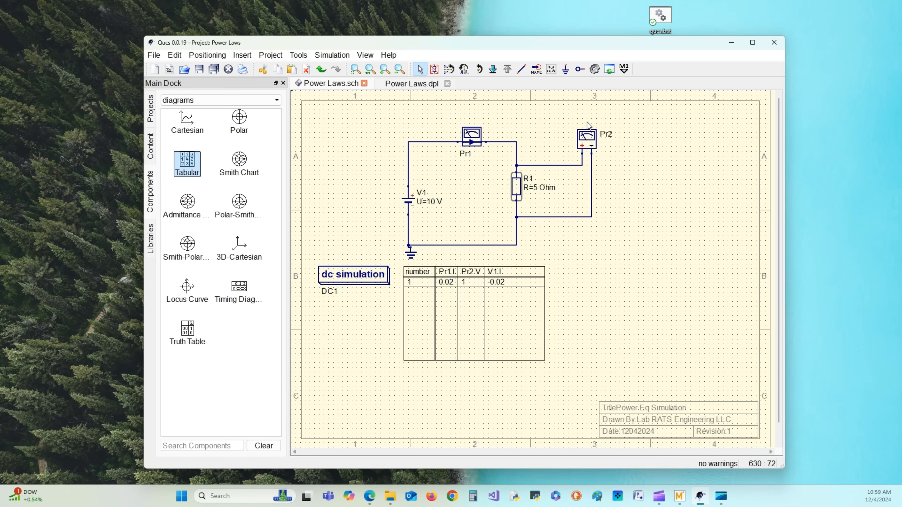
mouse_move(595, 68)
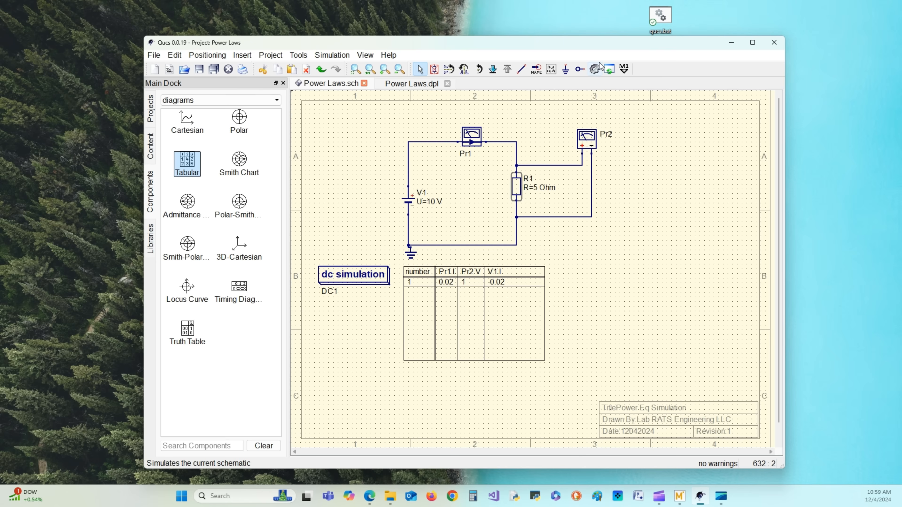
left_click(411, 84)
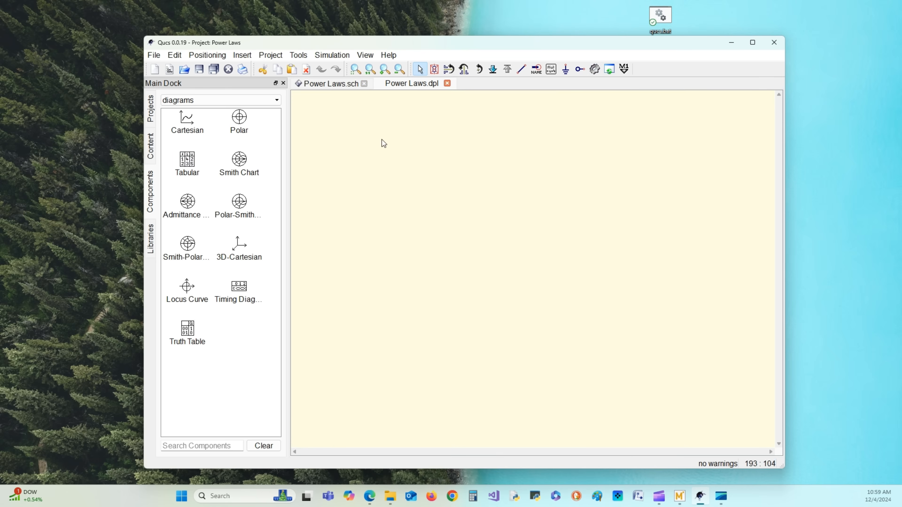
left_click(330, 84)
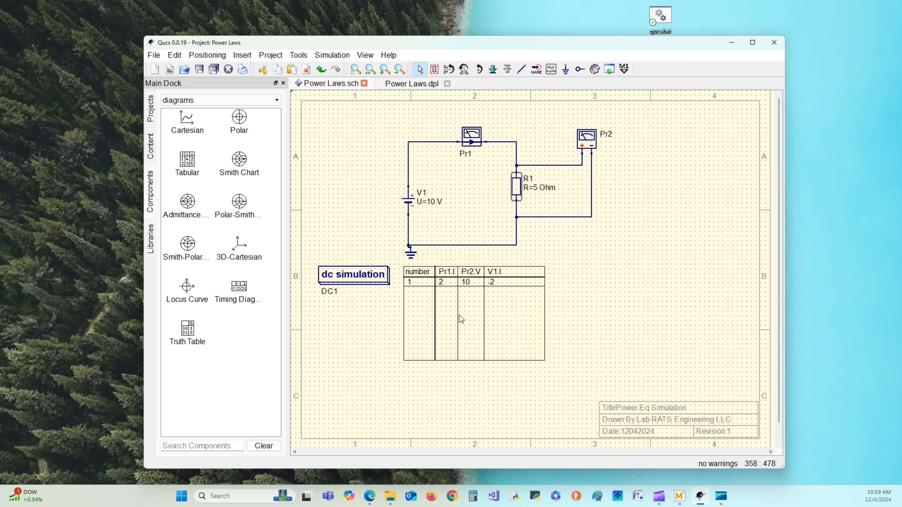
mouse_move(460, 317)
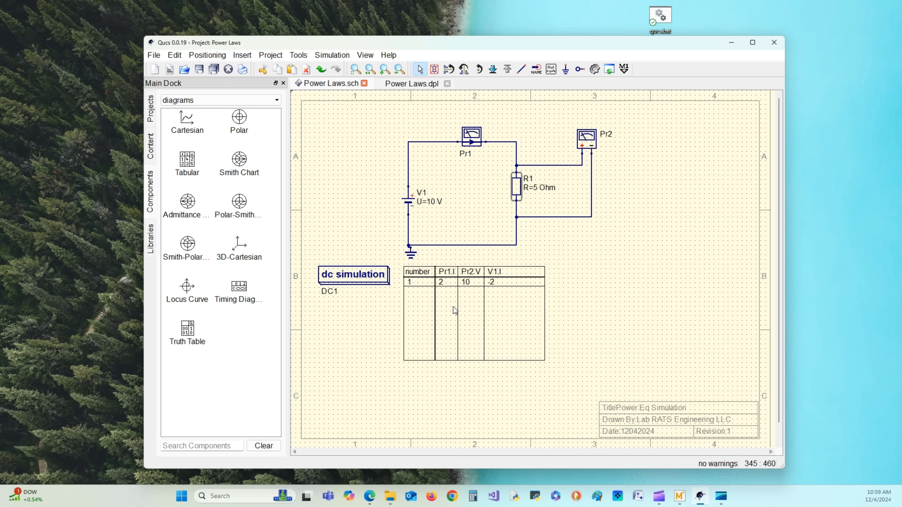
mouse_move(449, 294)
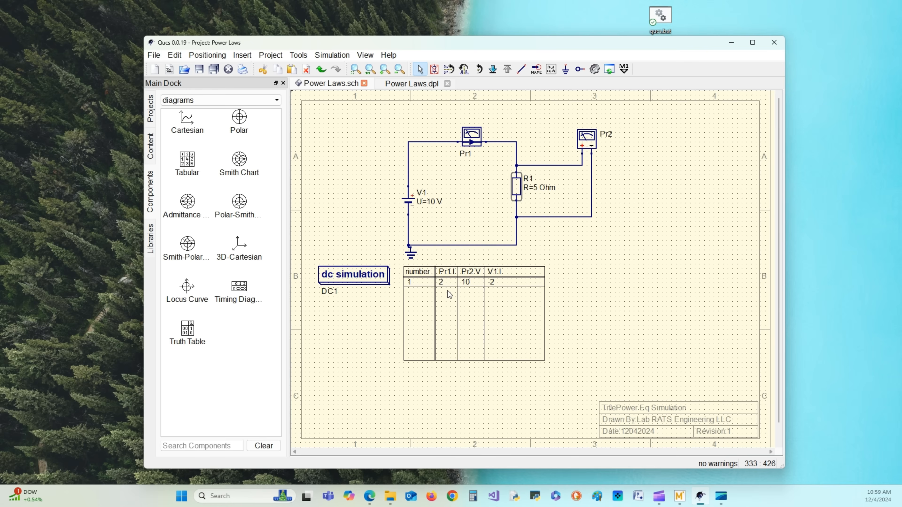
mouse_move(480, 294)
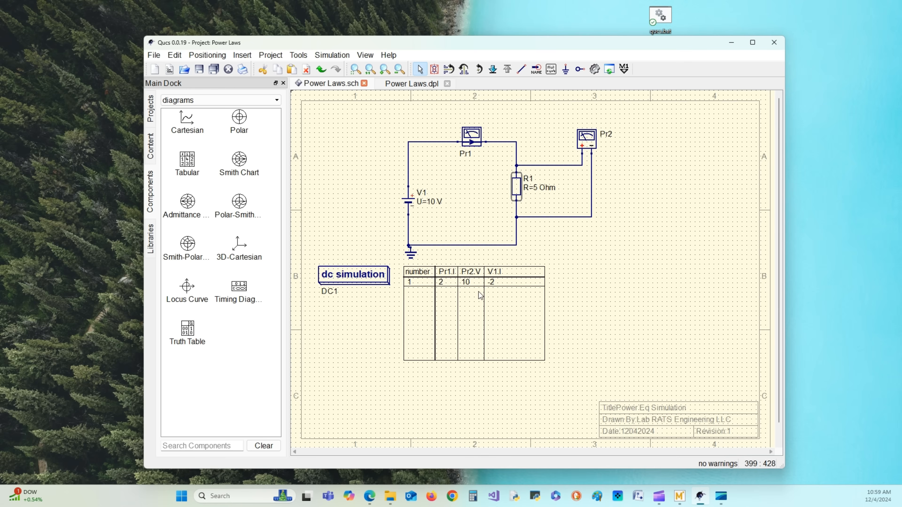
mouse_move(556, 197)
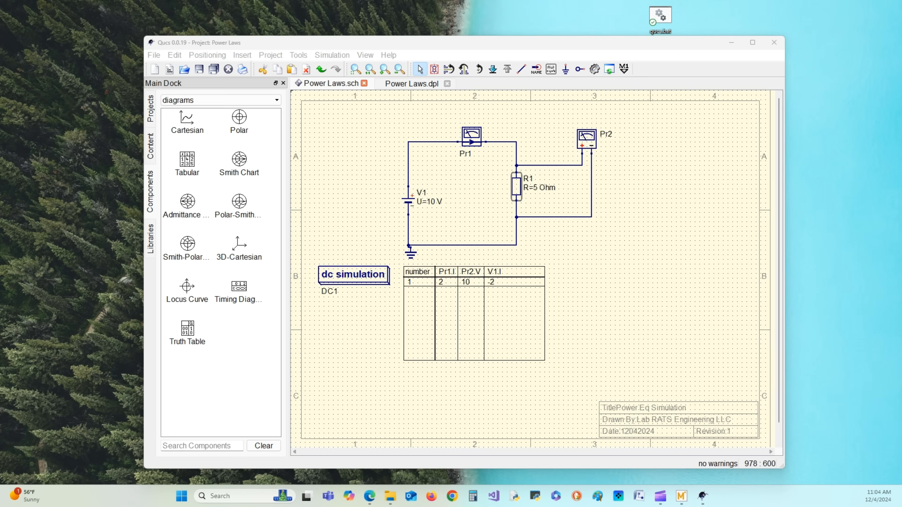
mouse_move(636, 326)
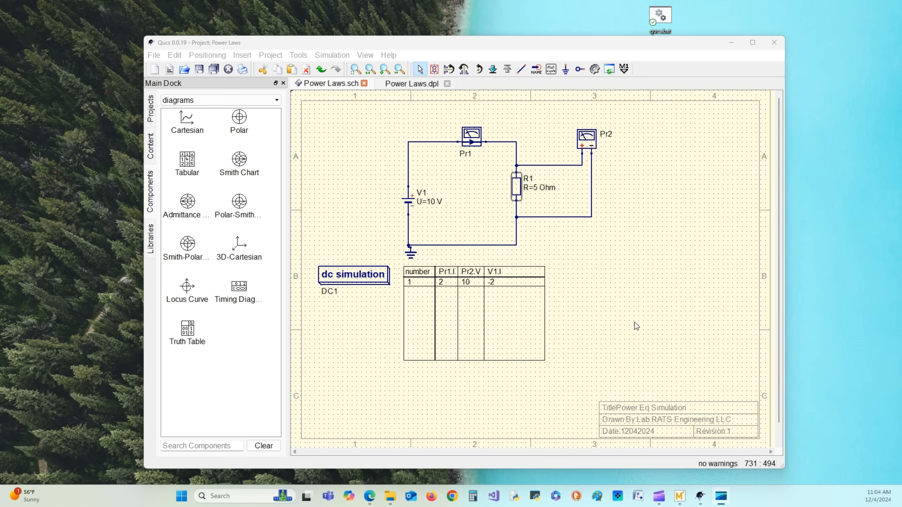
mouse_move(625, 316)
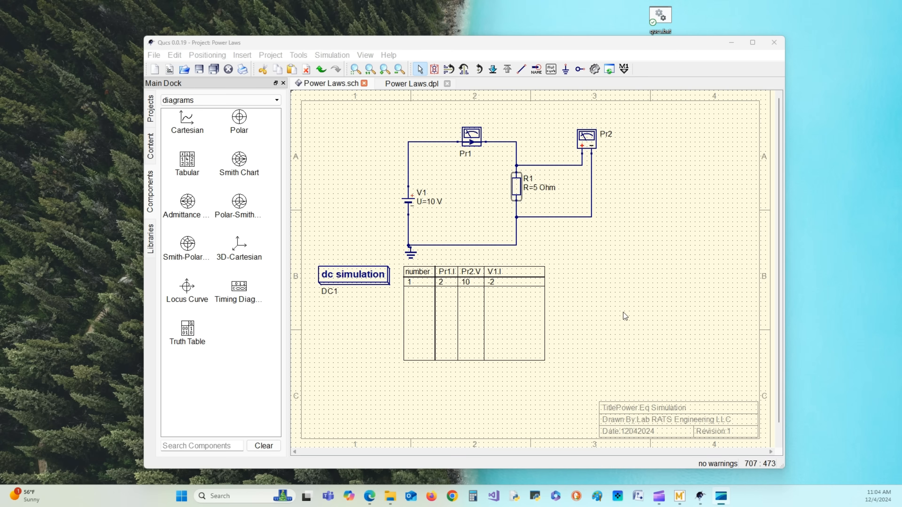
mouse_move(530, 310)
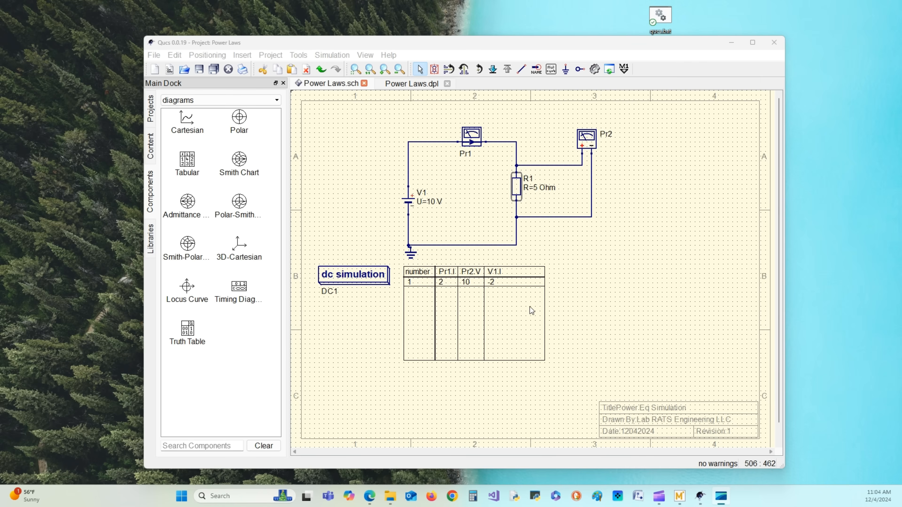
mouse_move(503, 305)
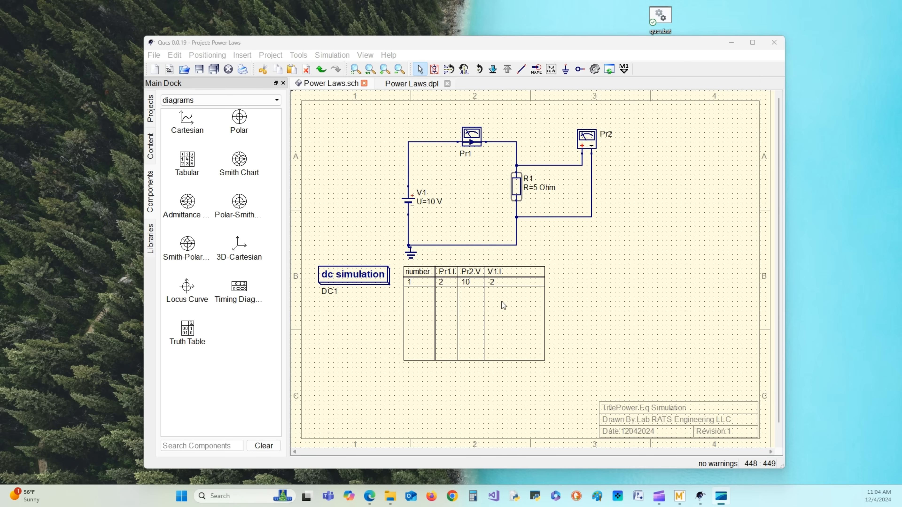
mouse_move(508, 284)
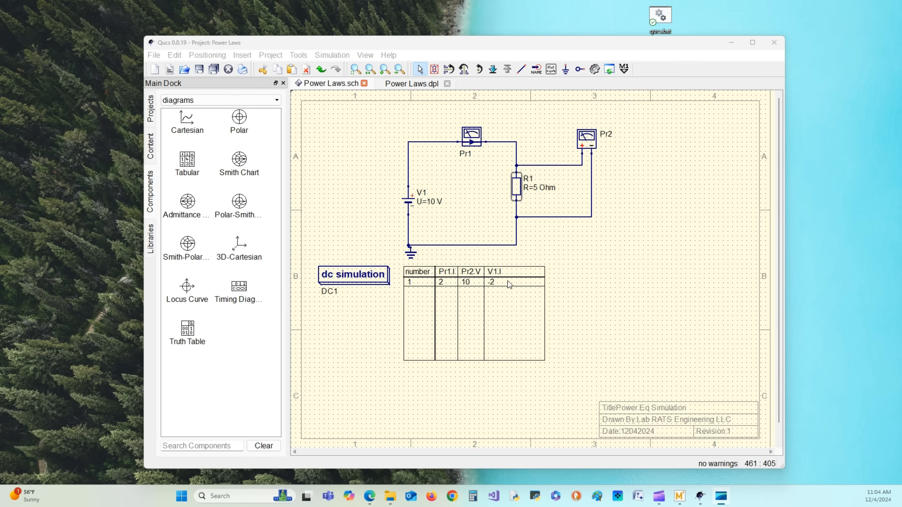
mouse_move(461, 225)
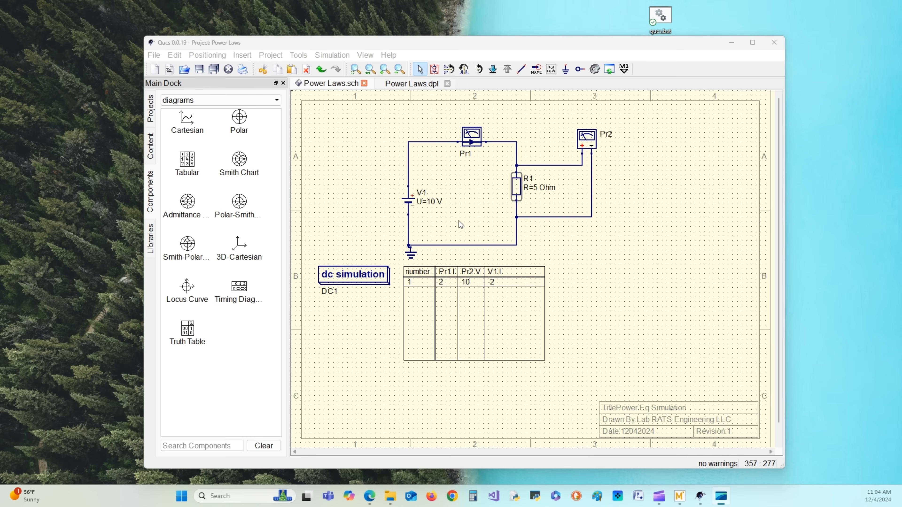
mouse_move(609, 278)
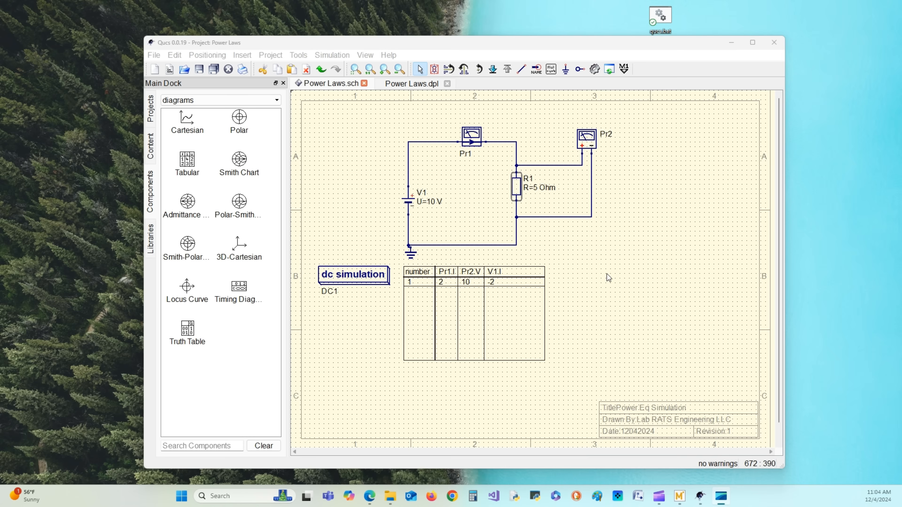
mouse_move(600, 297)
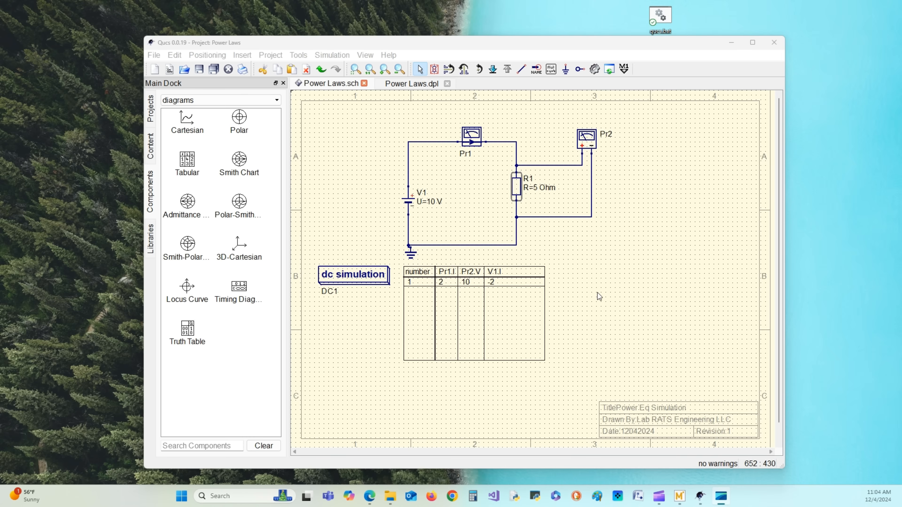
mouse_move(565, 301)
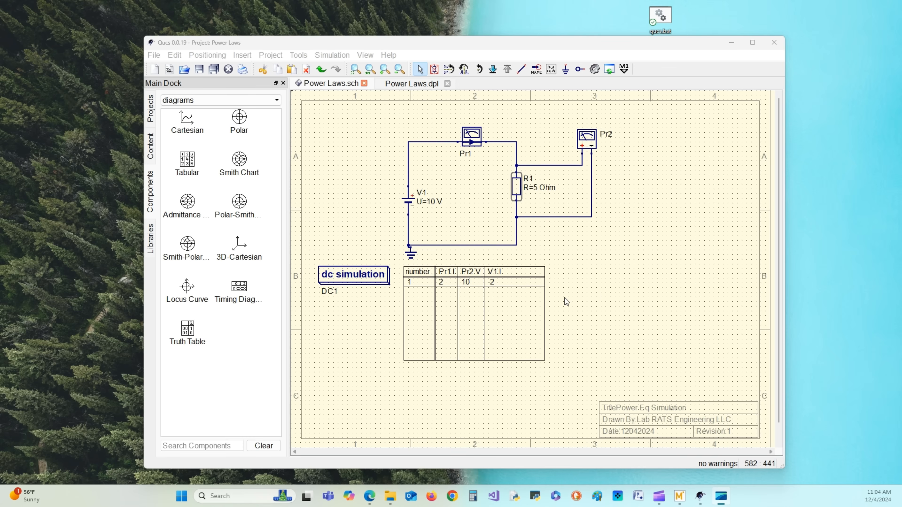
mouse_move(475, 304)
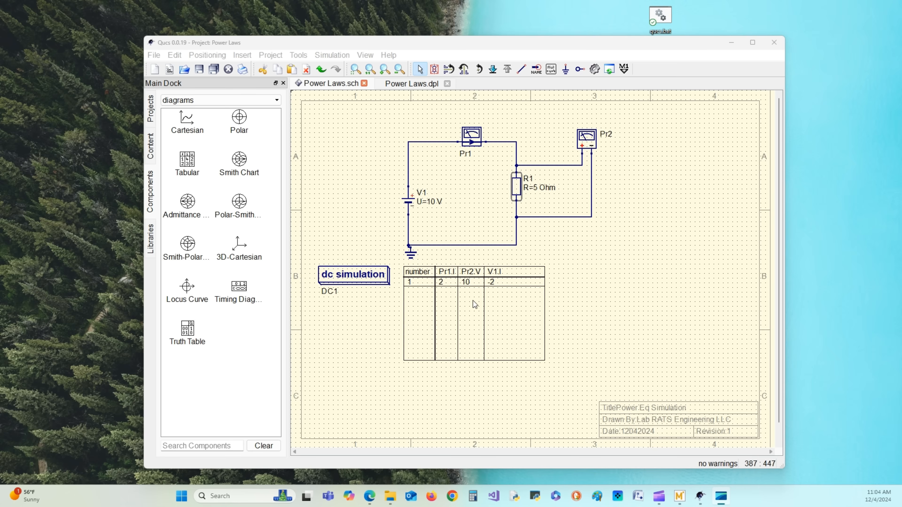
mouse_move(474, 290)
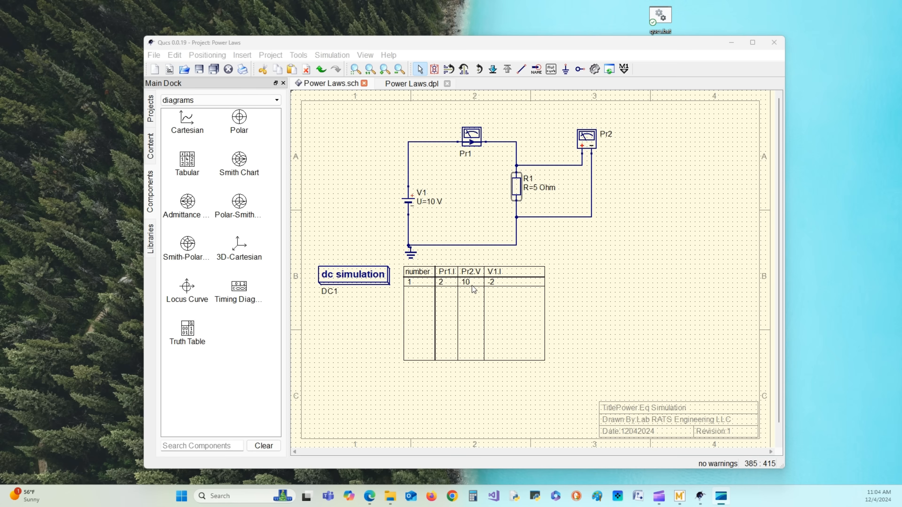
mouse_move(533, 226)
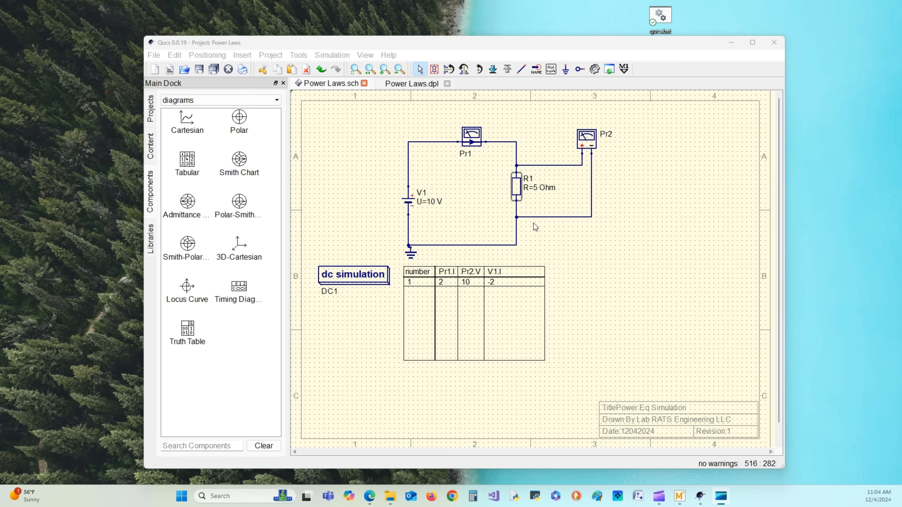
mouse_move(484, 177)
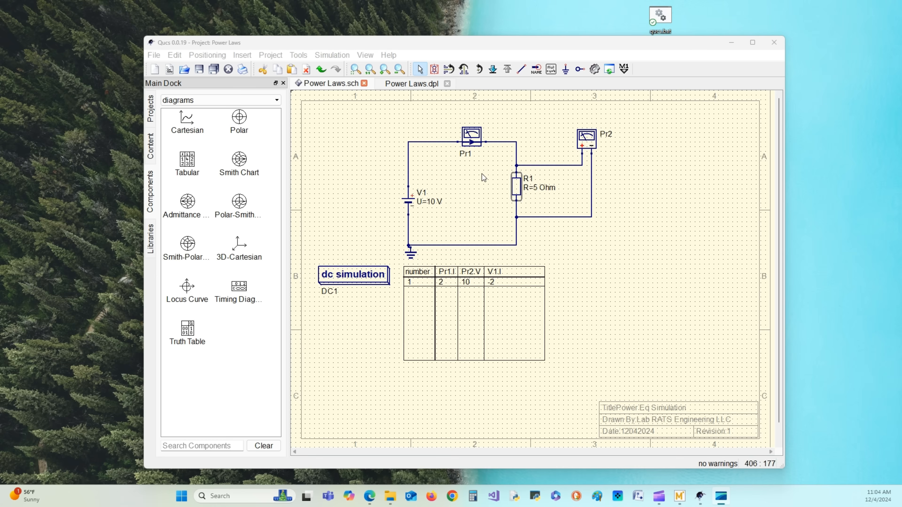
mouse_move(597, 248)
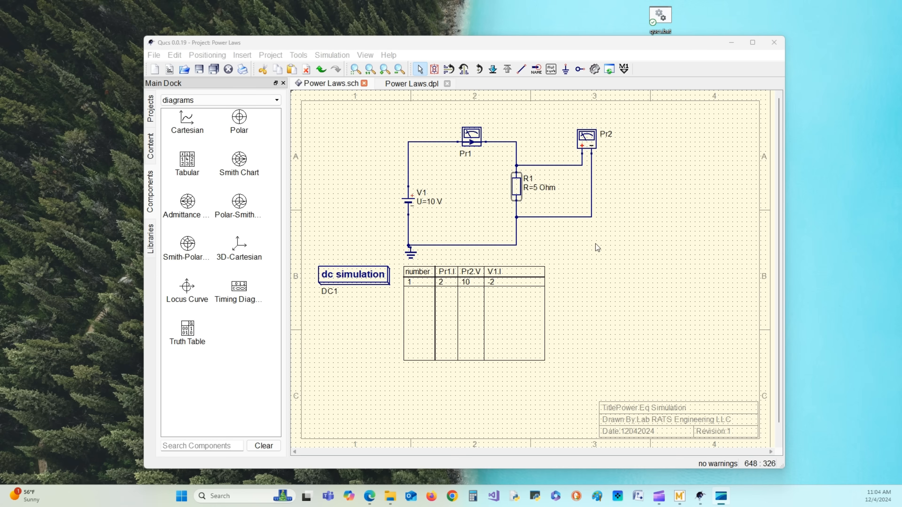
mouse_move(613, 254)
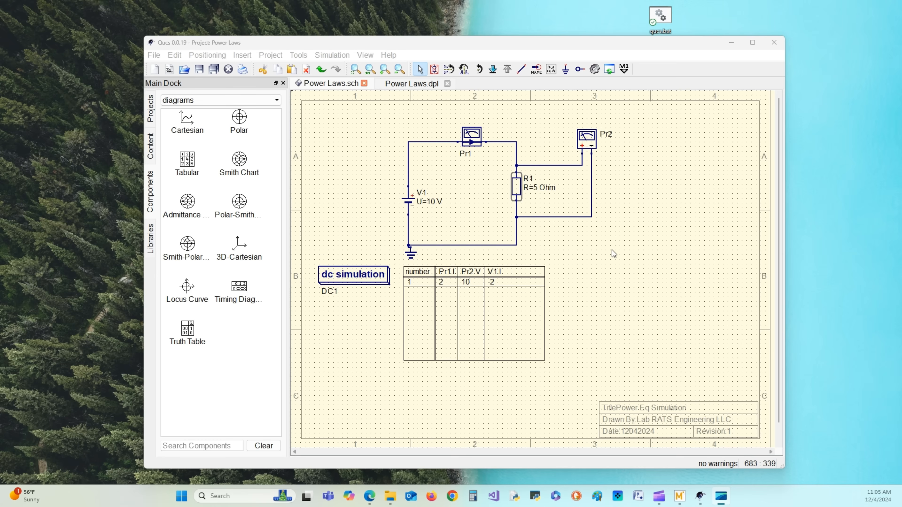
mouse_move(613, 253)
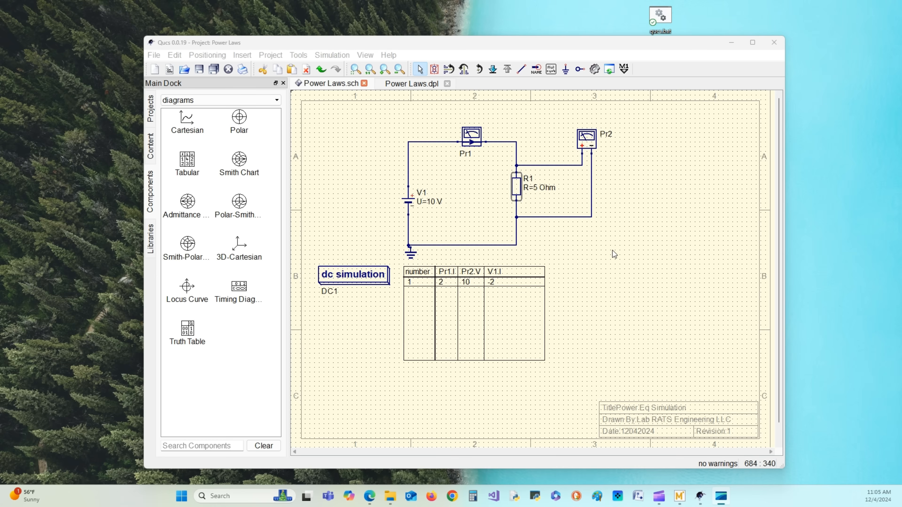
mouse_move(432, 205)
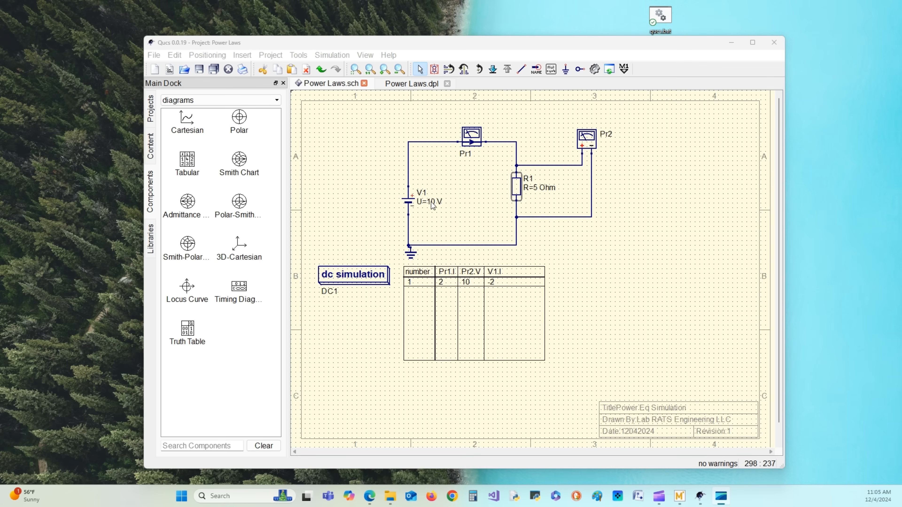
Step: Change voltage source V1 from 10 V to 100 V and apply it
right_click(411, 198)
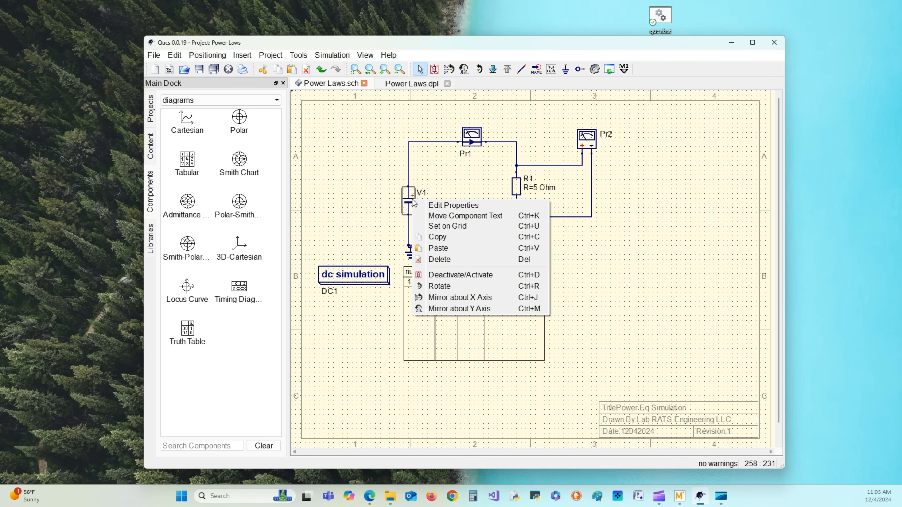
left_click(452, 205)
type("100 V")
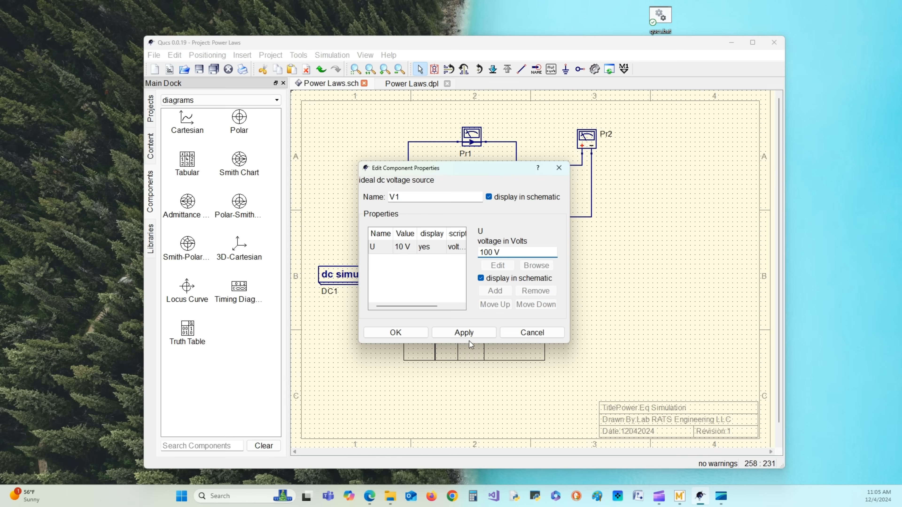
left_click(464, 332)
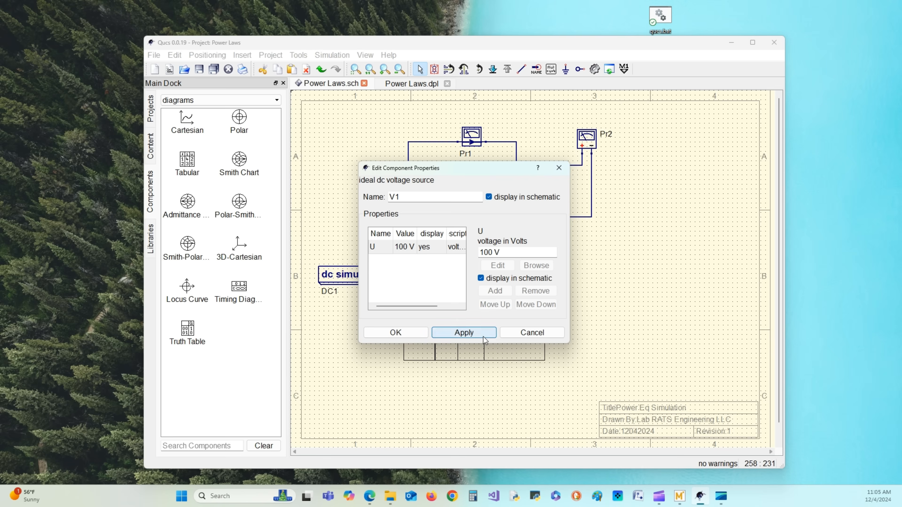
left_click(395, 332)
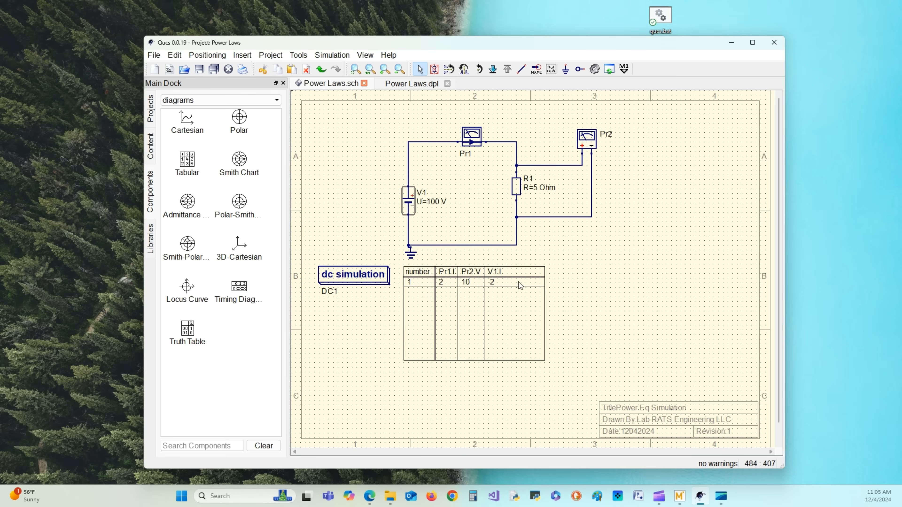
mouse_move(540, 192)
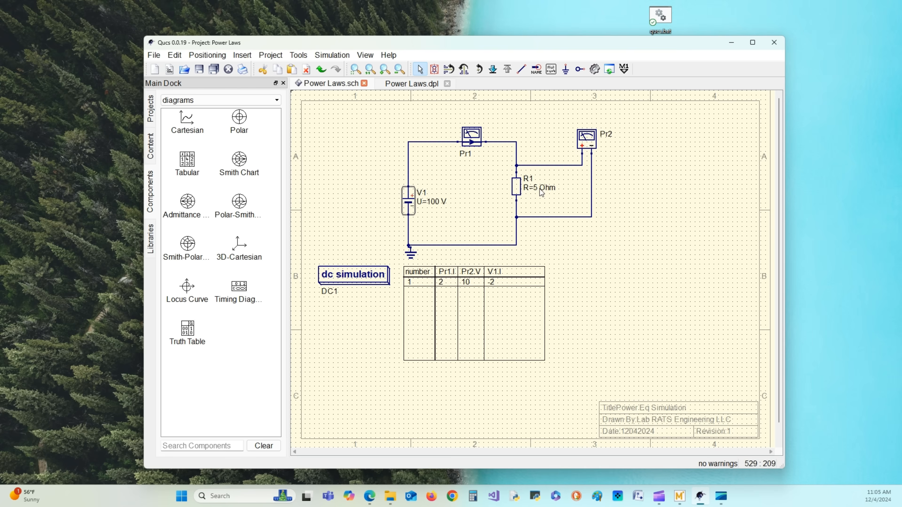
Step: Enter 50 Ohm for resistor R1 in its Edit Properties dialog
right_click(517, 187)
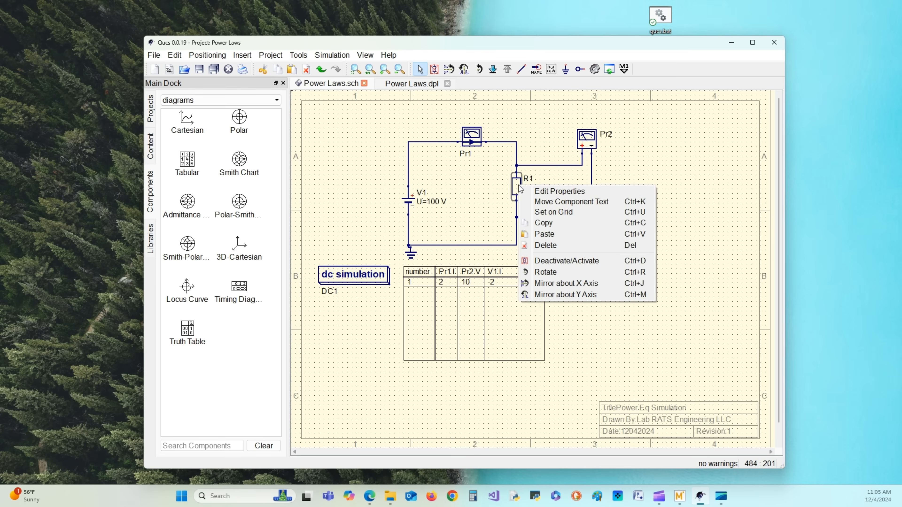
left_click(558, 191)
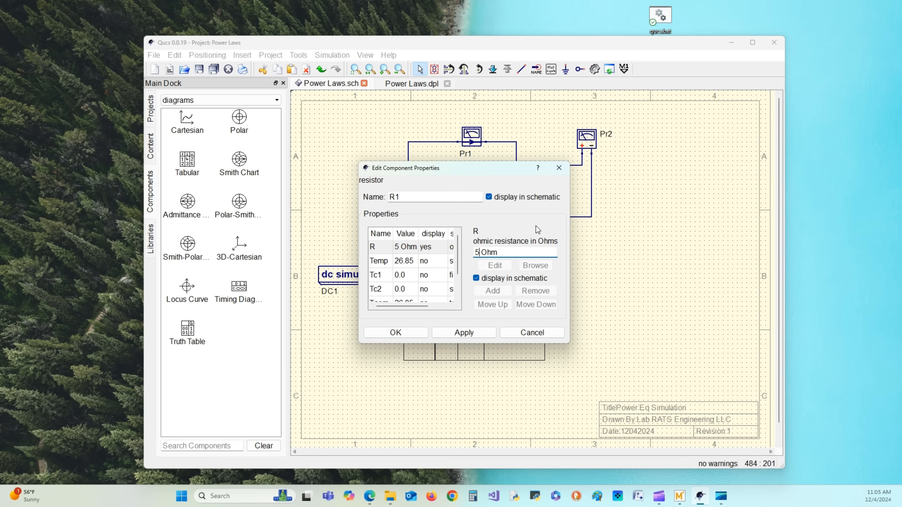
type("0")
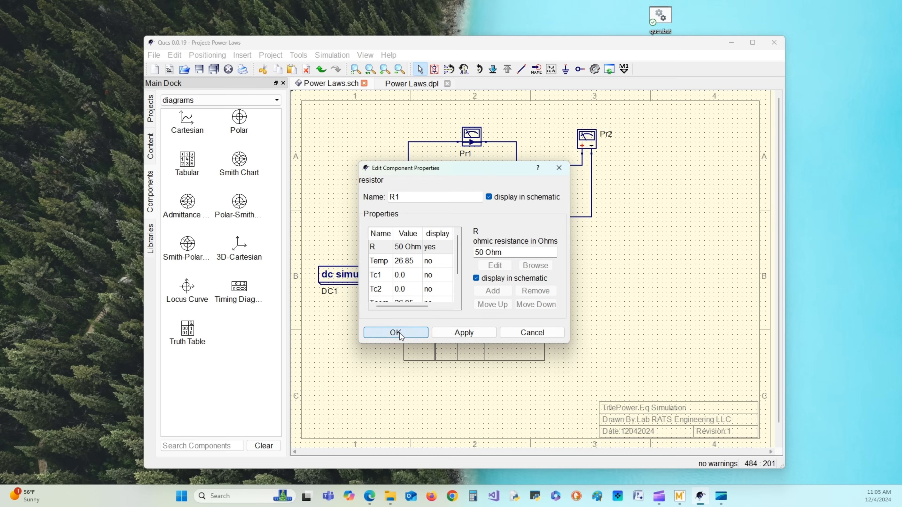
Step: Confirm 50 Ohm and re-simulate the 100 V circuit: Pr1.I 2, Pr2.V 100, V1.I -2
left_click(395, 332)
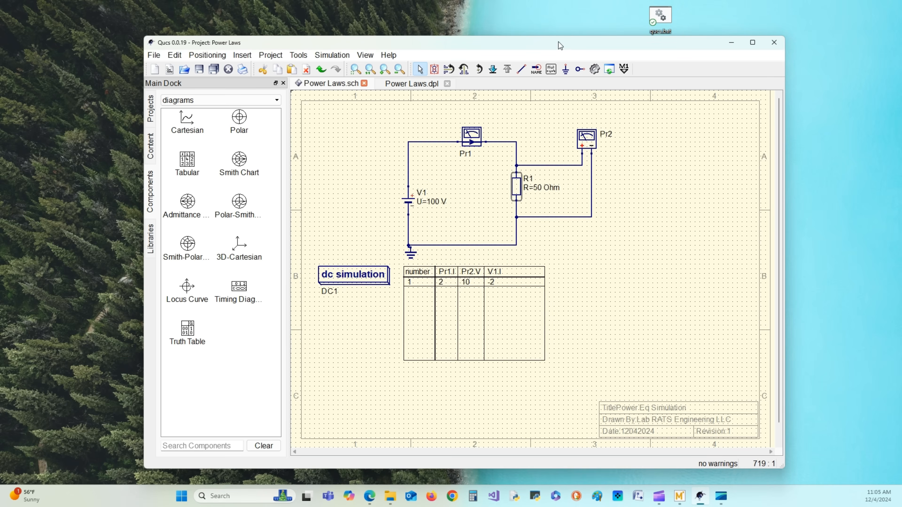
mouse_move(596, 69)
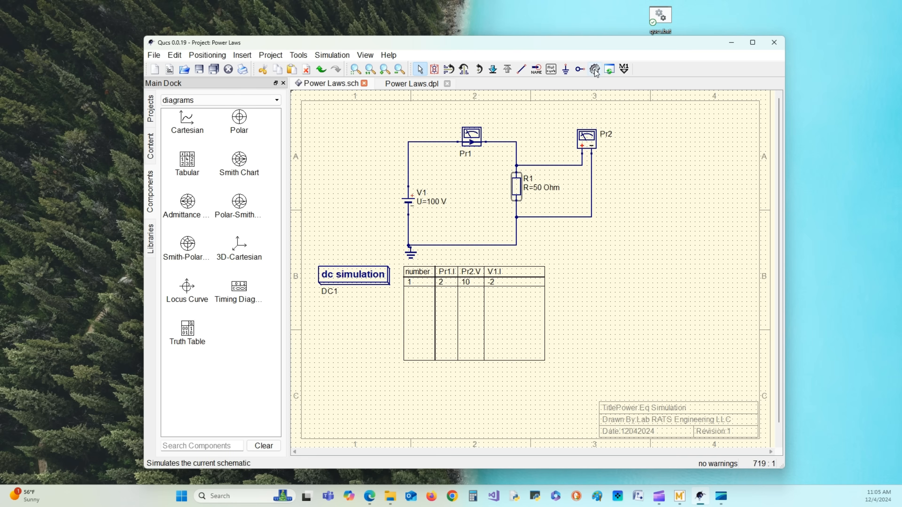
left_click(411, 83)
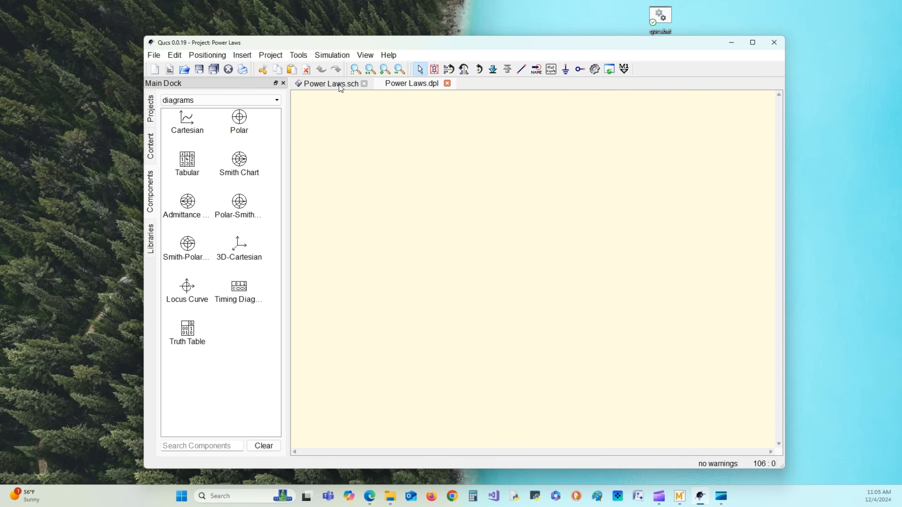
left_click(331, 84)
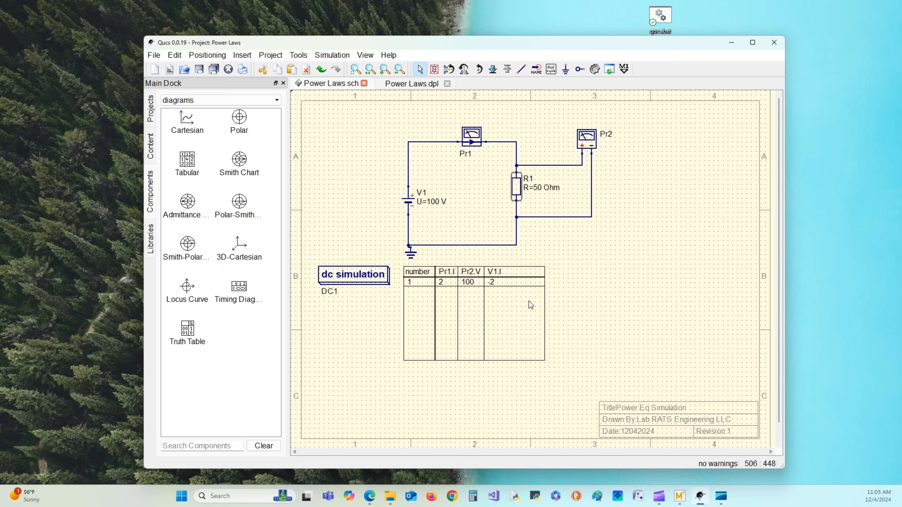
mouse_move(452, 317)
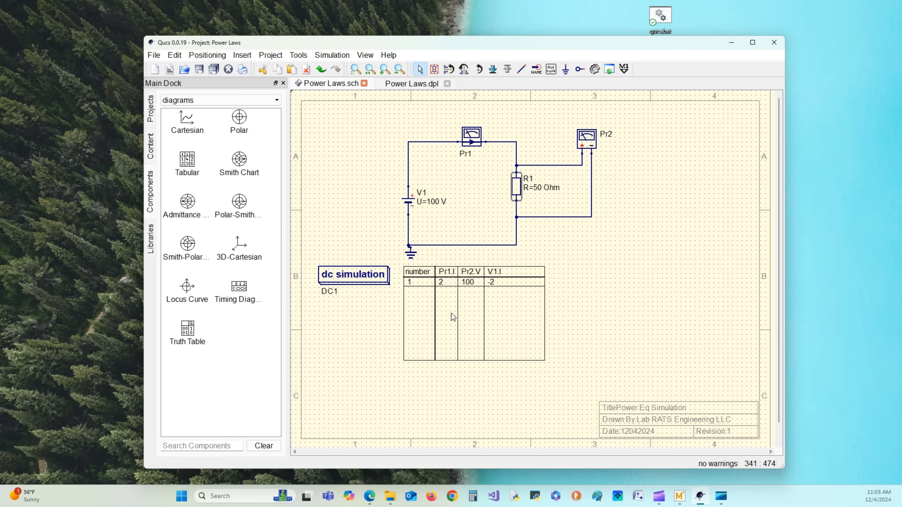
mouse_move(464, 300)
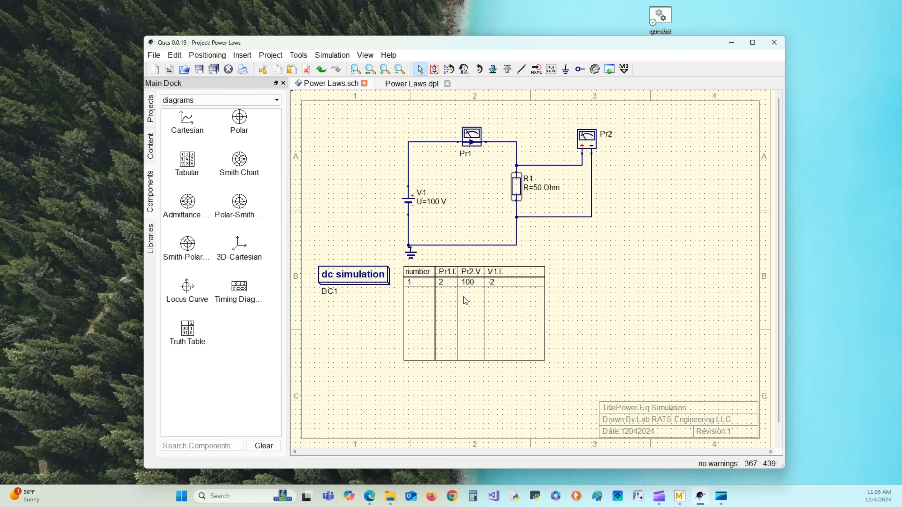
mouse_move(443, 297)
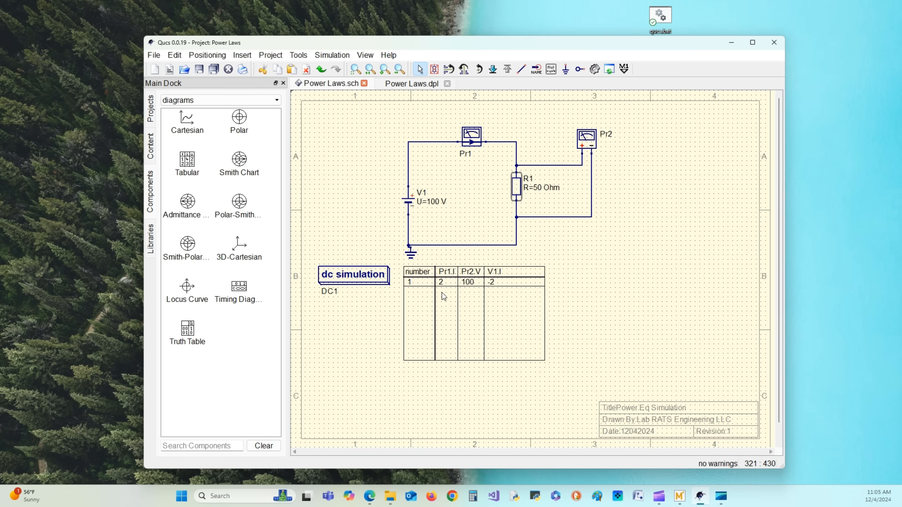
mouse_move(573, 204)
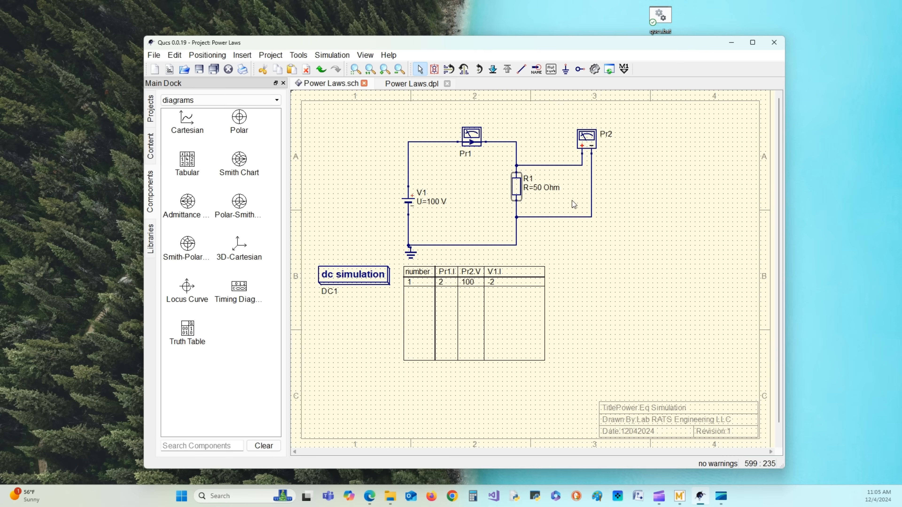
mouse_move(701, 239)
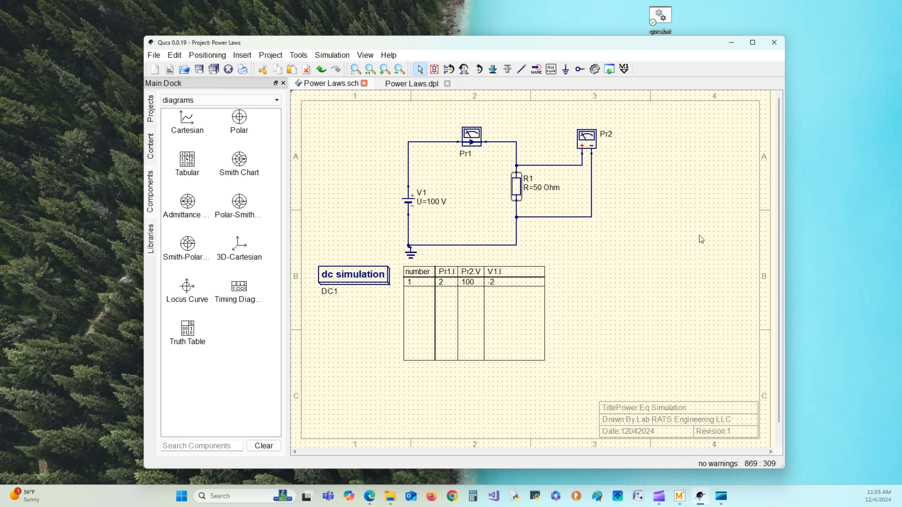
mouse_move(744, 223)
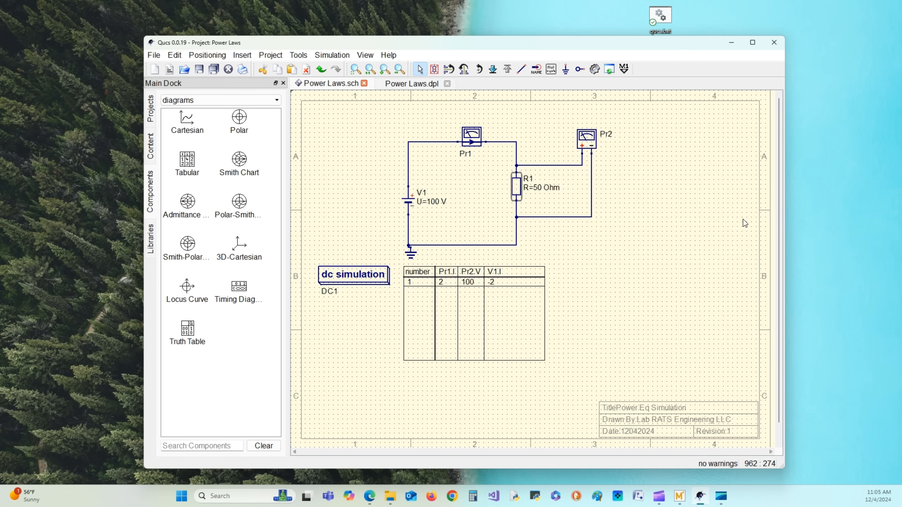
mouse_move(496, 329)
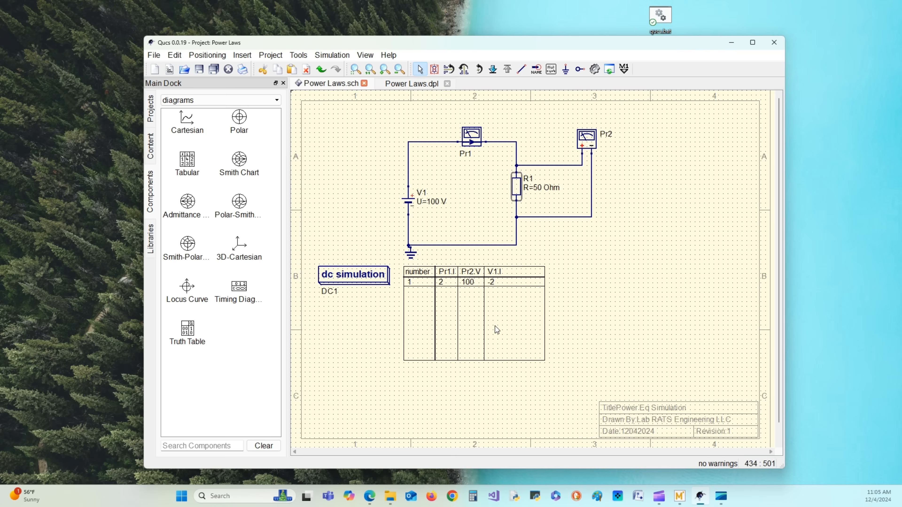
mouse_move(498, 325)
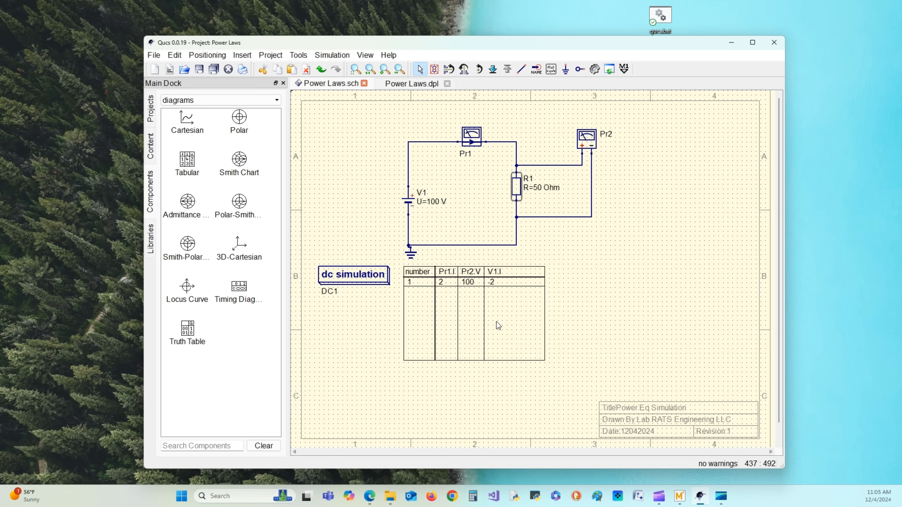
mouse_move(461, 291)
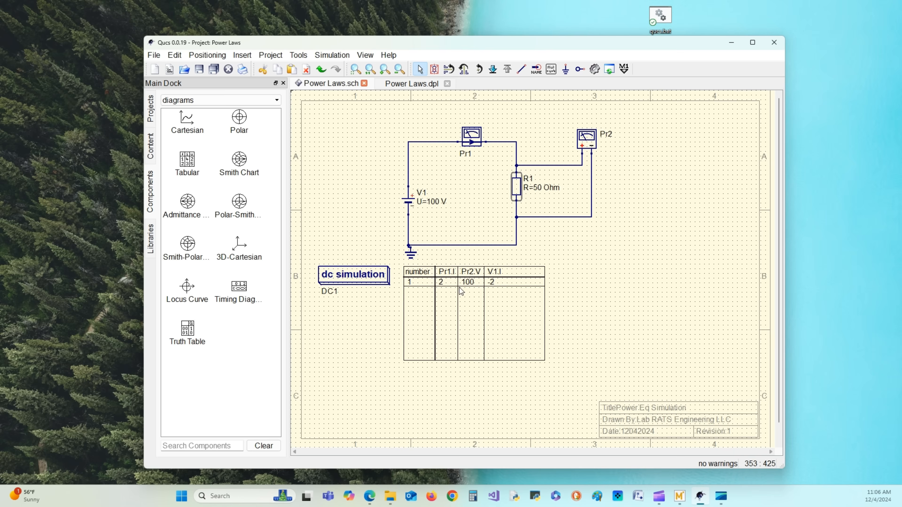
mouse_move(518, 208)
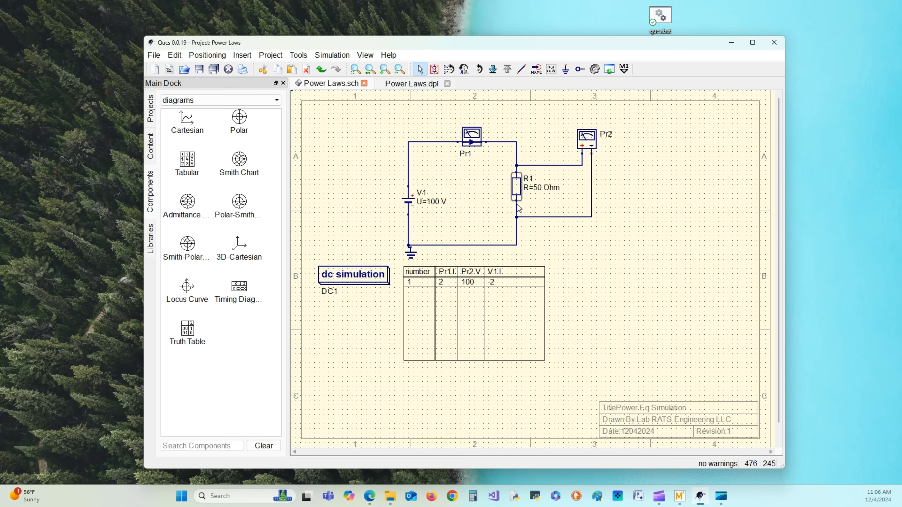
mouse_move(537, 185)
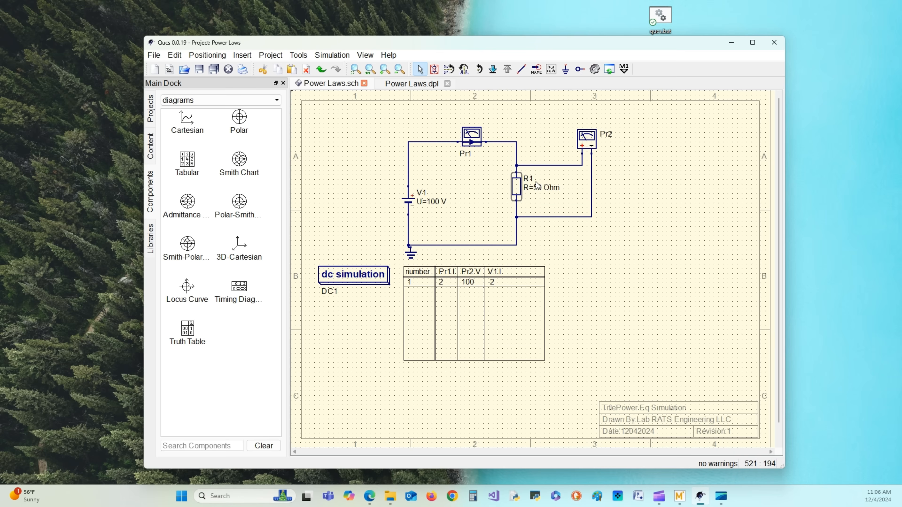
mouse_move(497, 290)
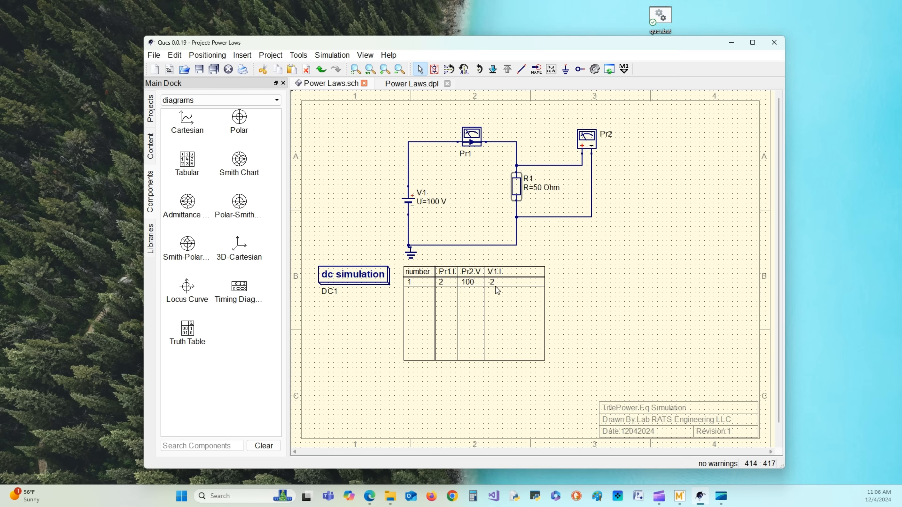
mouse_move(467, 178)
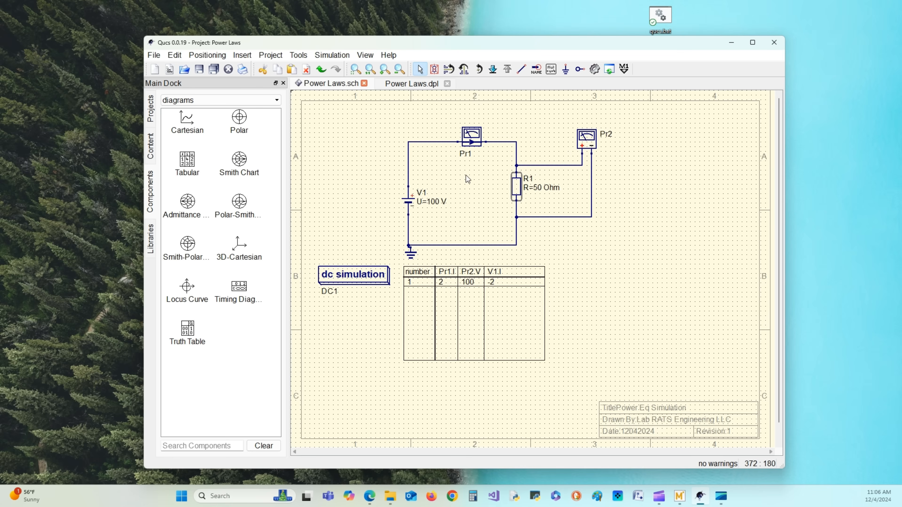
mouse_move(573, 242)
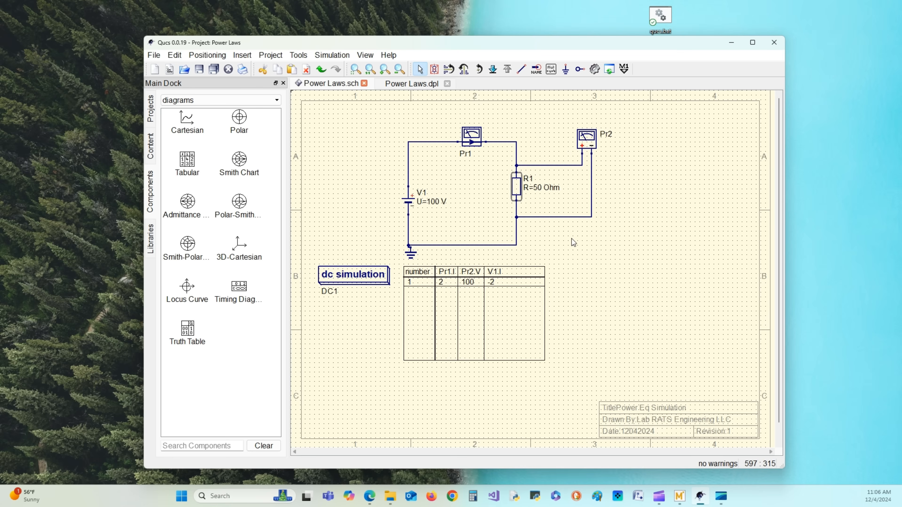
mouse_move(470, 217)
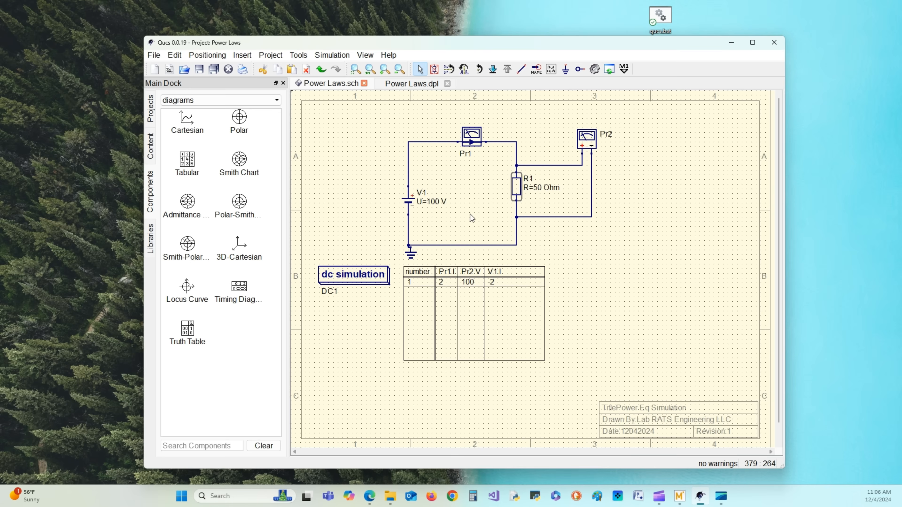
mouse_move(568, 229)
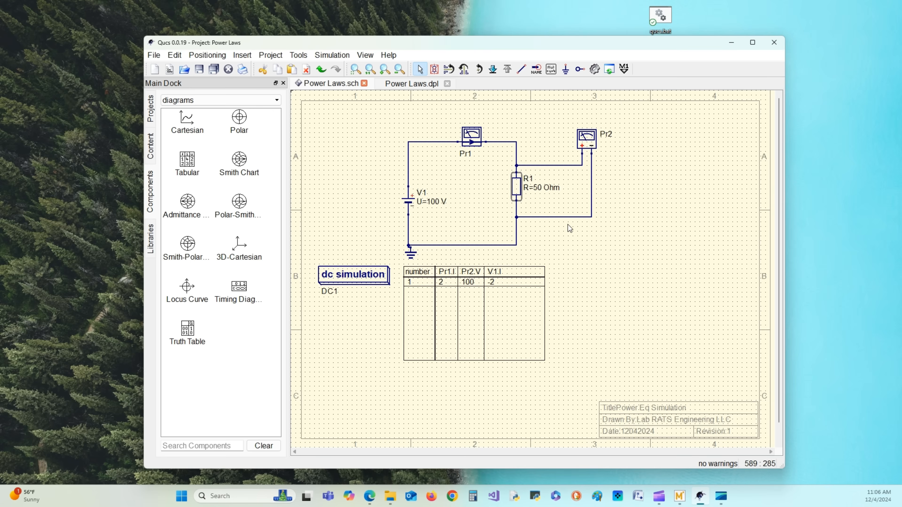
mouse_move(582, 288)
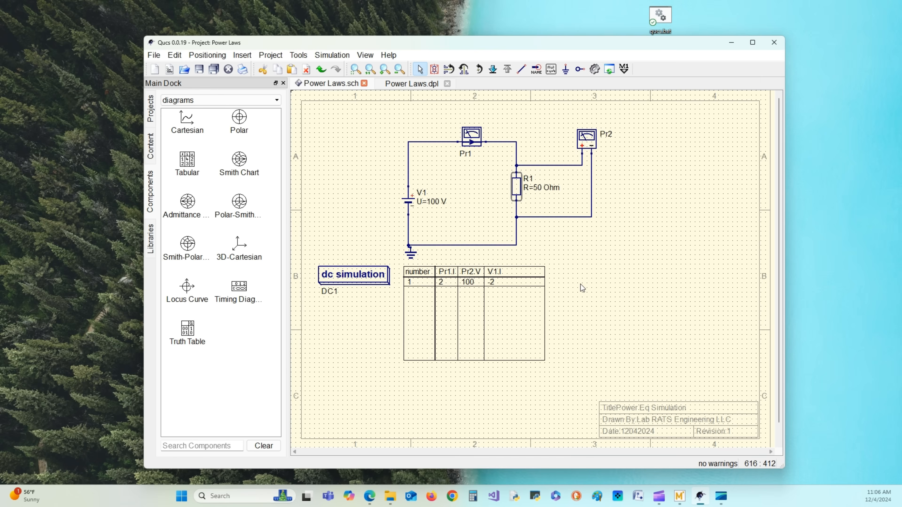
mouse_move(579, 301)
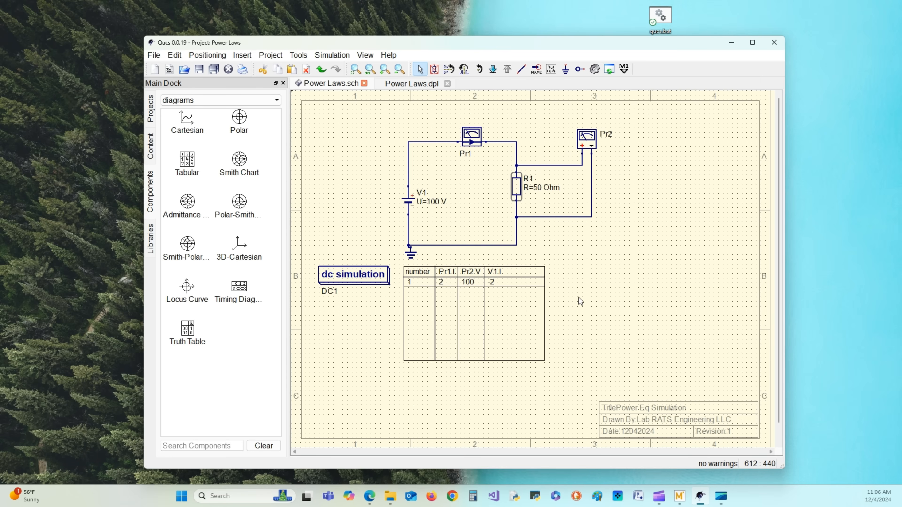
mouse_move(554, 238)
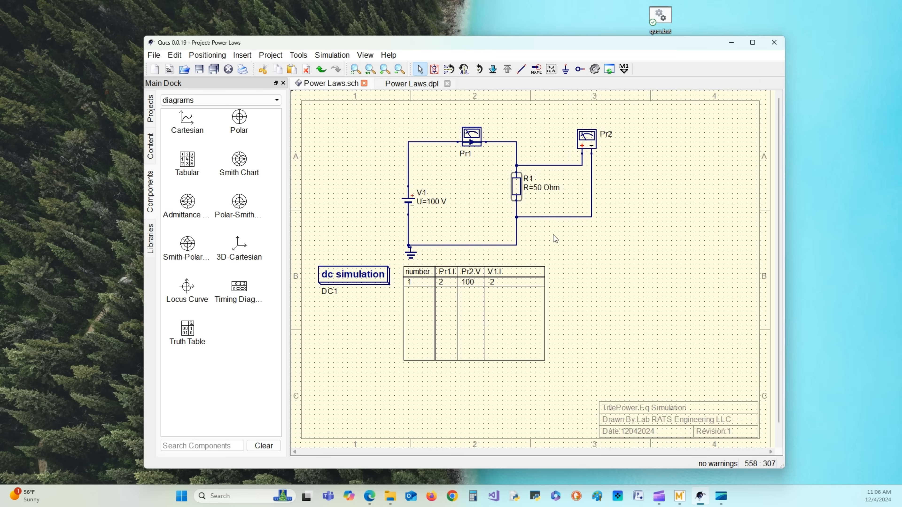
mouse_move(437, 206)
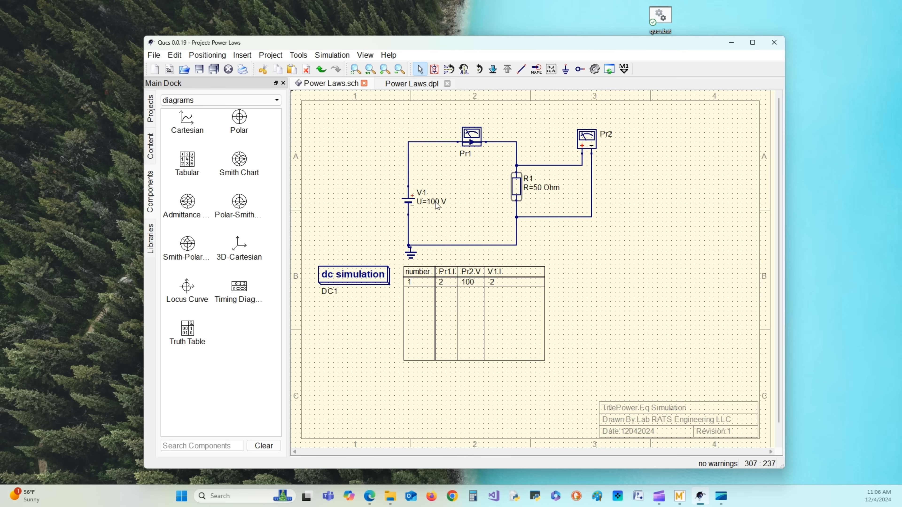
Step: Change voltage source V1 from 100 V to 5 V in its component properties
right_click(428, 202)
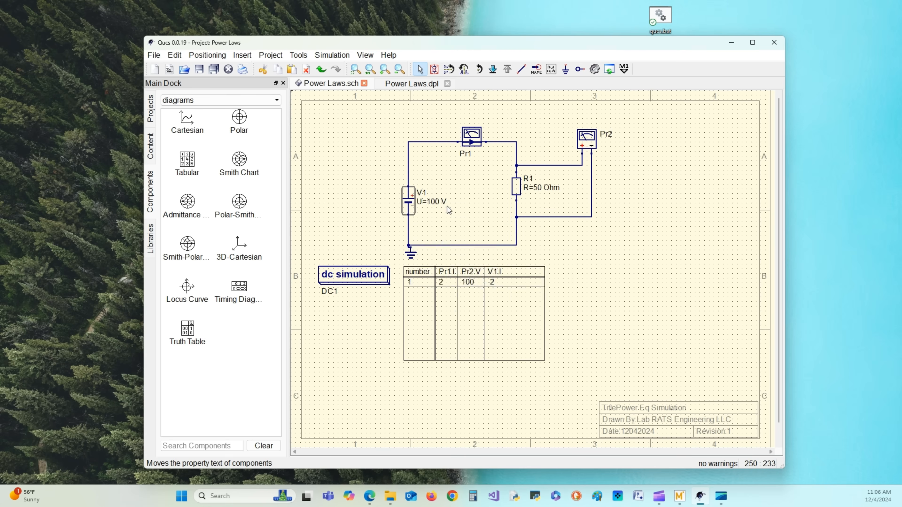
double_click(422, 202)
type("5 V")
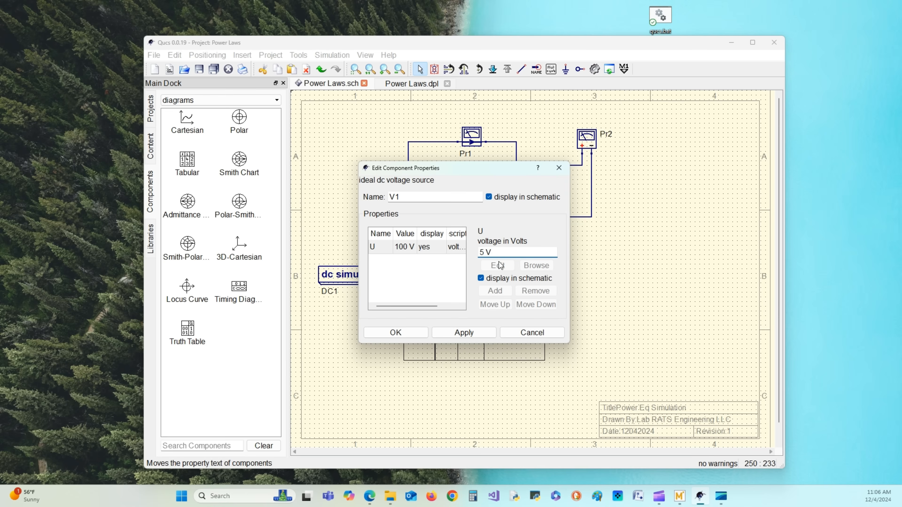
left_click(395, 332)
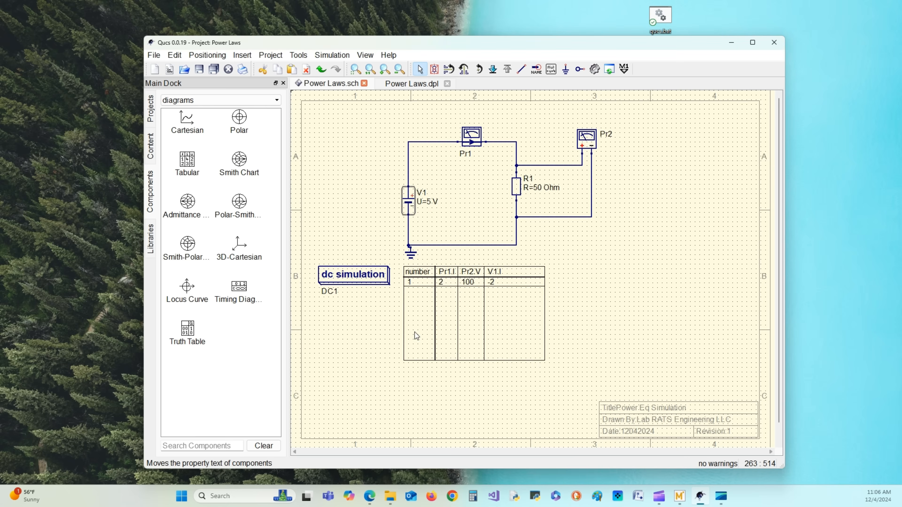
mouse_move(492, 223)
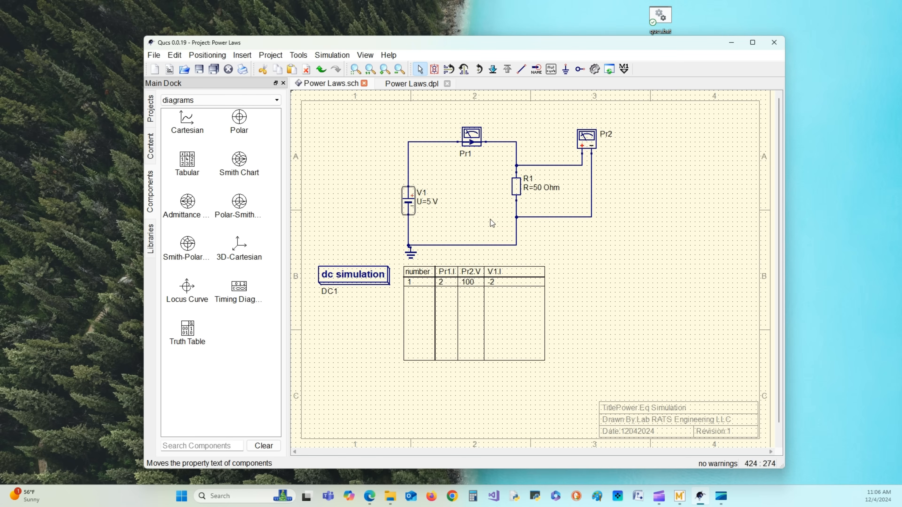
mouse_move(516, 189)
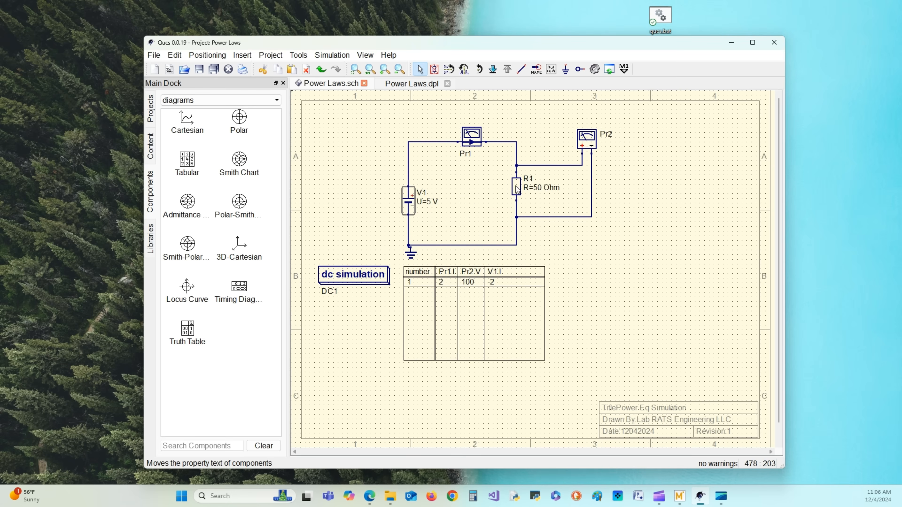
Step: Change resistor R1 from 50 Ohm to 10 Ohm and apply it
double_click(516, 187)
type("10 Ohm")
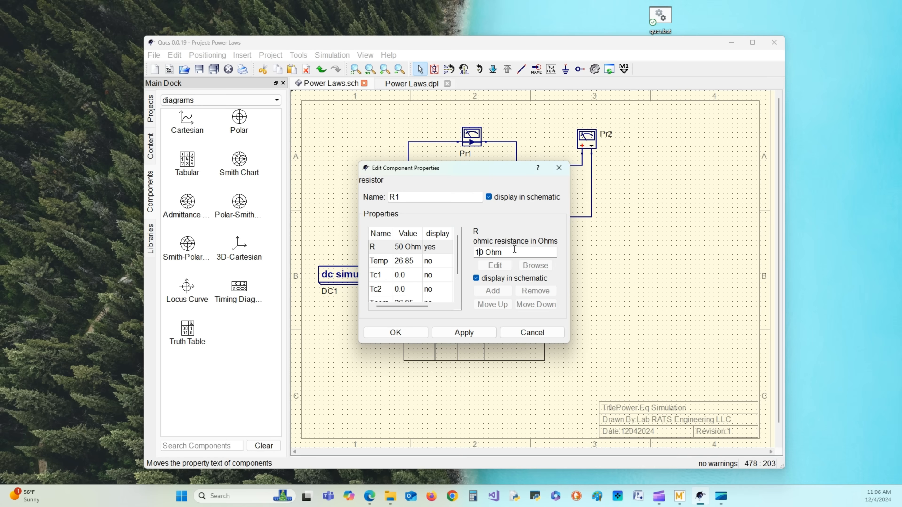
left_click(463, 332)
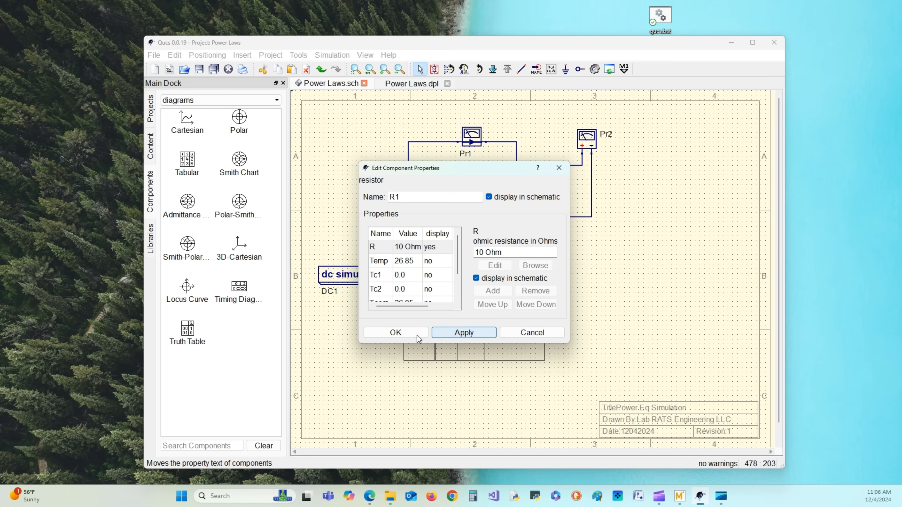
left_click(395, 332)
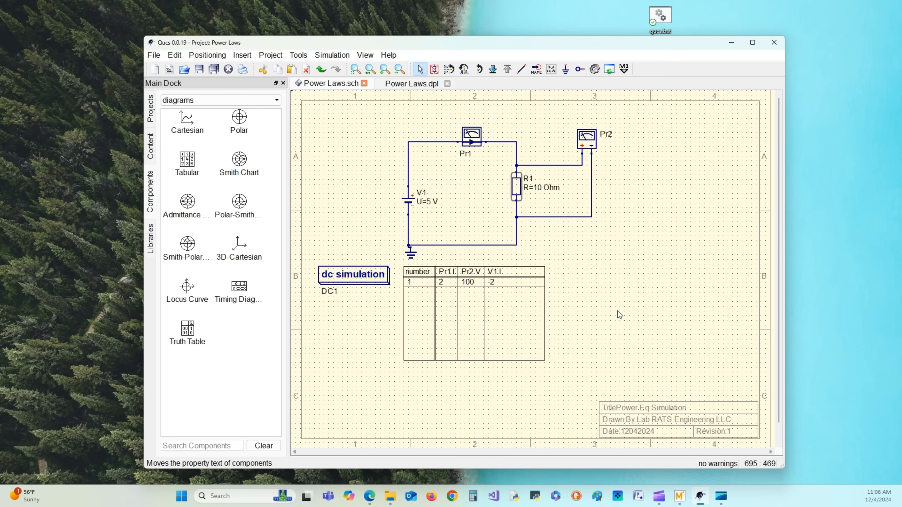
mouse_move(595, 69)
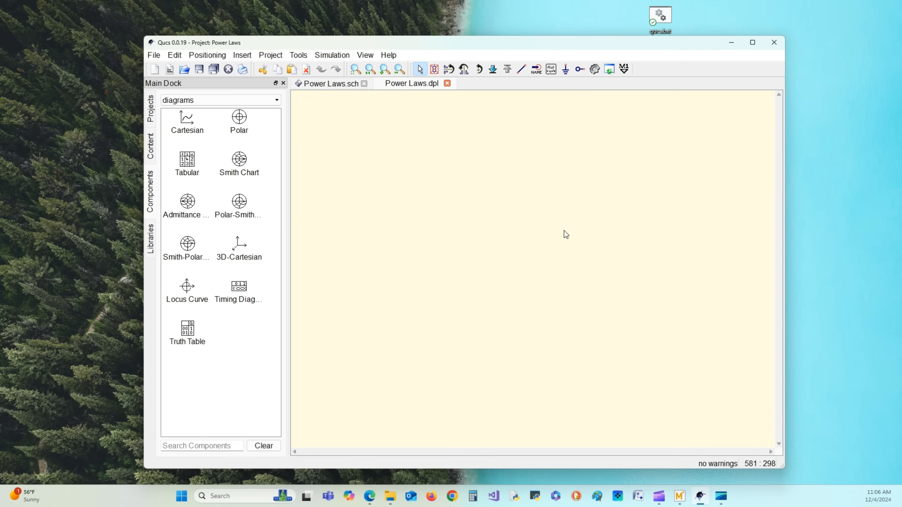
Step: Re-run the DC simulation so the table shows Pr1.I 0.5, Pr2.V 5, V1.I -0.5
left_click(330, 84)
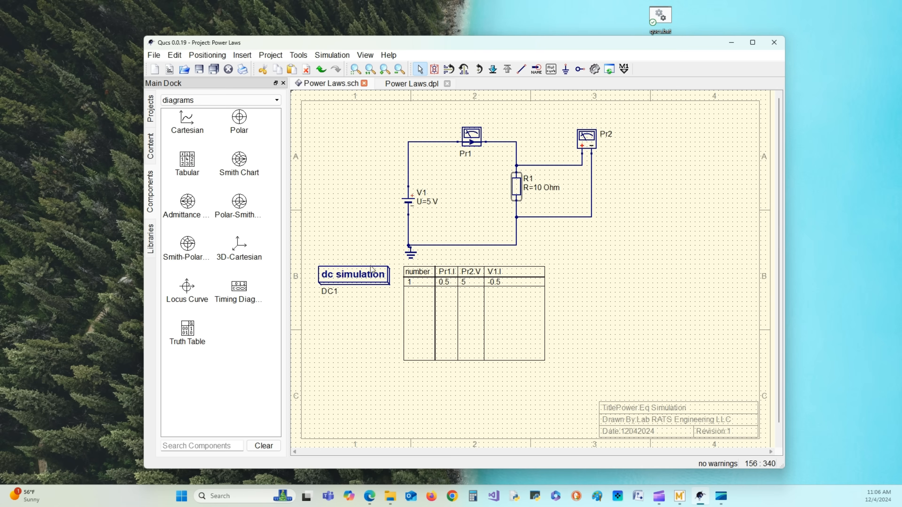
mouse_move(472, 335)
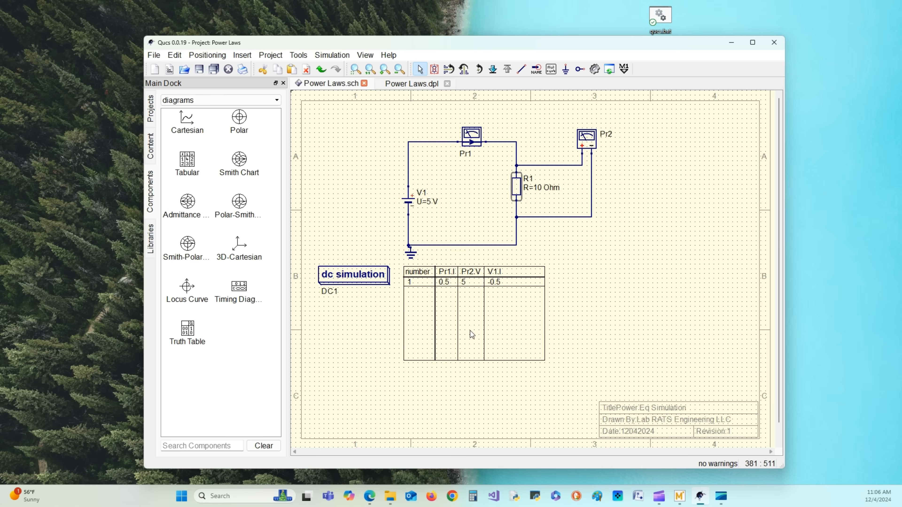
mouse_move(450, 305)
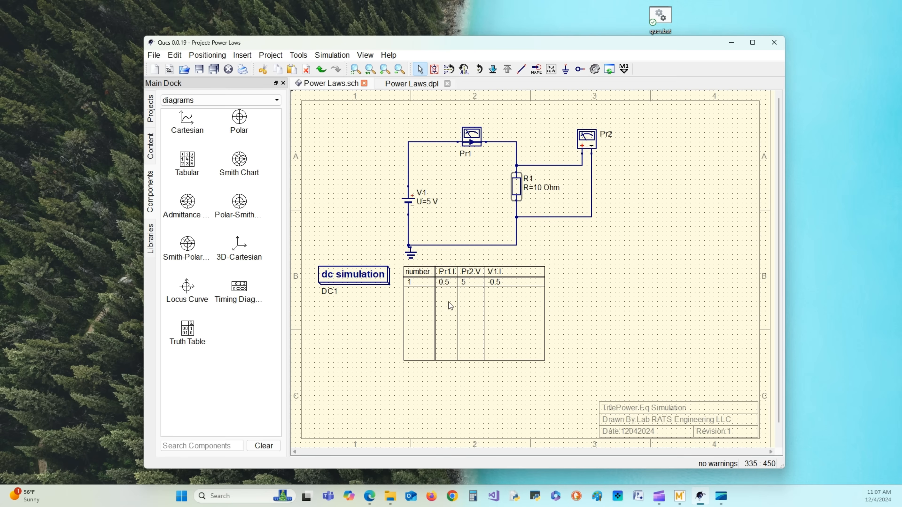
mouse_move(480, 294)
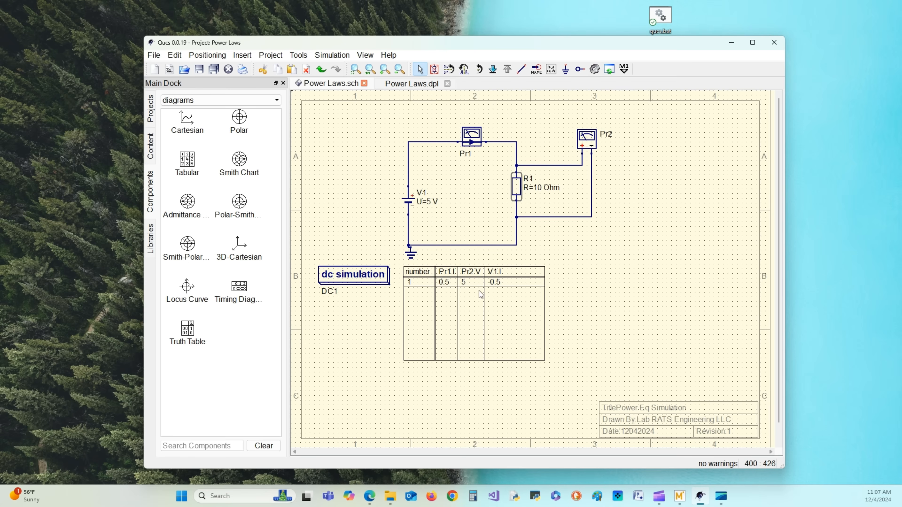
mouse_move(541, 184)
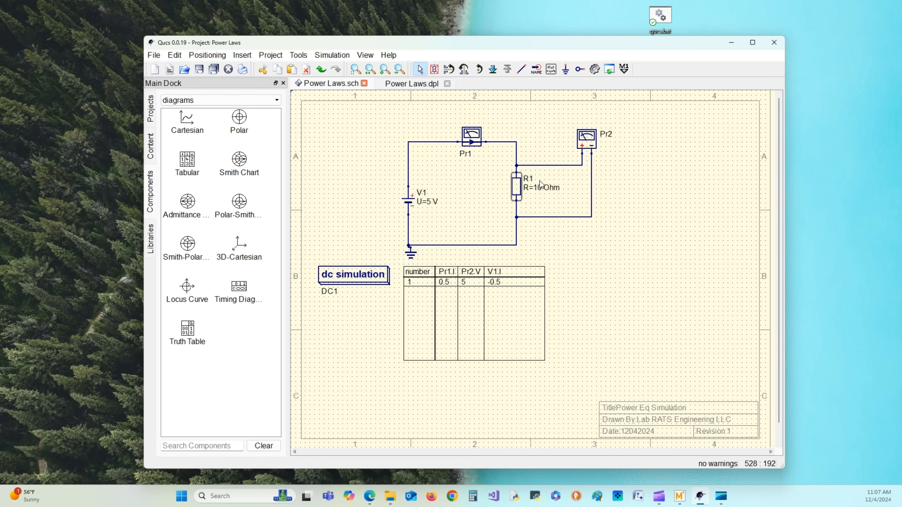
mouse_move(497, 291)
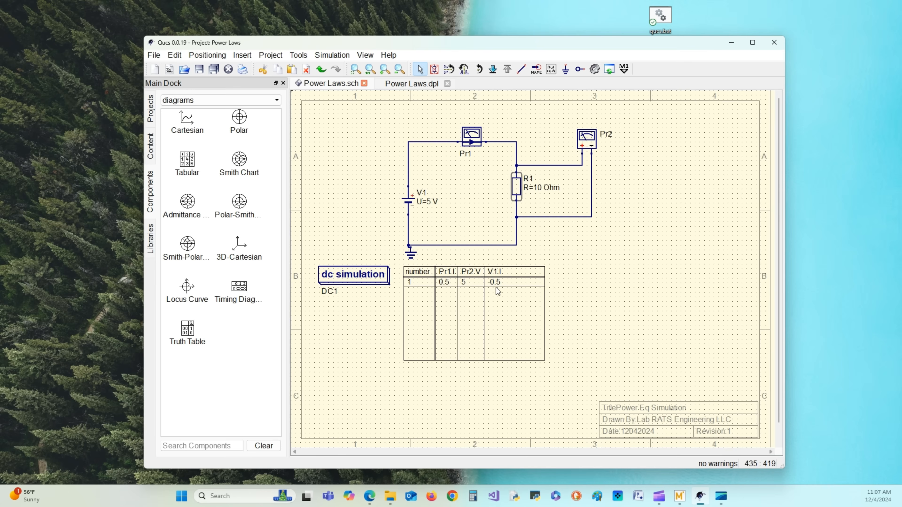
mouse_move(385, 206)
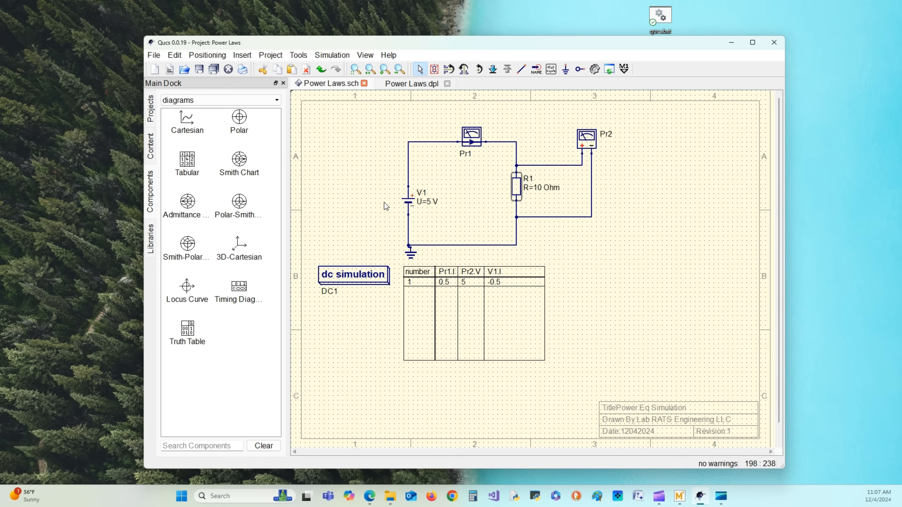
mouse_move(567, 298)
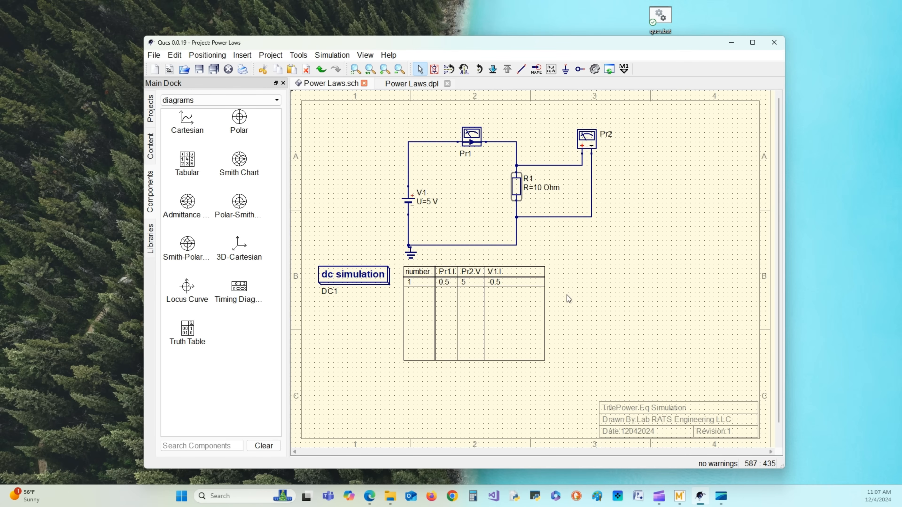
mouse_move(561, 305)
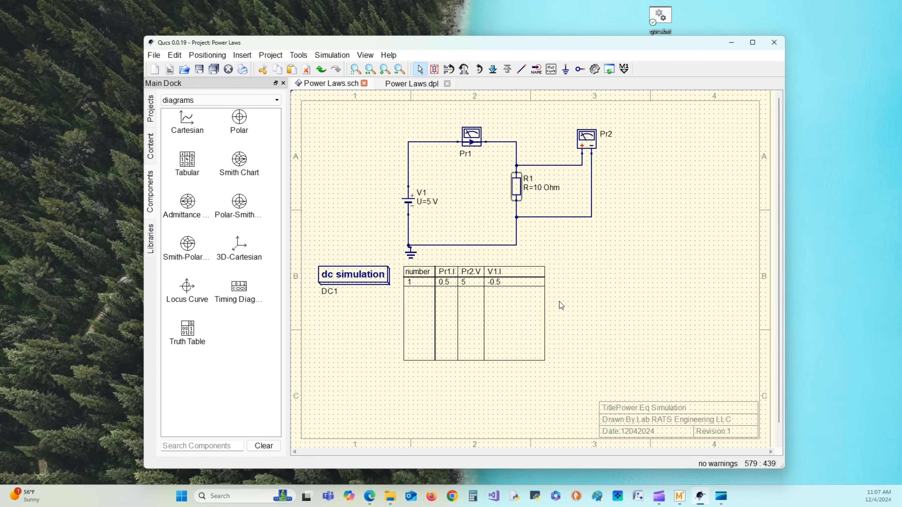
mouse_move(473, 289)
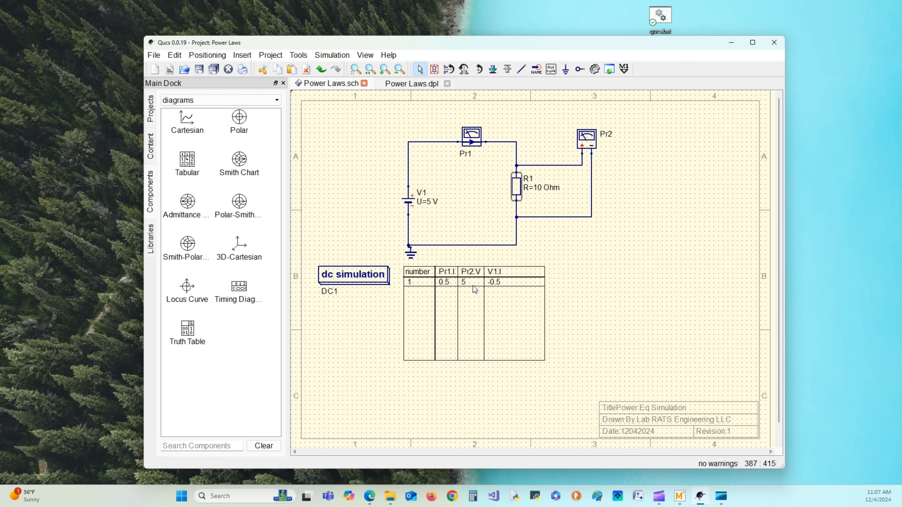
mouse_move(541, 204)
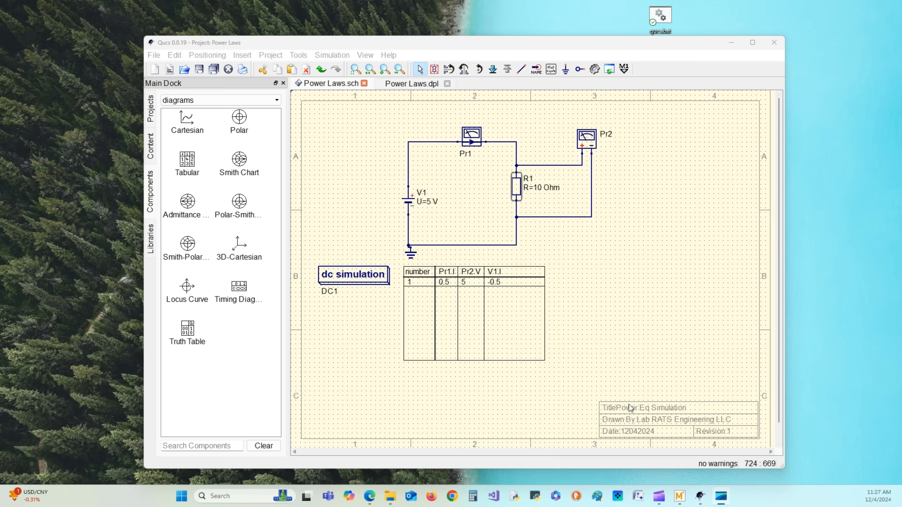
mouse_move(597, 289)
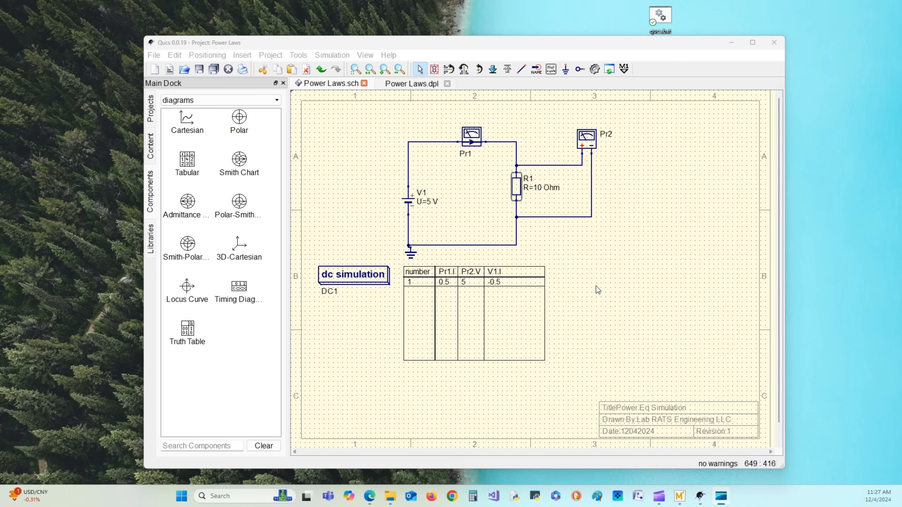
mouse_move(864, 326)
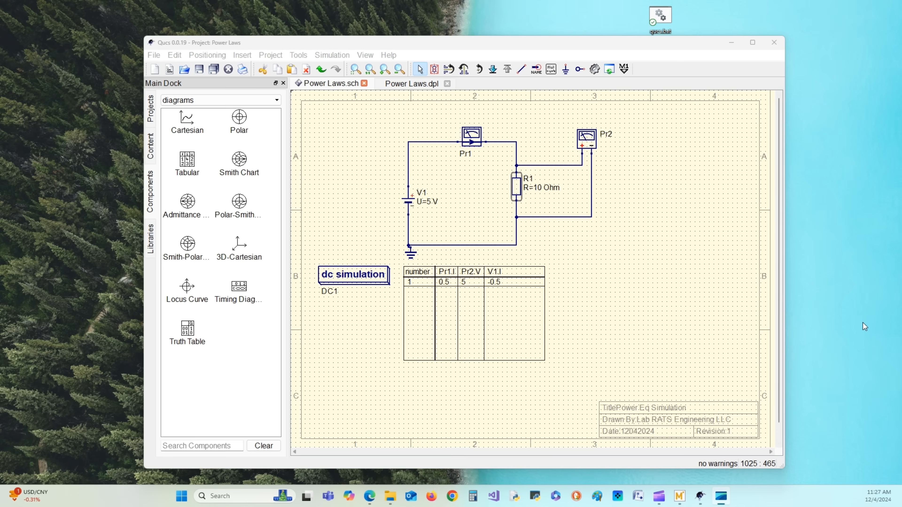